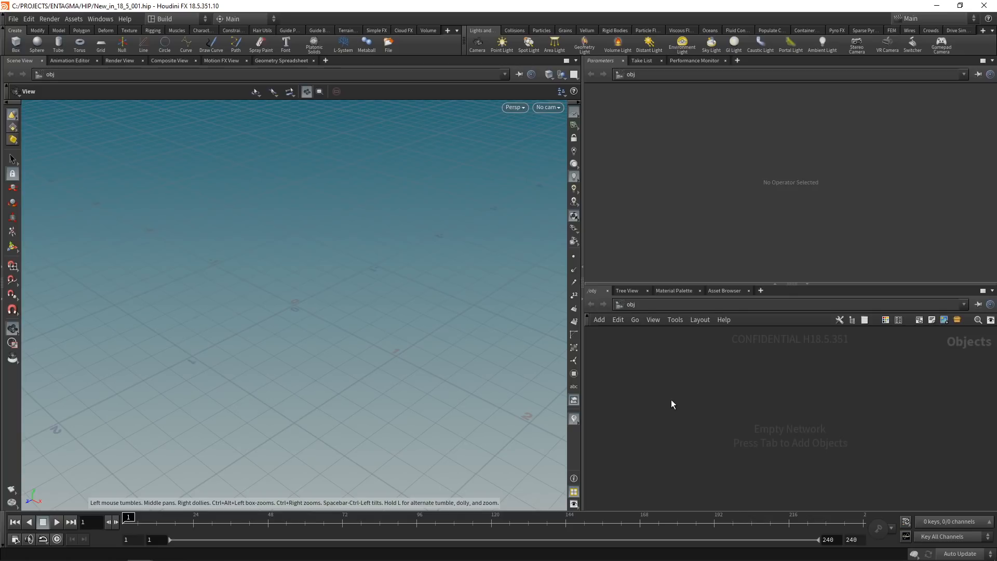
Step: Load the scanned log Log_14dc86ce_High.fbx into the new geometry object's File node
left_click(670, 403)
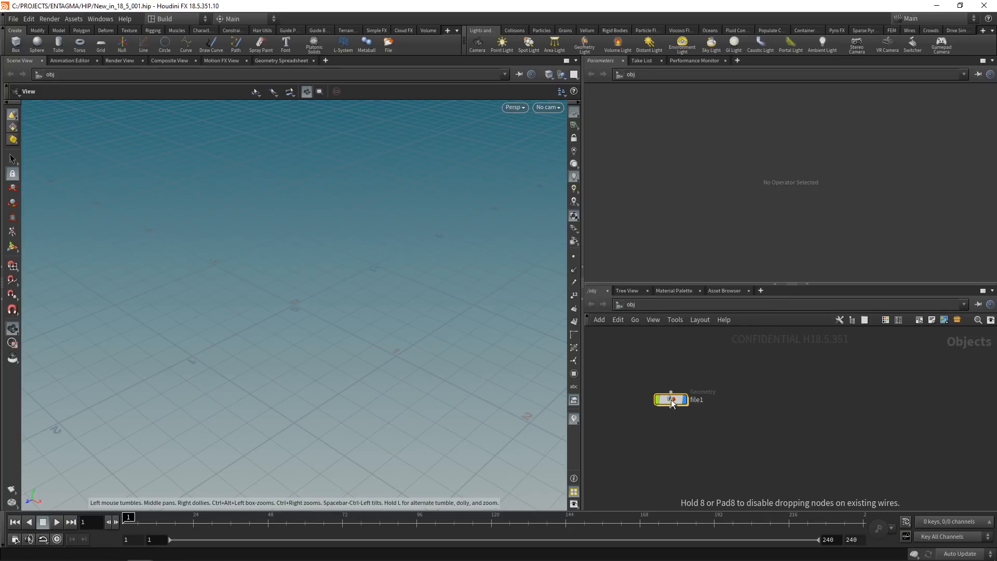
double_click(671, 399)
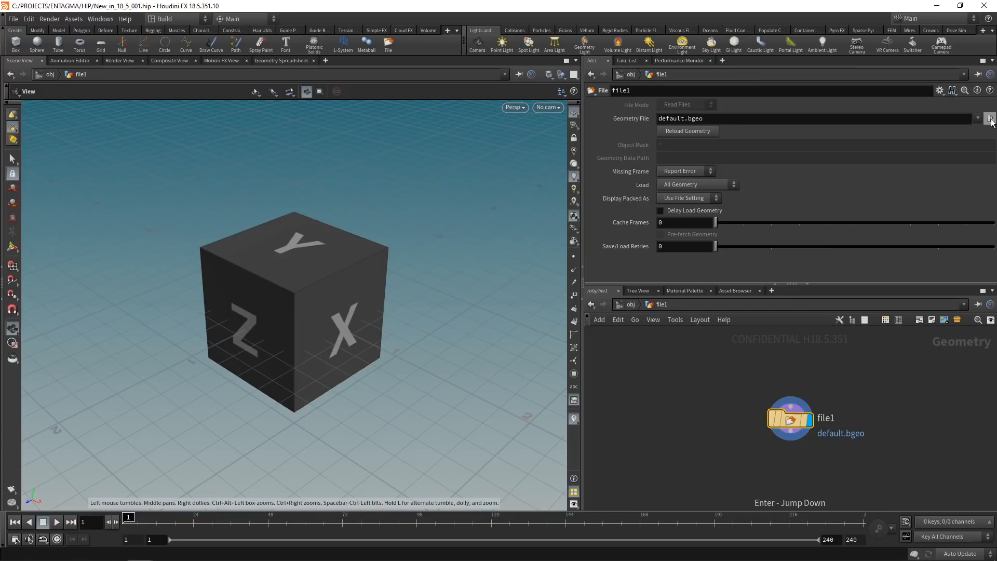
left_click(992, 118)
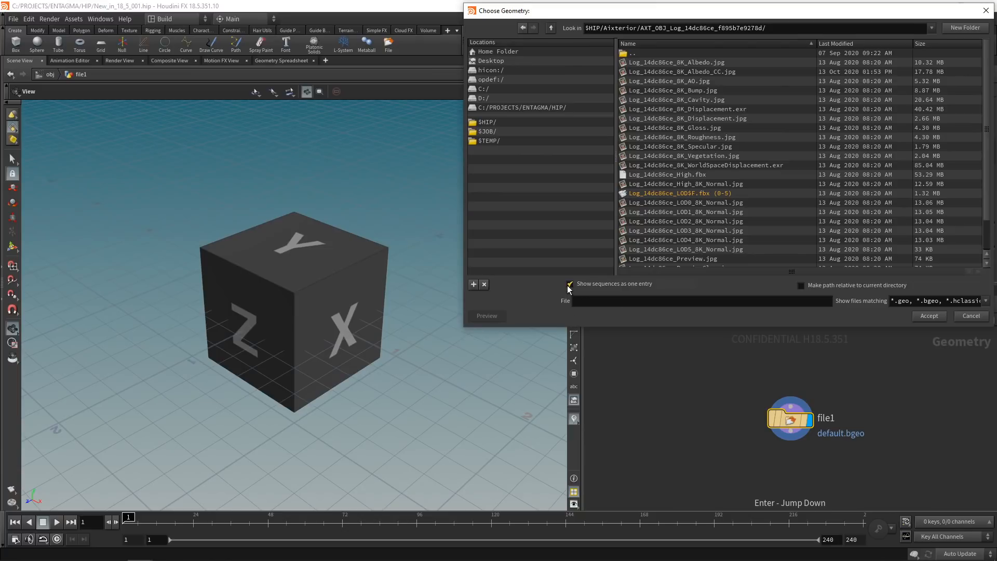
left_click(569, 284)
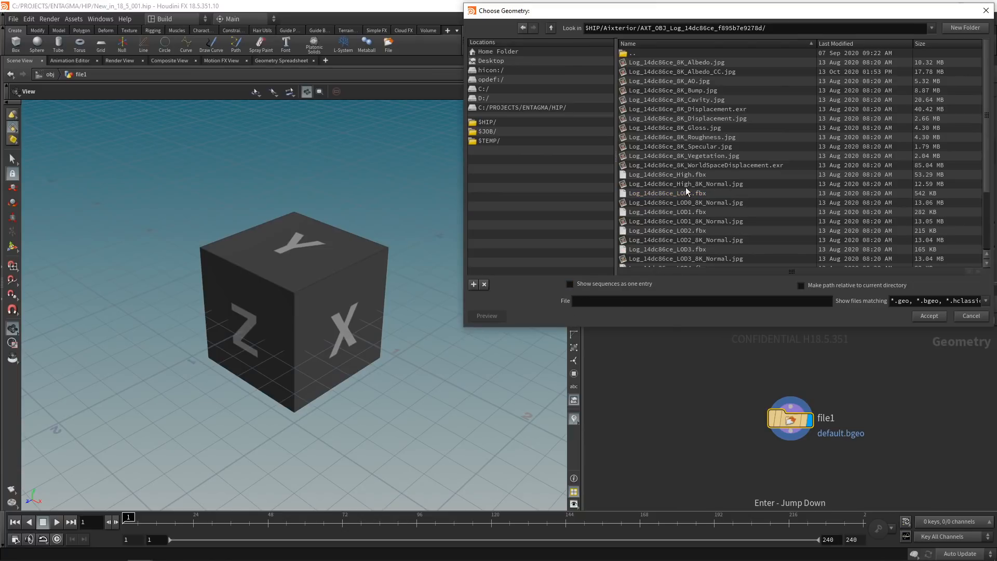
left_click(666, 175)
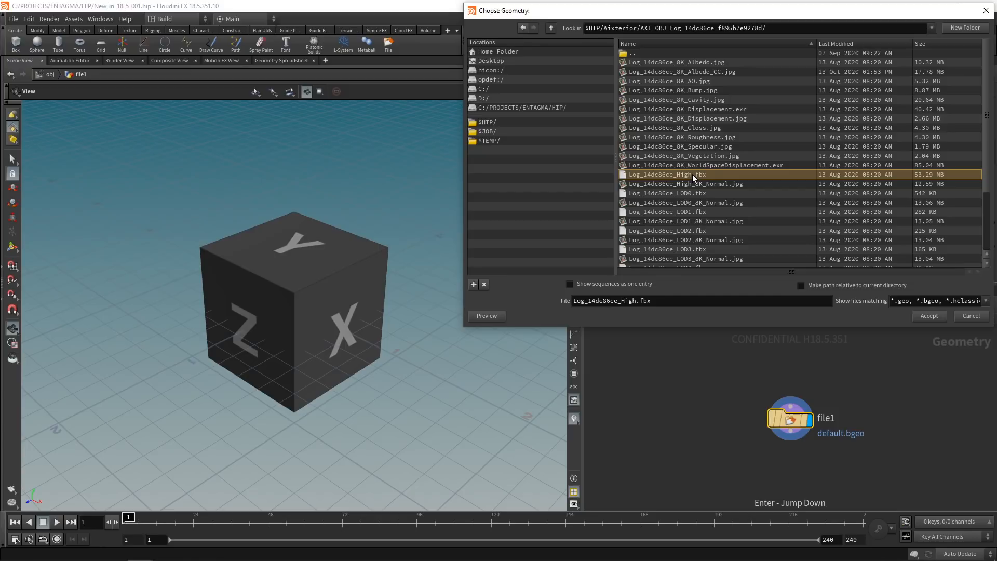
left_click(929, 315)
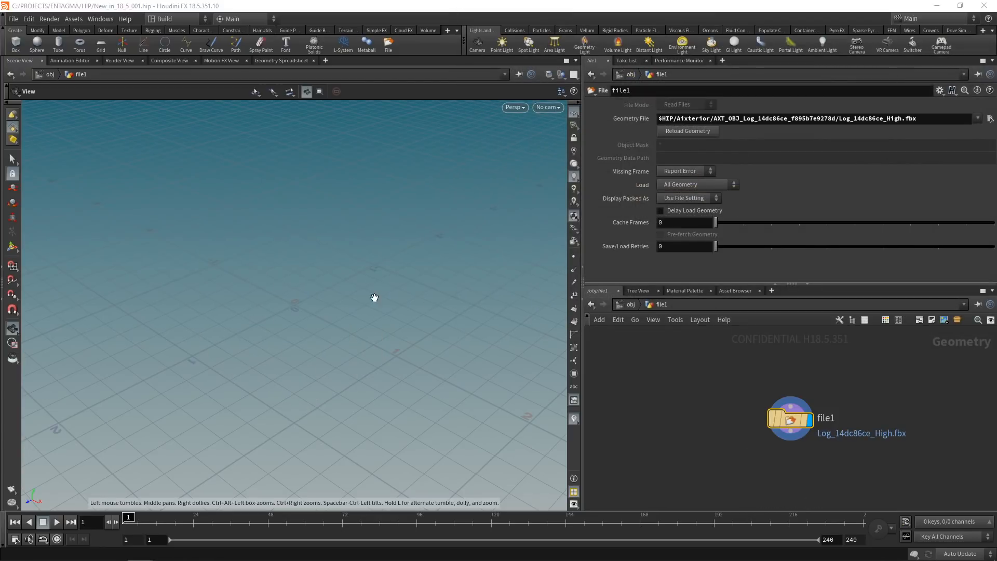
Step: Add a Transform after file1 with Uniform Scale 0.01 and a slight vertical-axis rotation
left_click(789, 418)
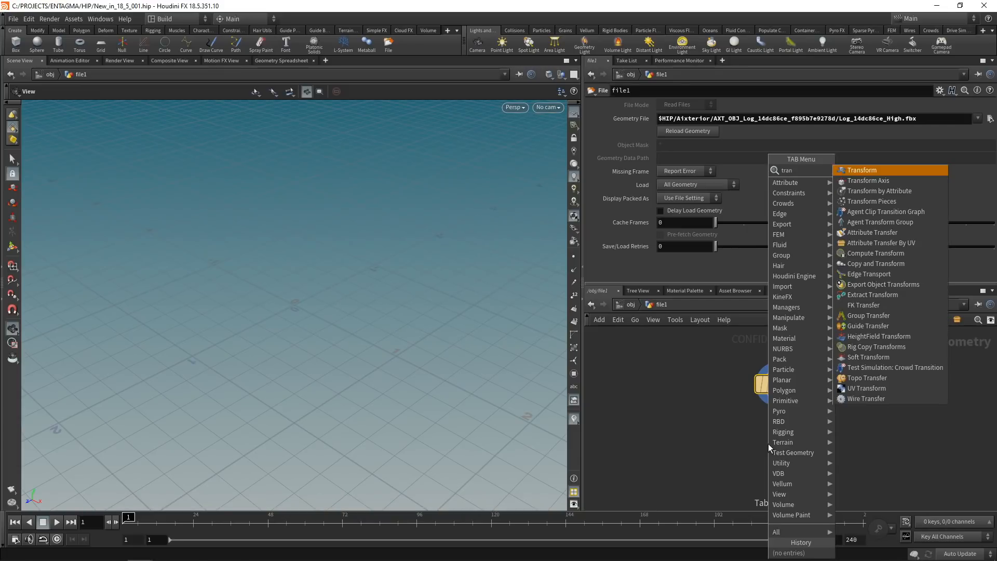
left_click(860, 171)
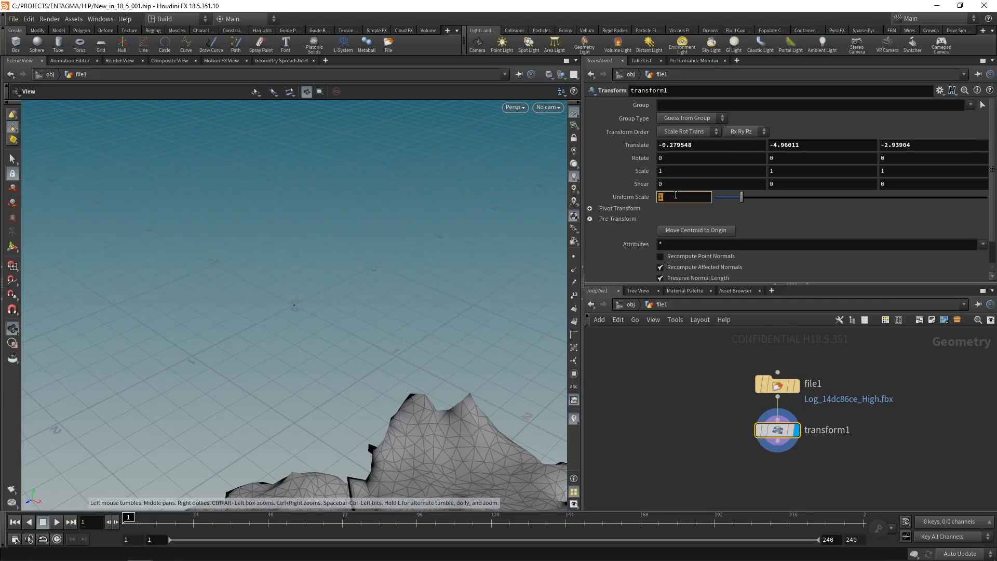
type("0.01")
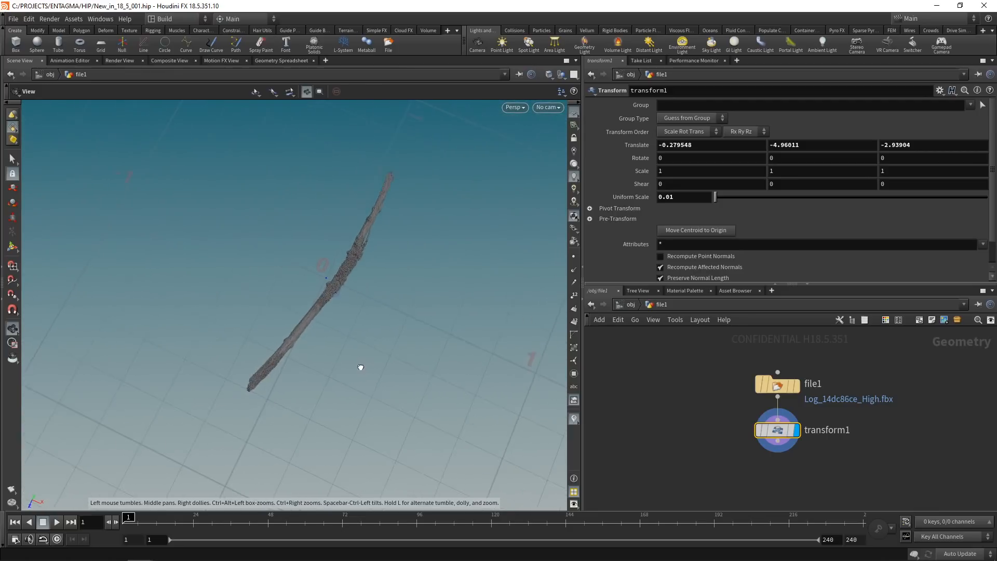
left_click_drag(361, 367, 245, 295)
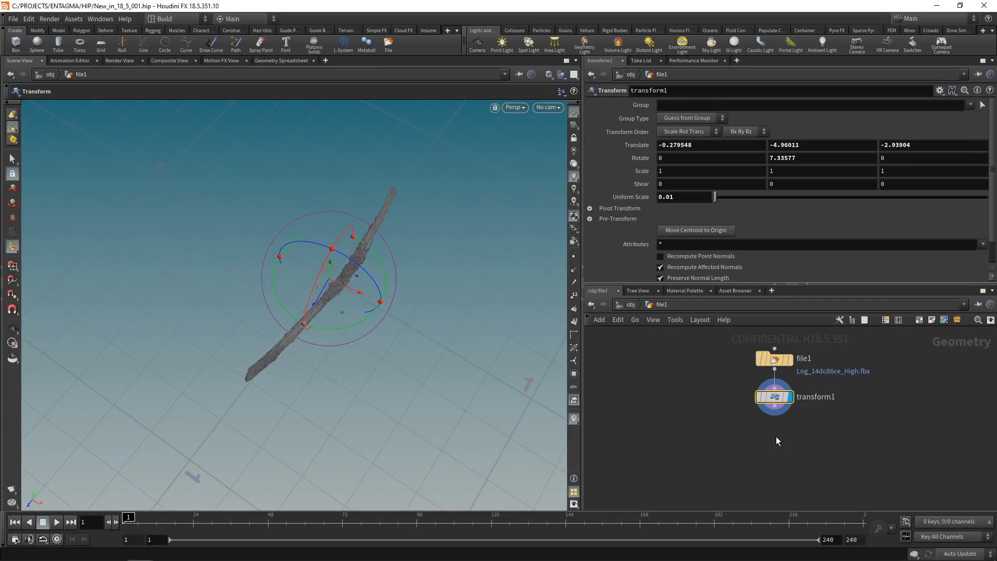
Step: Place a Path Deform node below transform1, still missing its curve input
key("Tab")
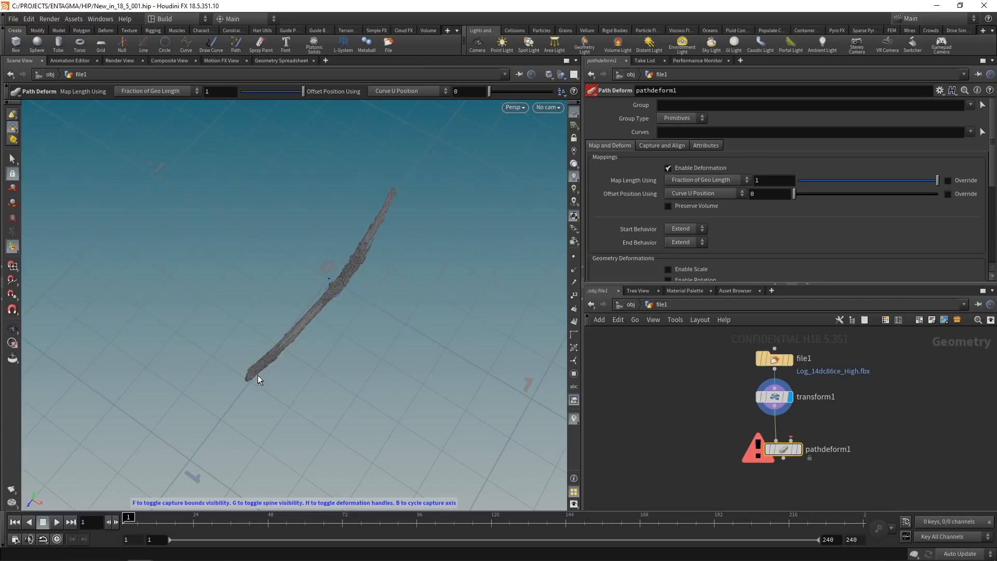
mouse_move(366, 261)
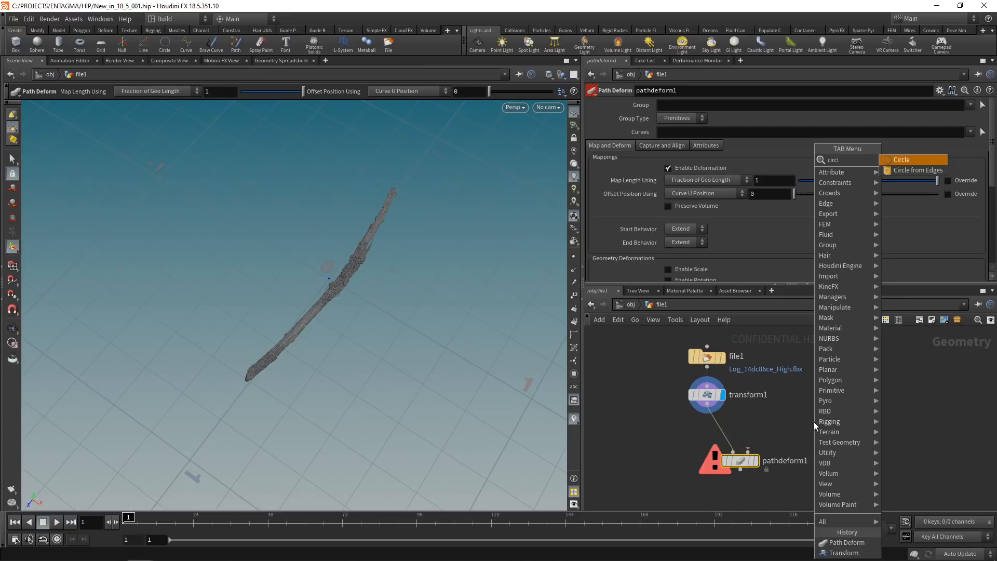
Step: Add a polygon circle opened to an arc and use it as the Path Deform curve
left_click(901, 160)
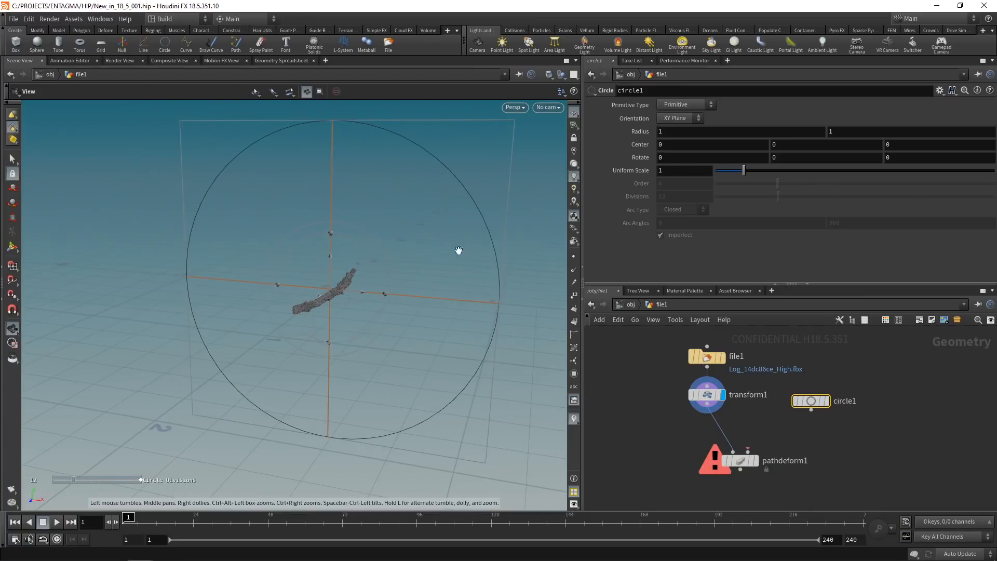
left_click(683, 104)
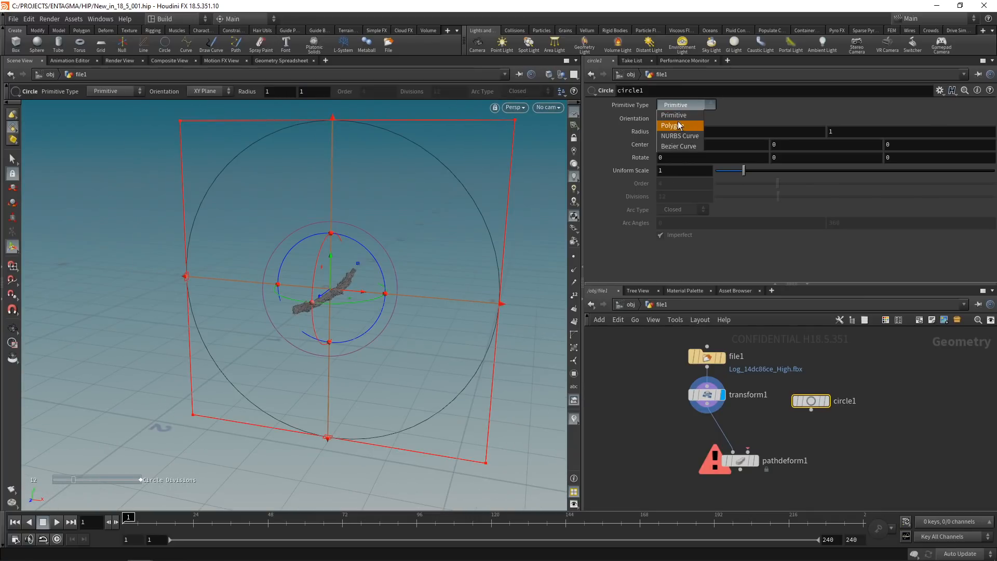
left_click(672, 124)
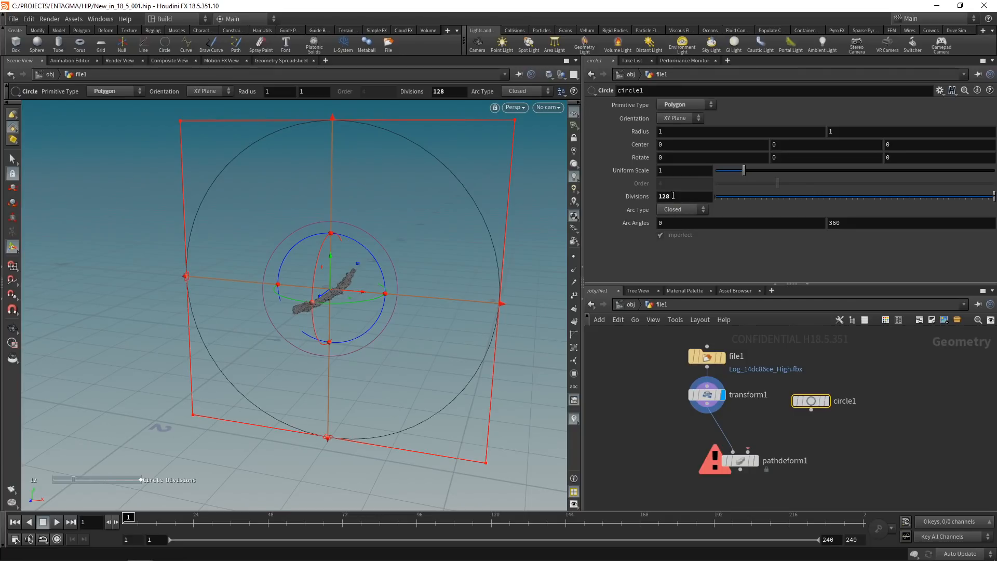
left_click(683, 210)
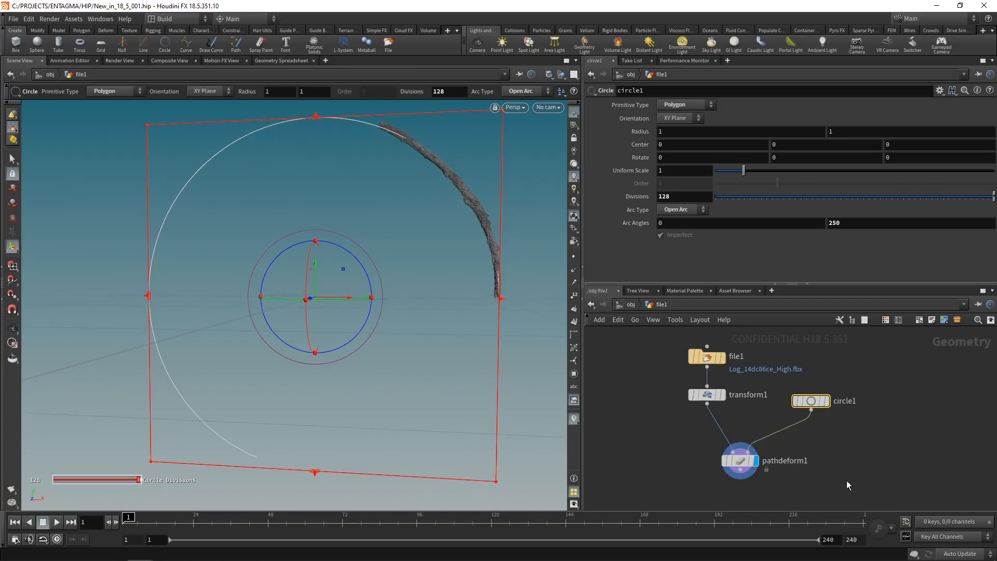
Step: Test Map Length 4 and 0.5 and slide the offset, then set Offset Position to -0.2
left_click(739, 460)
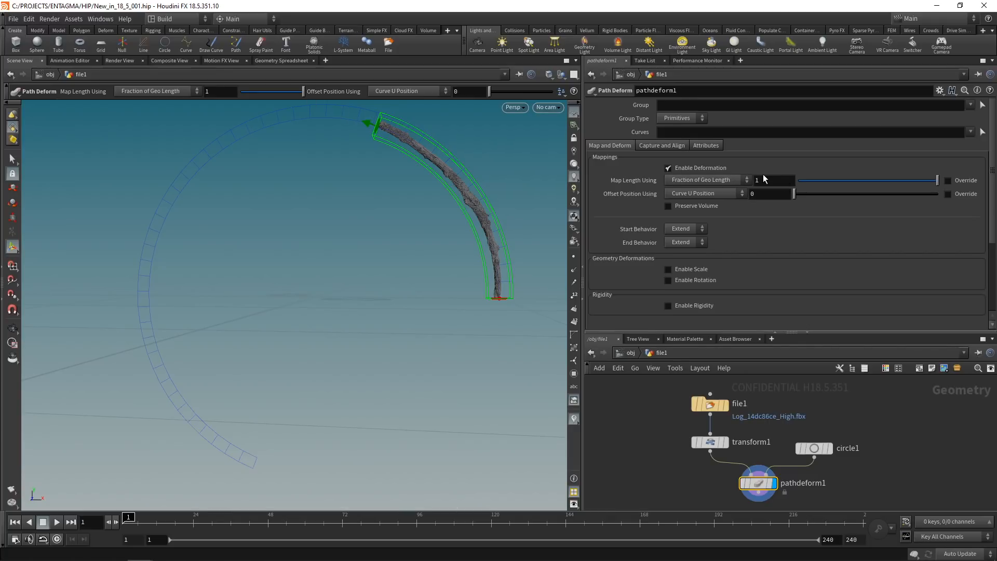
mouse_move(401, 142)
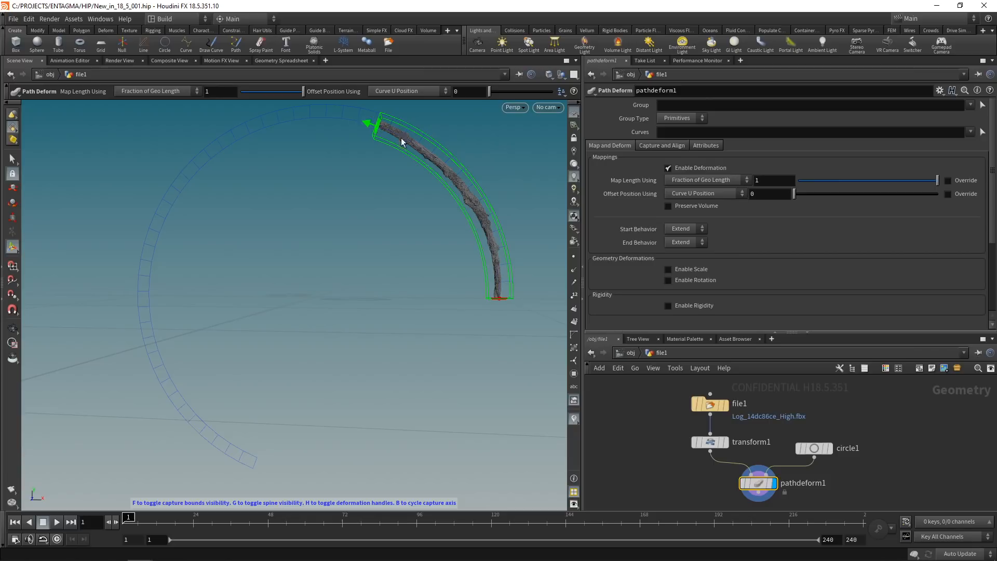
left_click(774, 179)
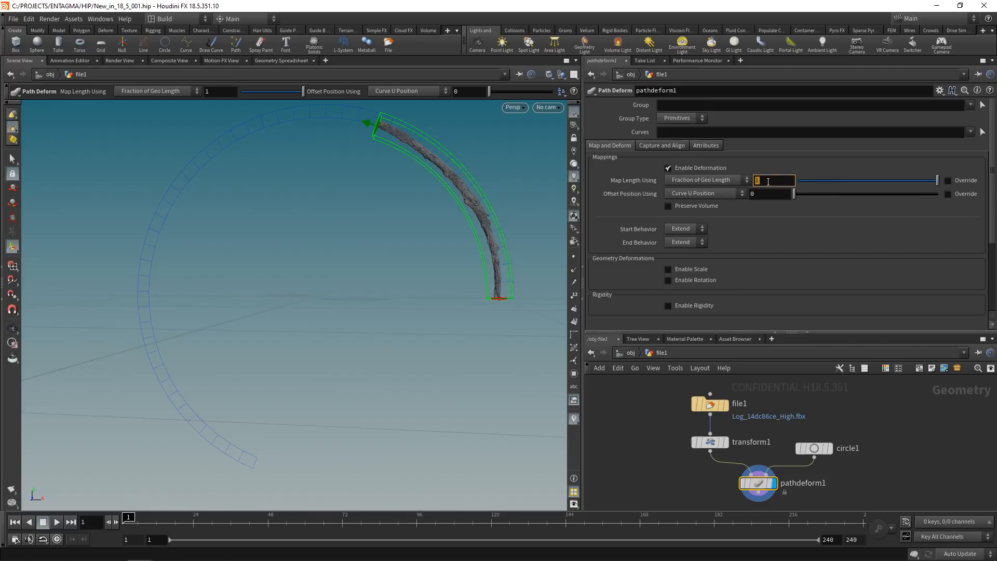
type("4")
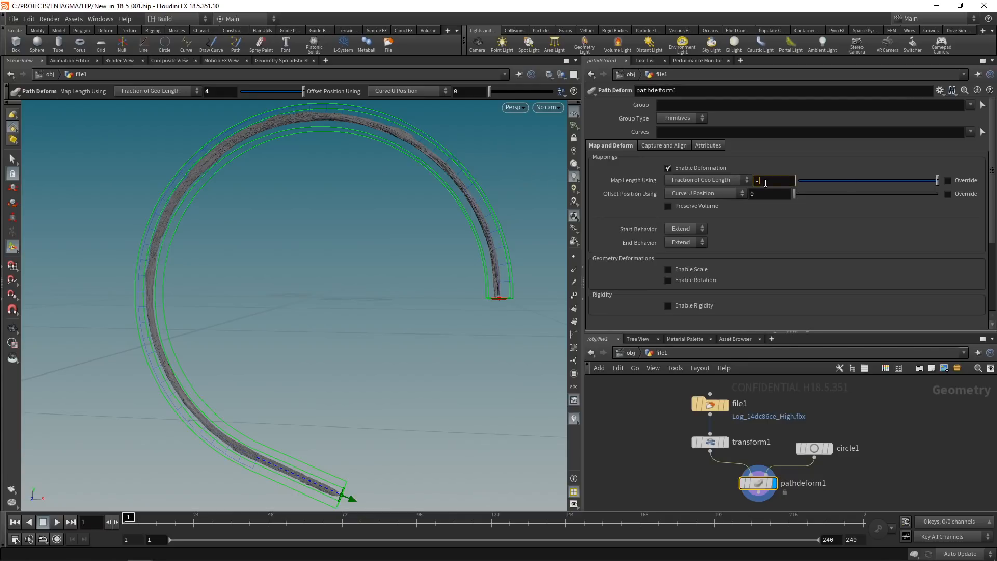
type("0.5")
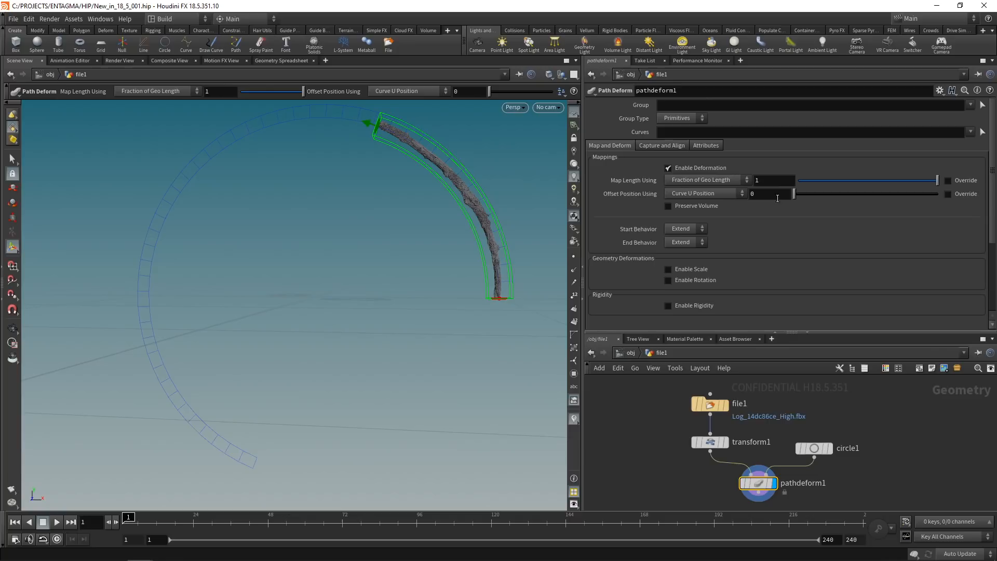
left_click_drag(794, 195, 835, 194)
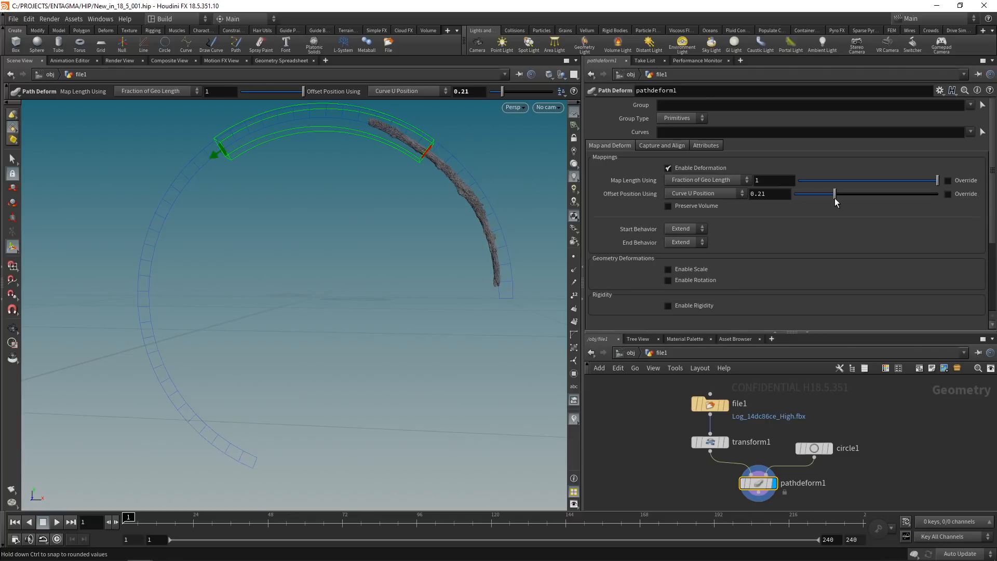
left_click_drag(835, 193, 835, 193)
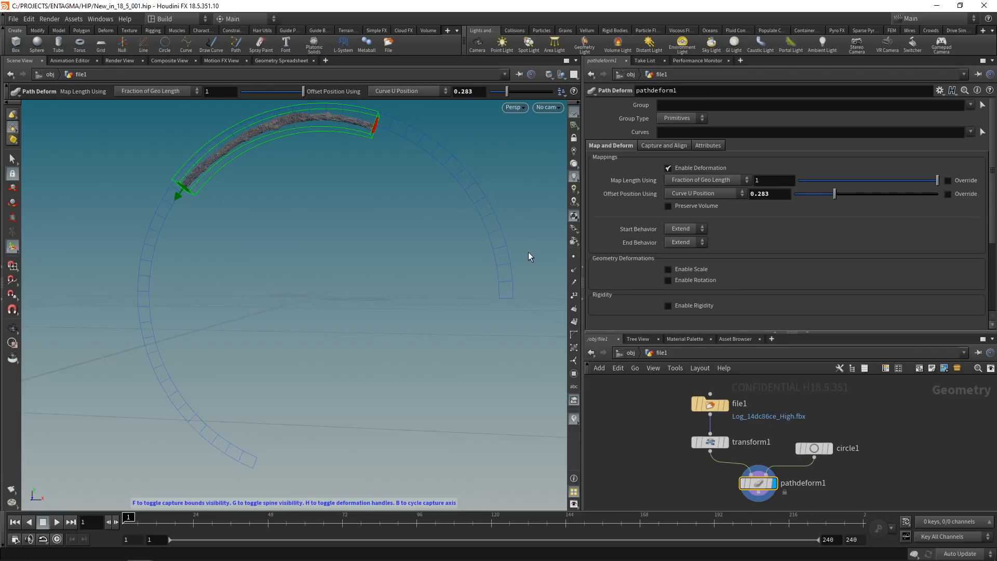
left_click(768, 193)
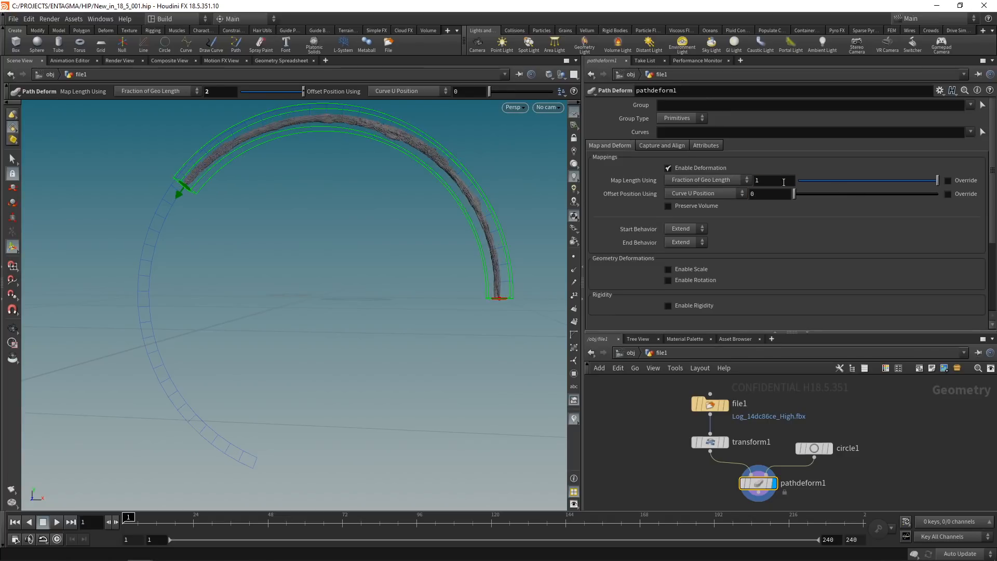
type("-0.2")
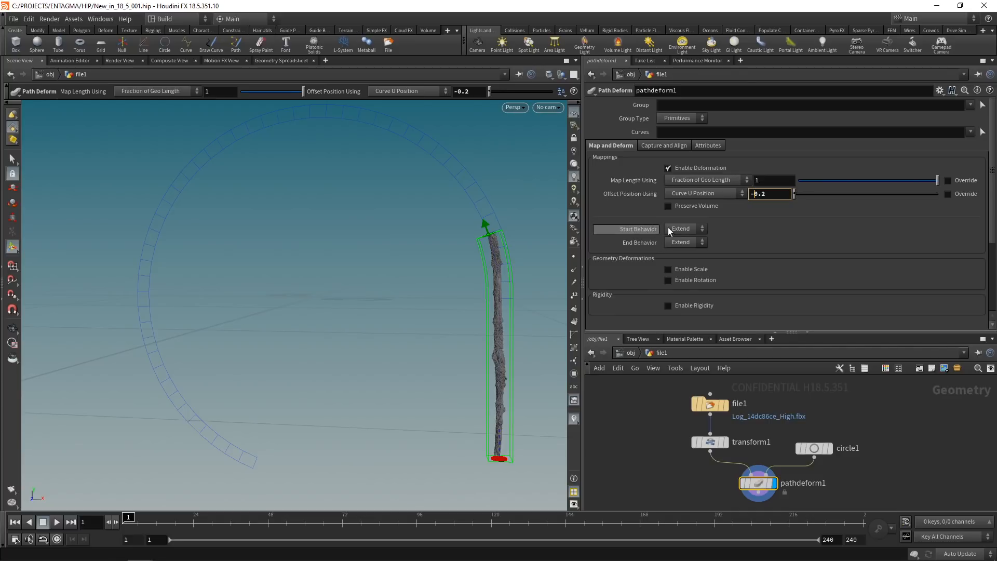
Step: Try Clip and Clamp start behaviors on Path Deform, then settle back on Extend
left_click(685, 228)
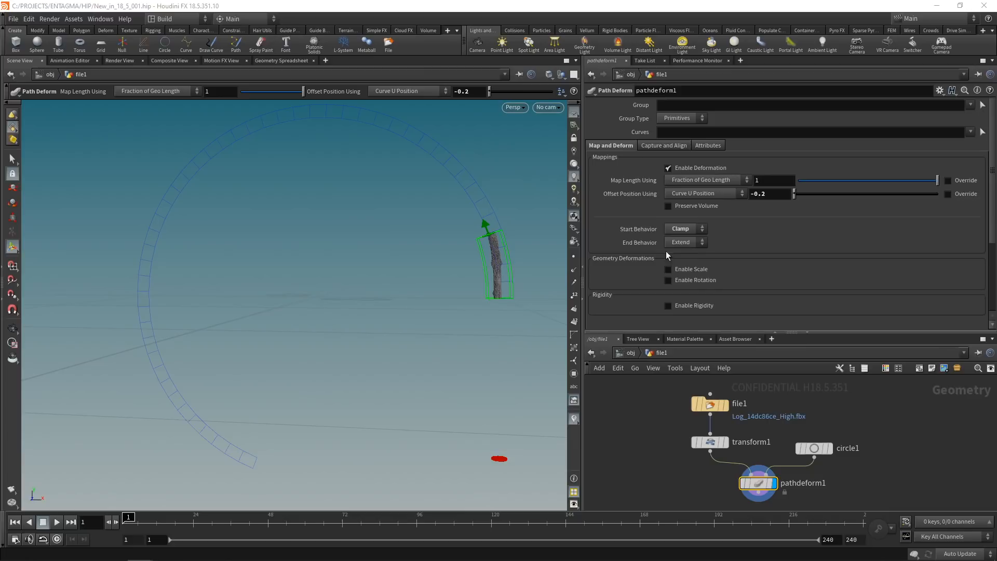
left_click(686, 229)
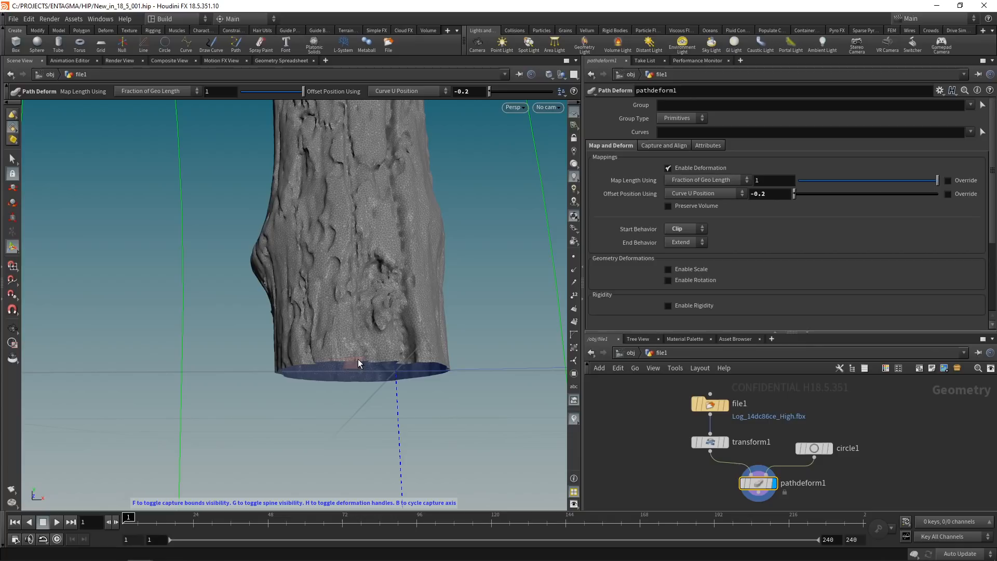
mouse_move(390, 442)
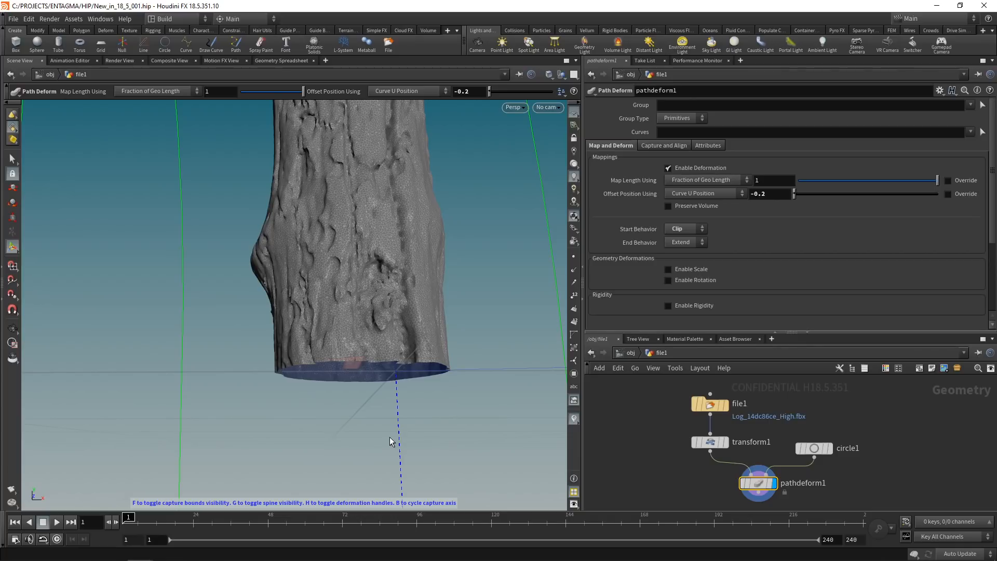
left_click(685, 229)
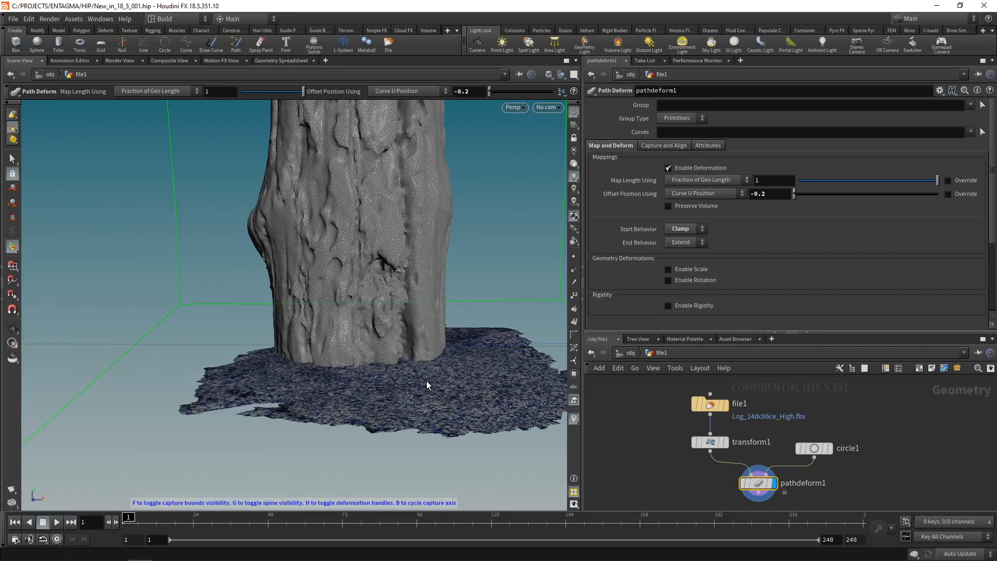
mouse_move(417, 385)
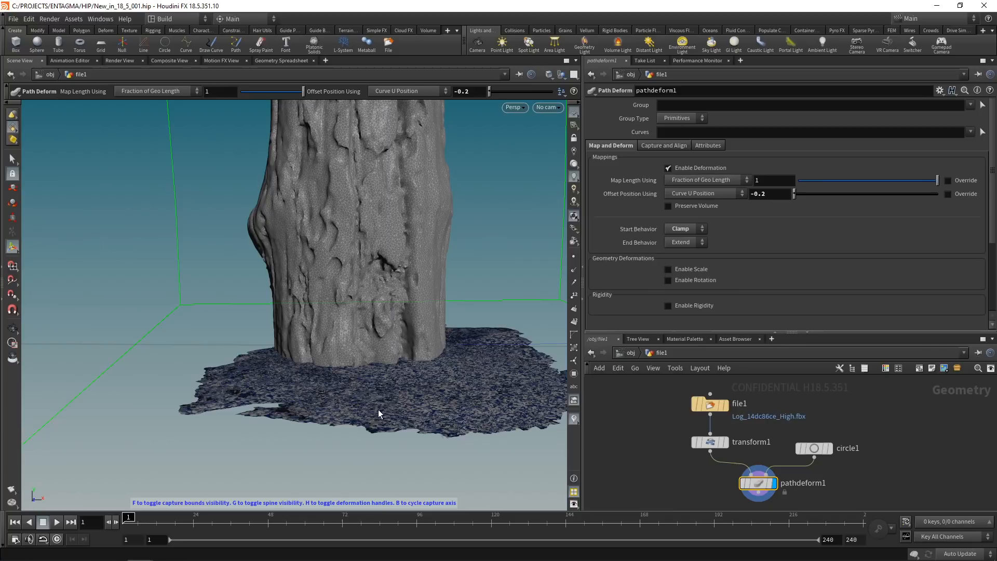
mouse_move(434, 390)
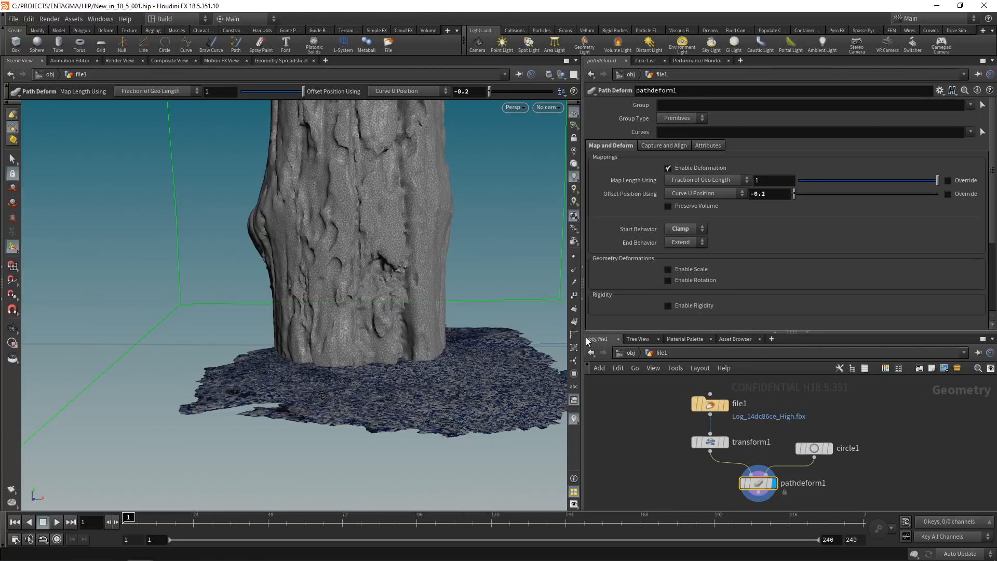
left_click(686, 229)
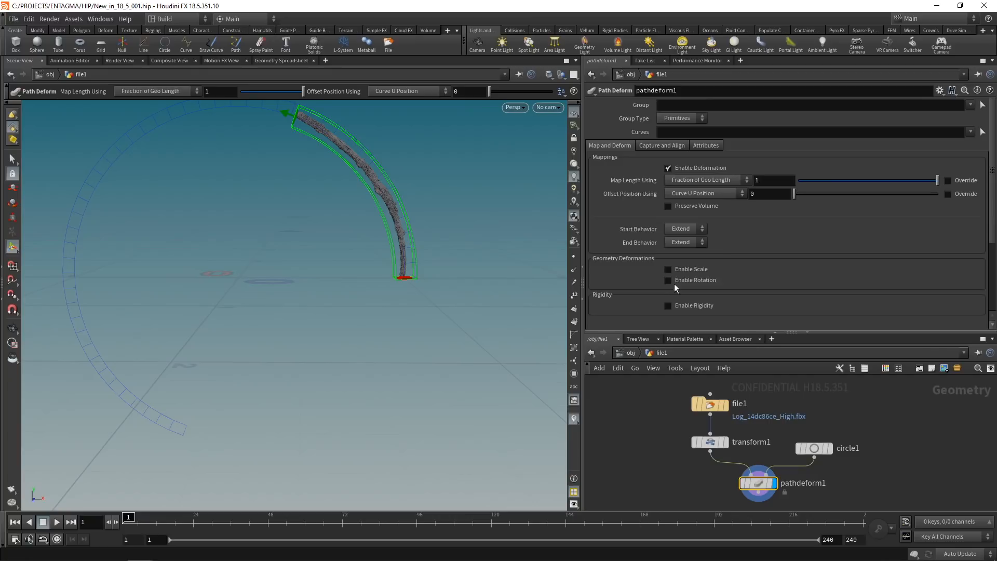
Step: Enable scaling at Base Scale Factor 2 with a peaked ramp tapering both log ends
left_click(667, 269)
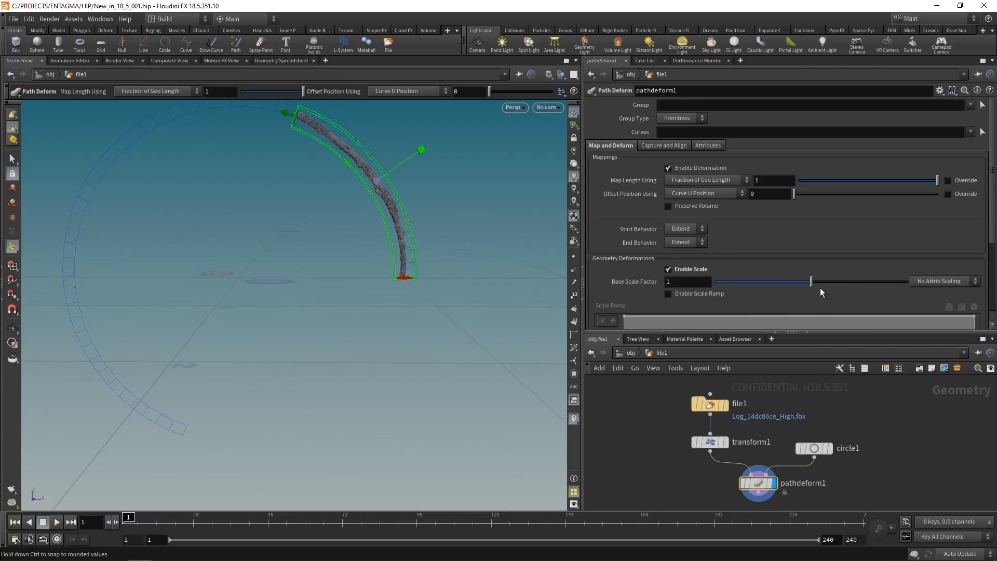
left_click_drag(811, 281, 896, 281)
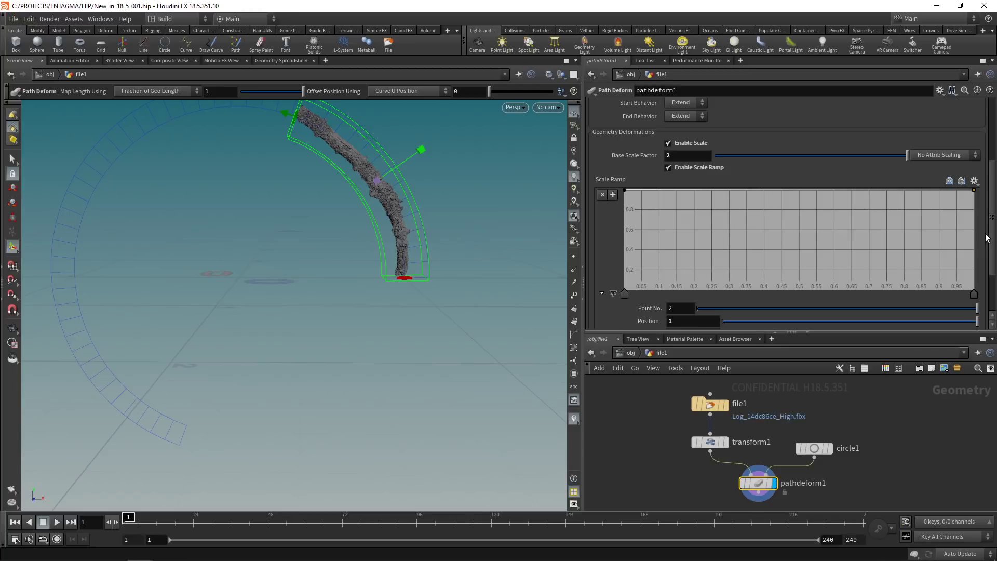
mouse_move(808, 194)
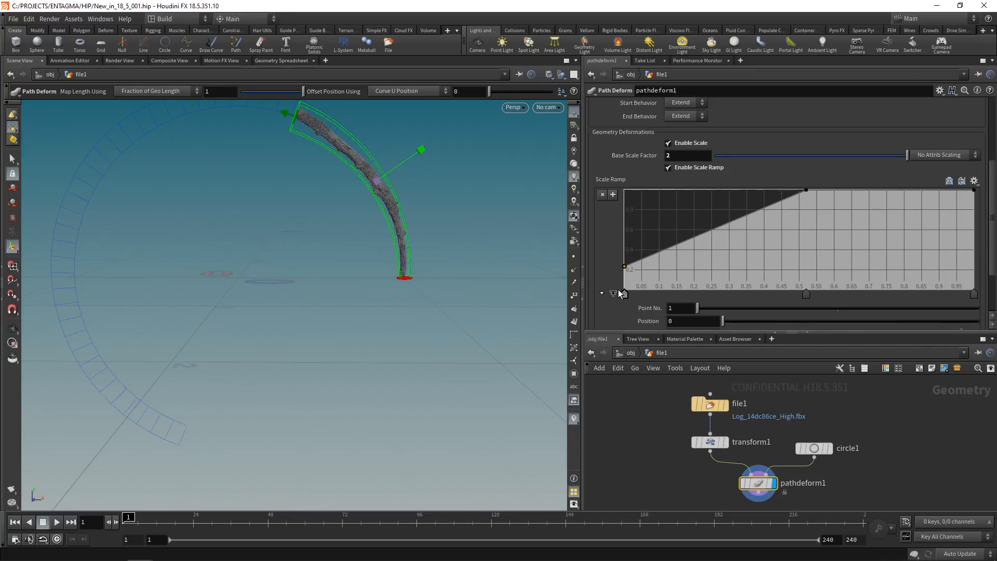
left_click_drag(624, 265, 624, 292)
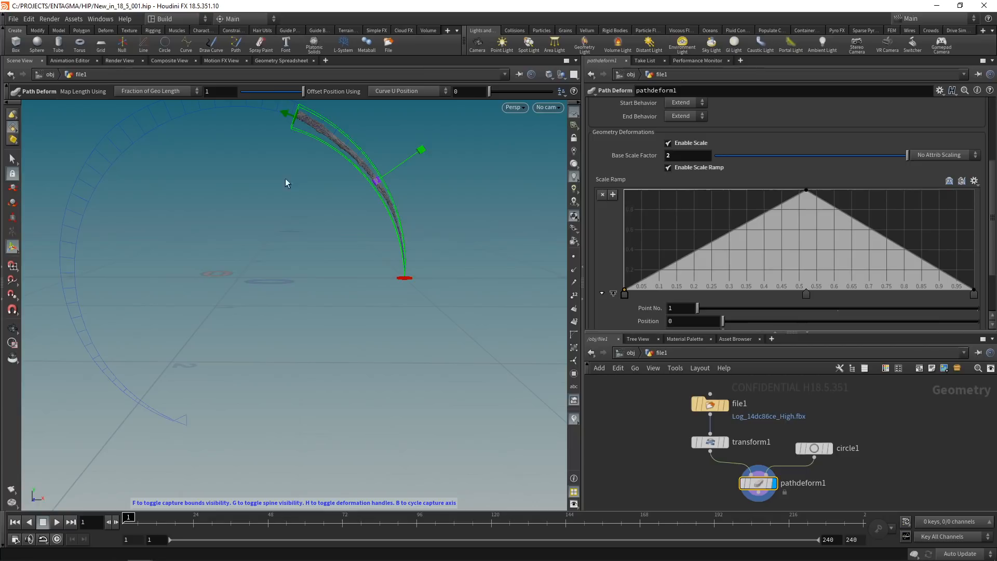
Step: Scale circle1 to .25 then .3 and check the deformed log result
left_click(814, 449)
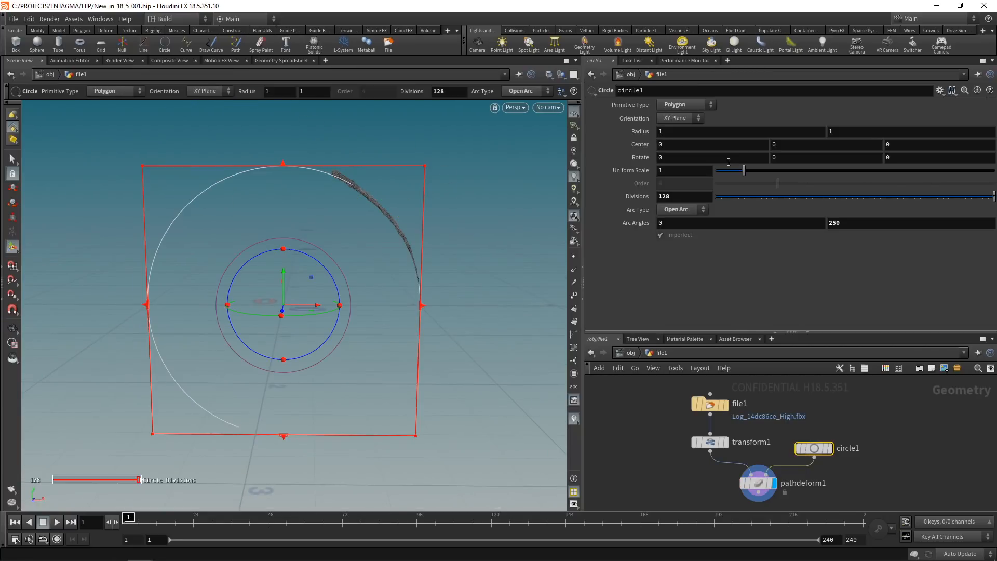
left_click(685, 171)
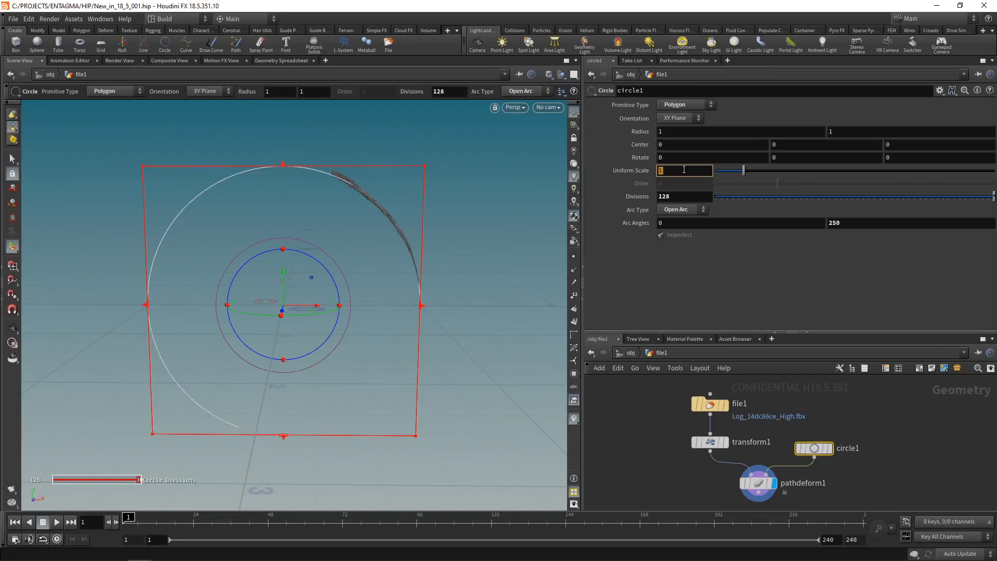
type(".25")
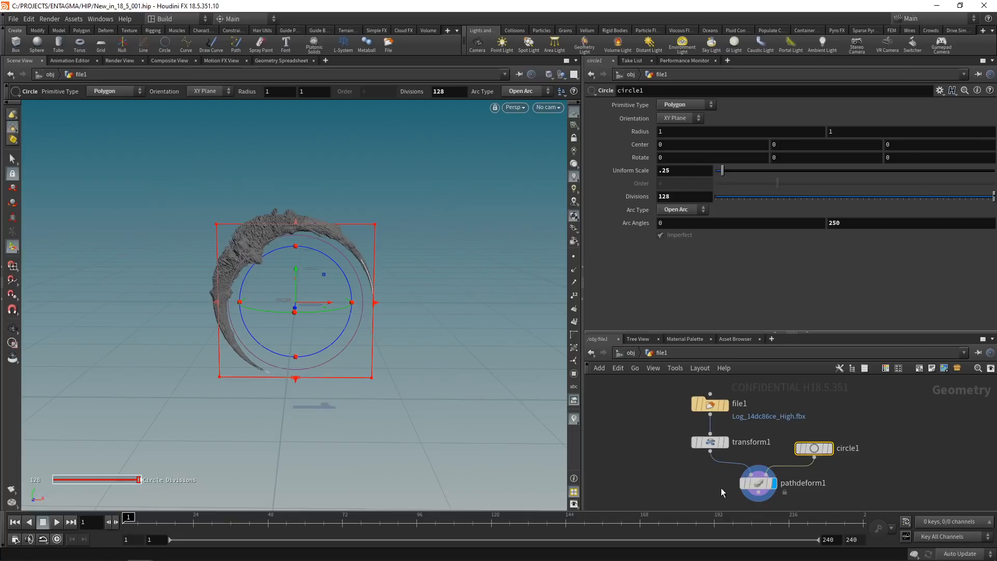
left_click(758, 483)
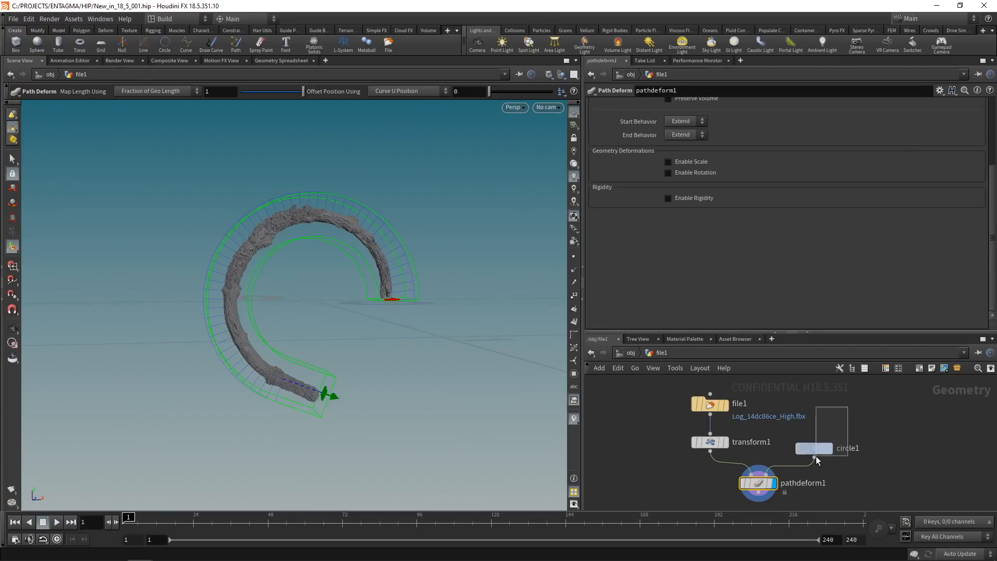
left_click(814, 449)
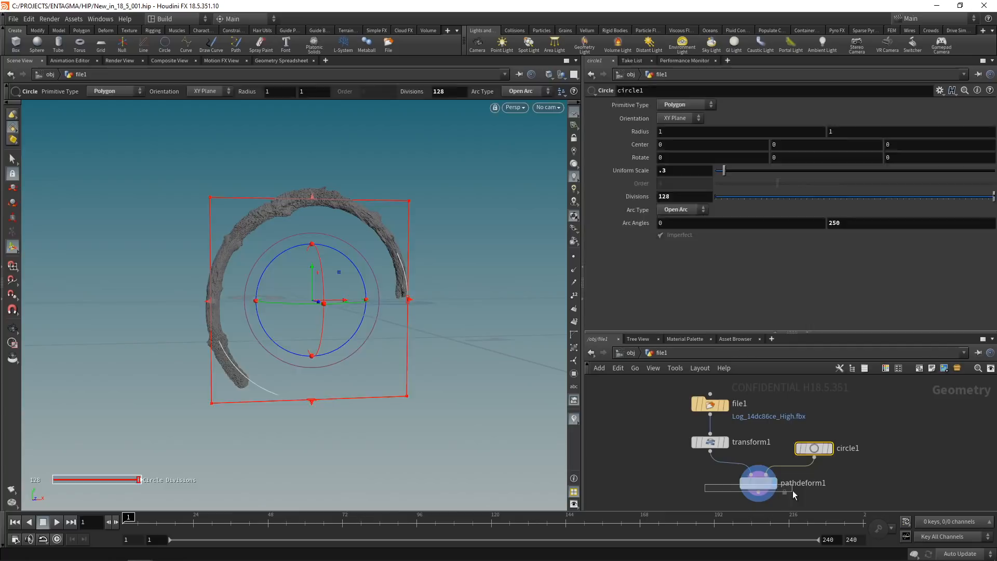
left_click(758, 481)
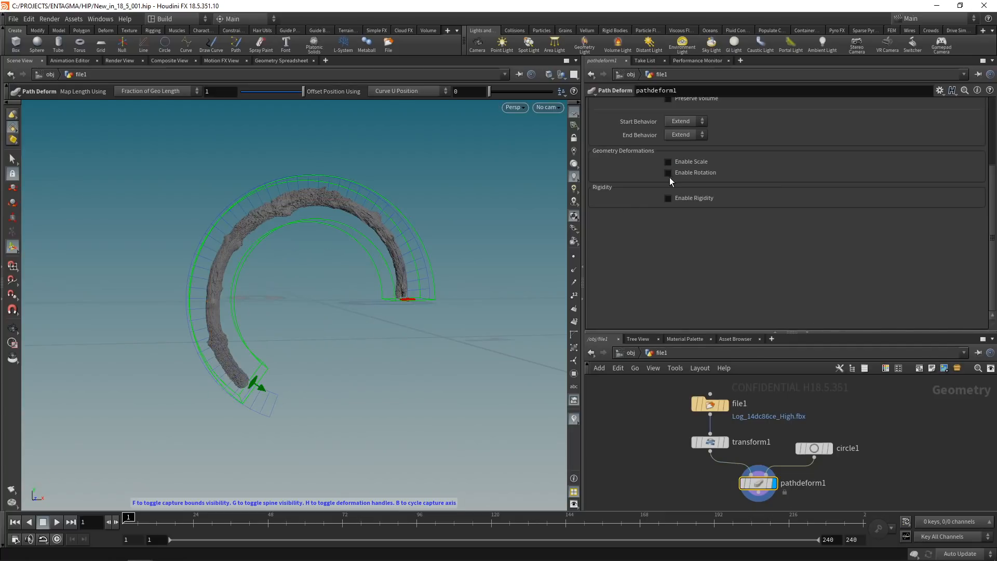
left_click(667, 172)
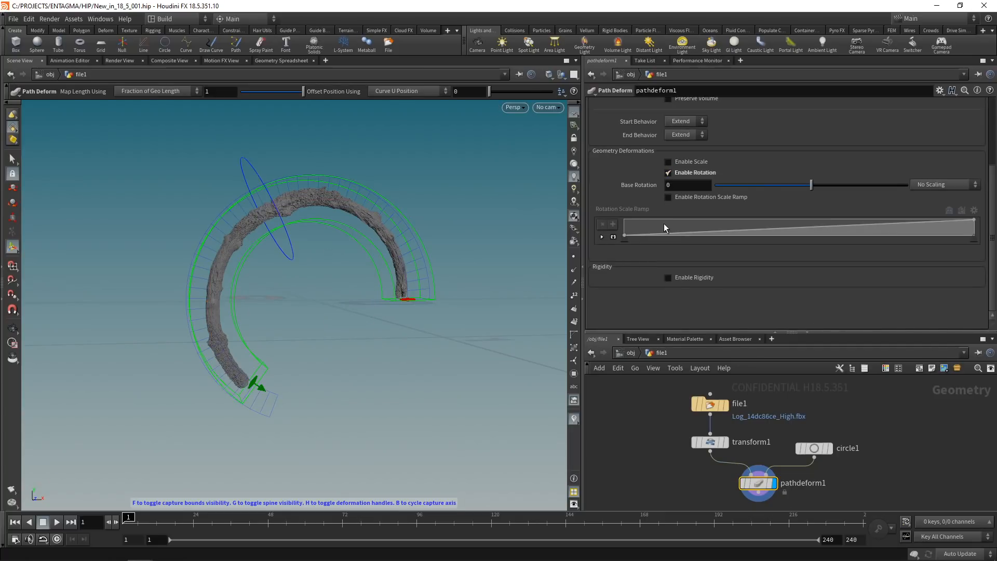
left_click_drag(811, 184, 842, 185)
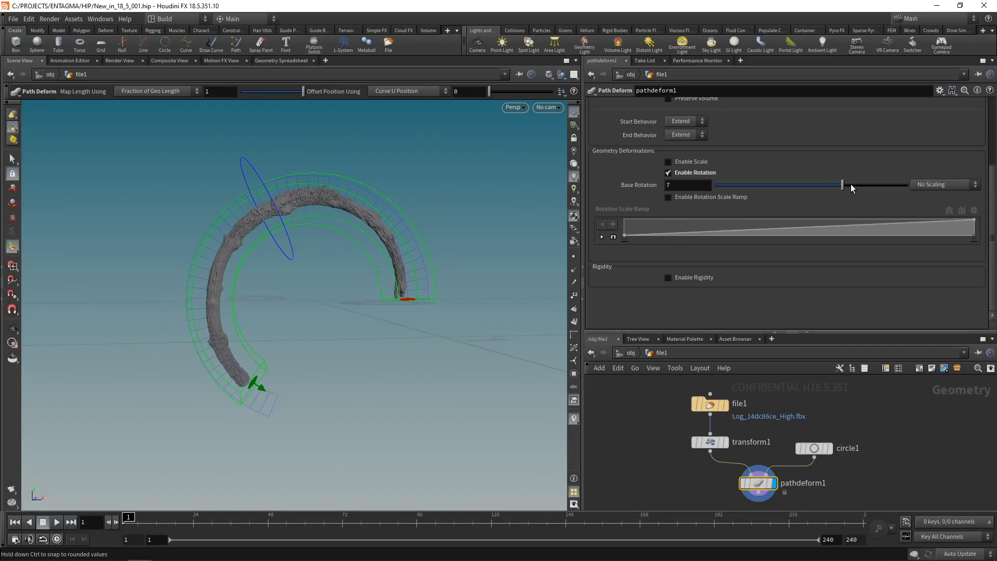
left_click_drag(842, 185, 871, 185)
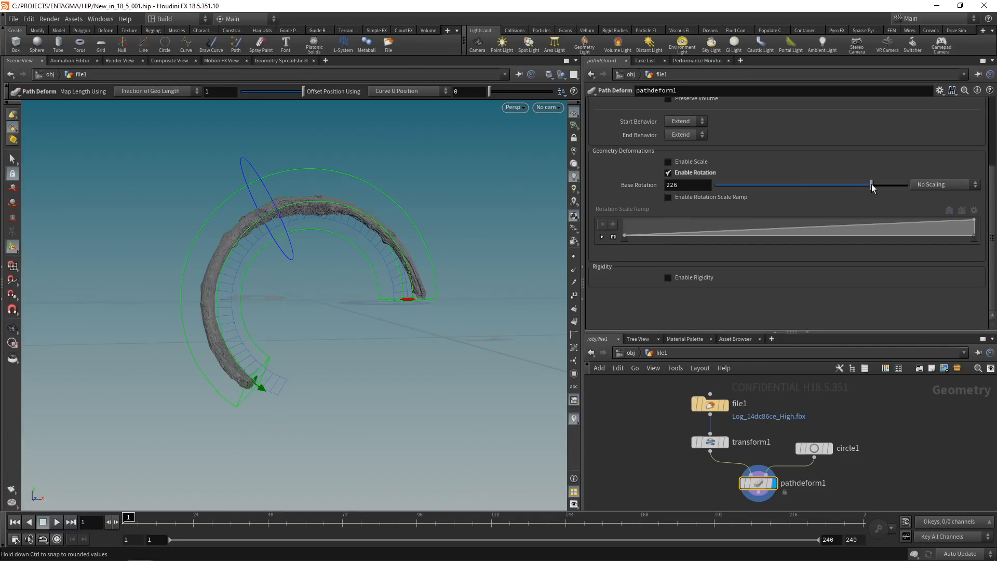
left_click_drag(870, 185, 873, 185)
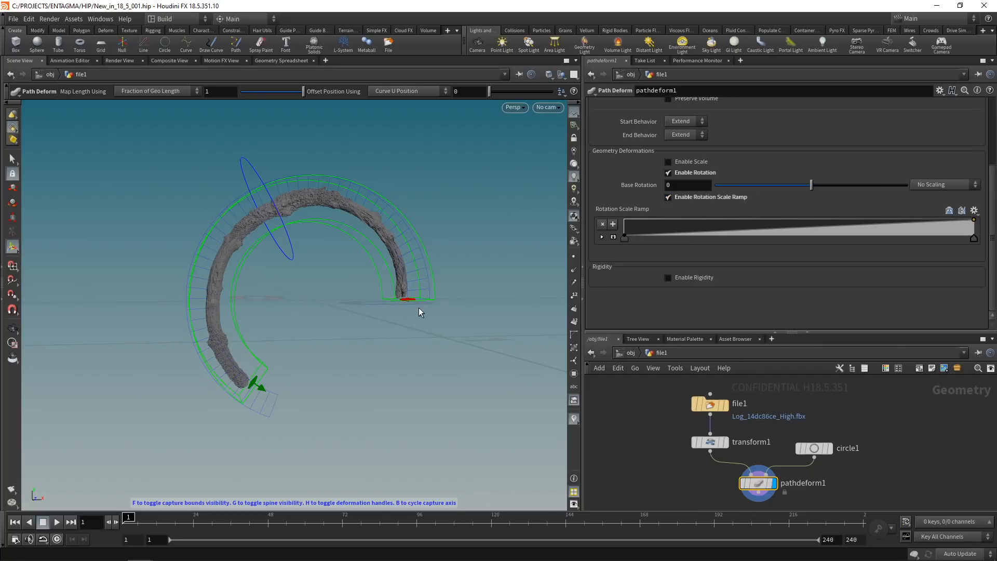
type("360")
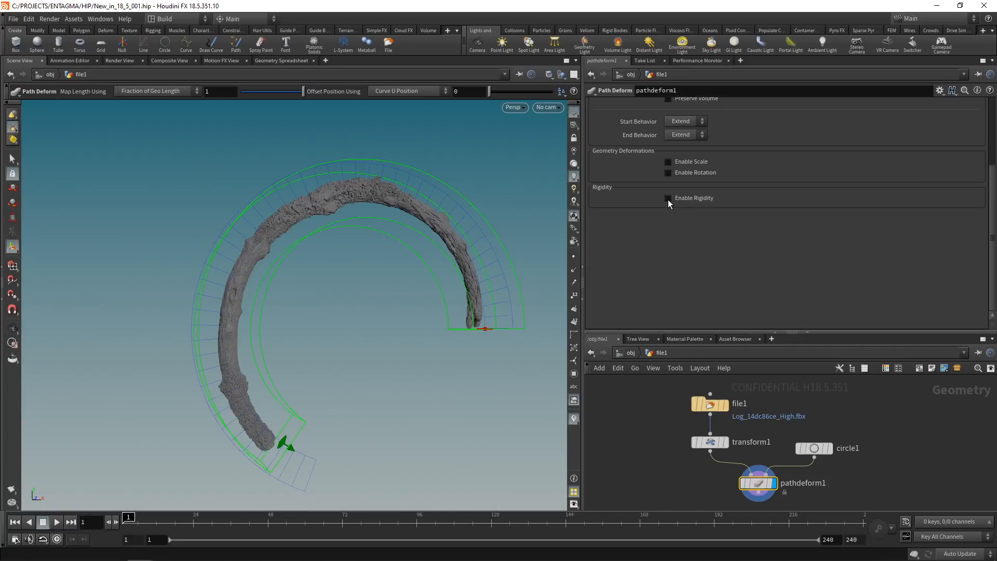
left_click(668, 197)
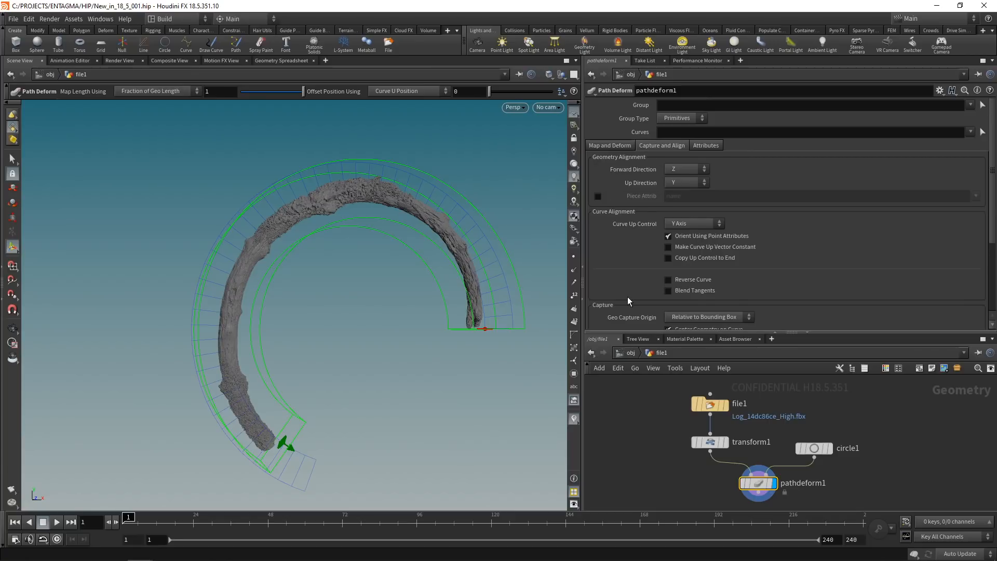
mouse_move(630, 273)
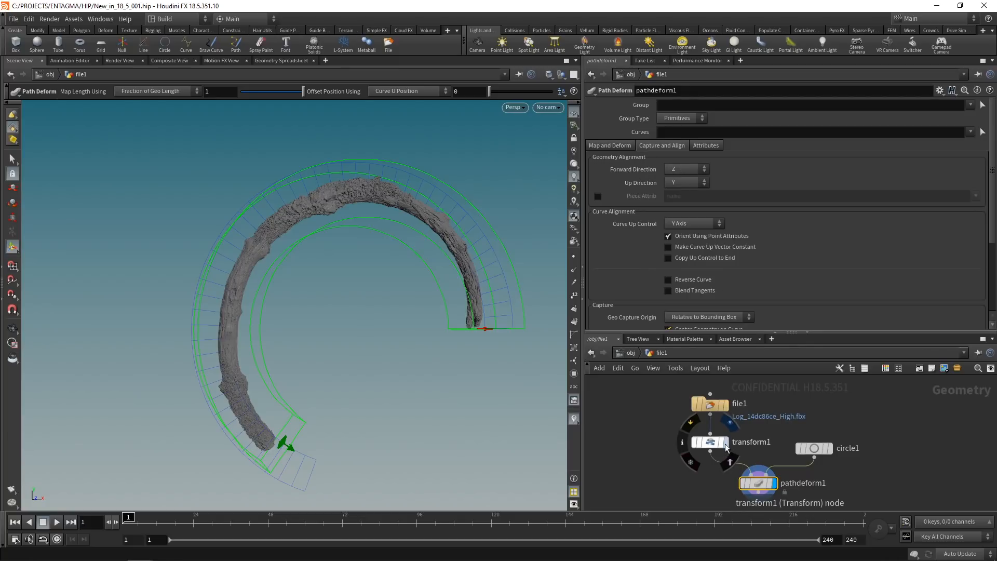
left_click(710, 443)
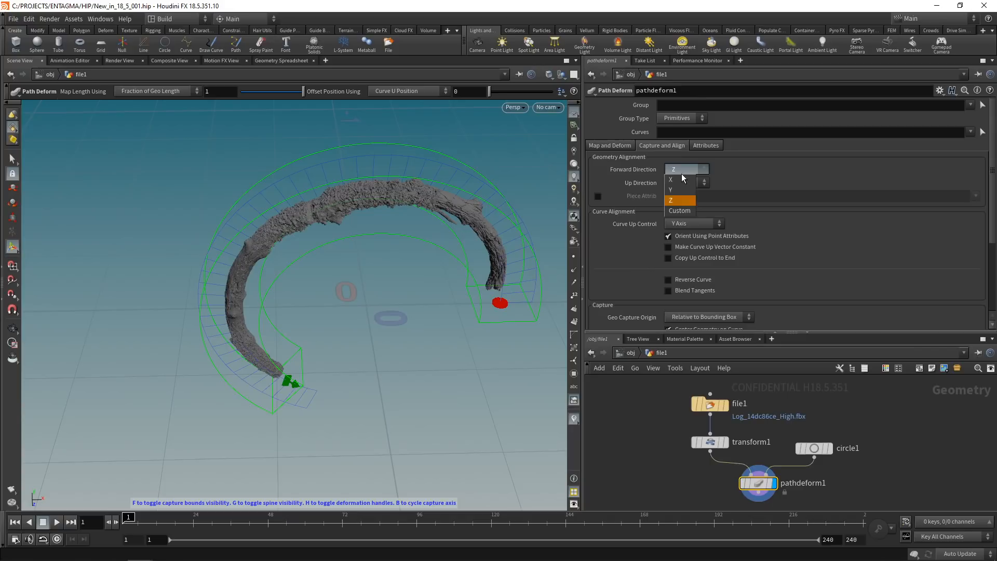
left_click(671, 179)
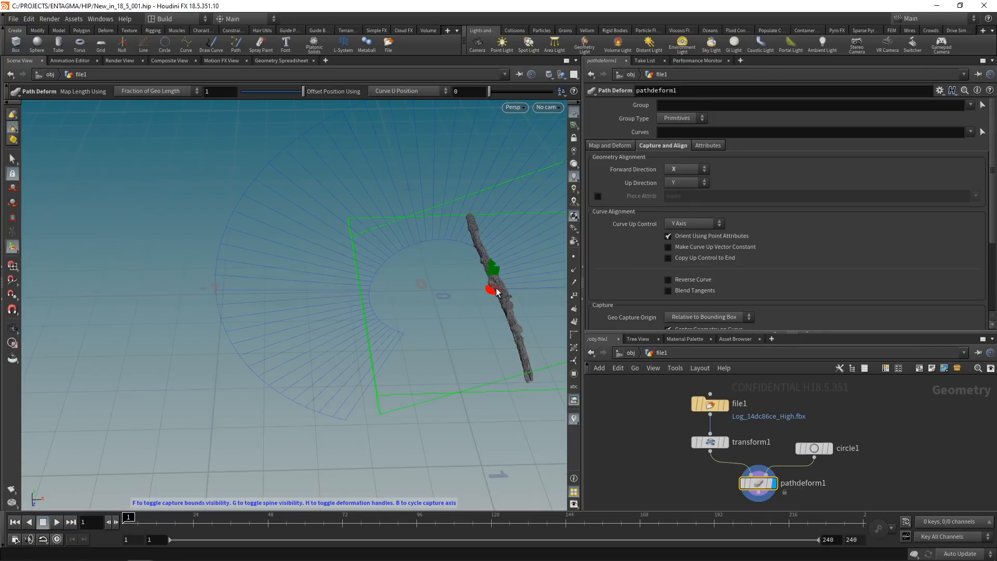
left_click(683, 168)
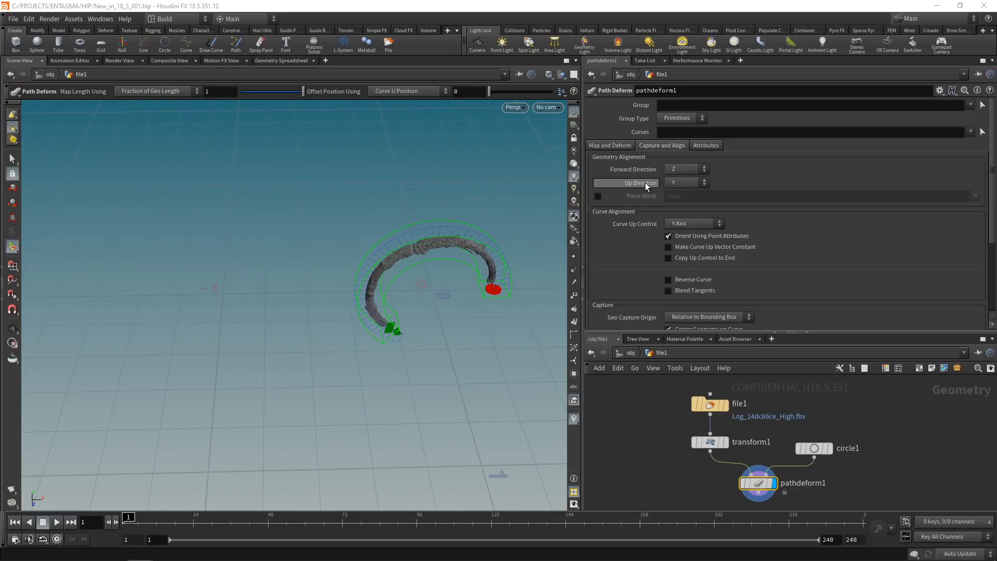
mouse_move(647, 250)
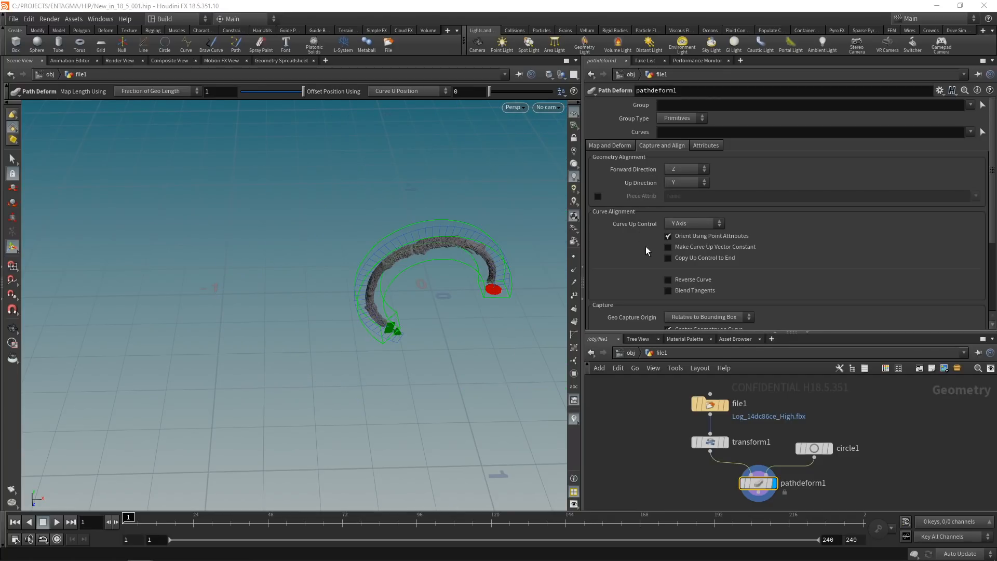
mouse_move(674, 195)
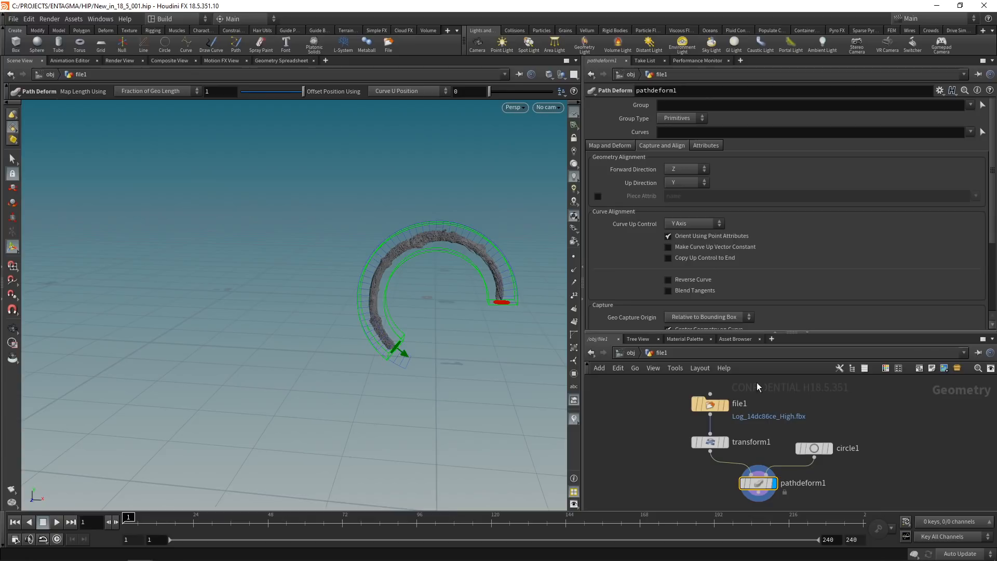
Step: Set Path Deform's Curve Up Control to the Z Axis under Capture and Align
left_click(814, 447)
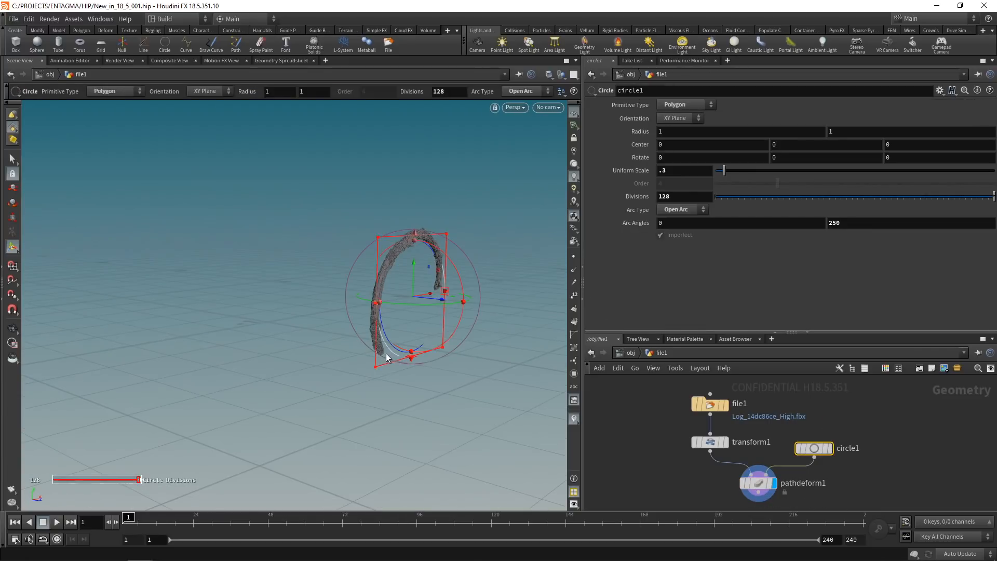
mouse_move(418, 216)
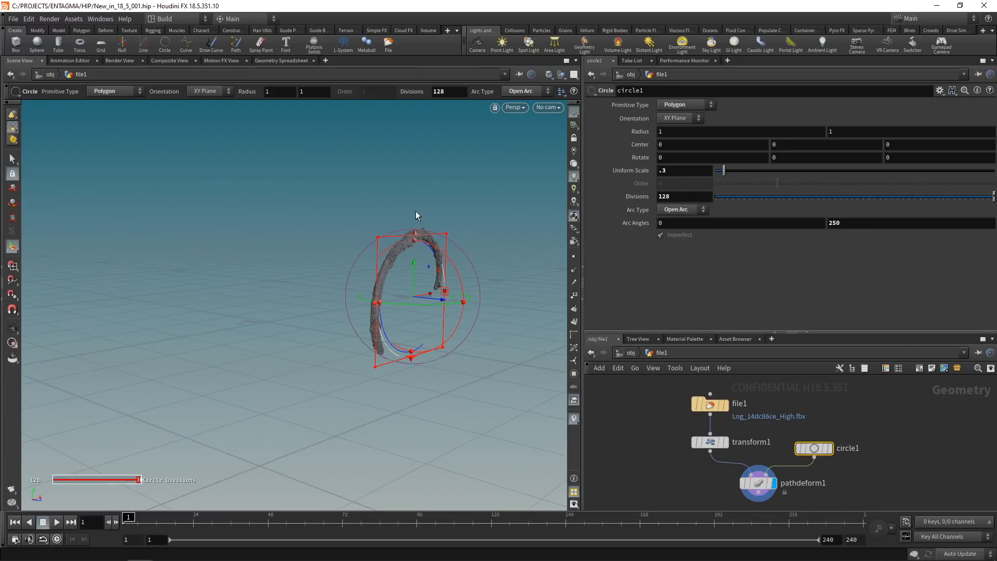
mouse_move(474, 310)
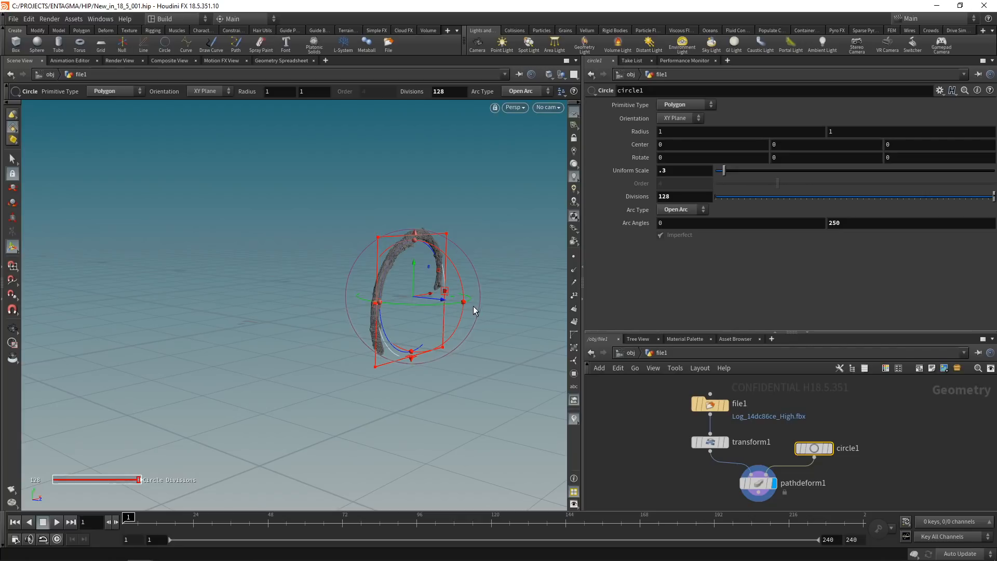
left_click(758, 482)
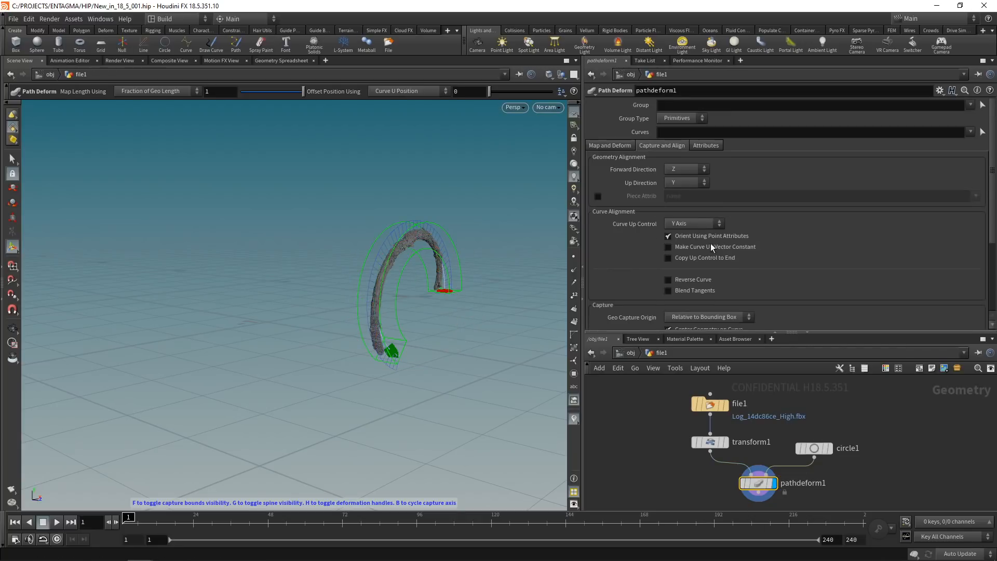
left_click(693, 223)
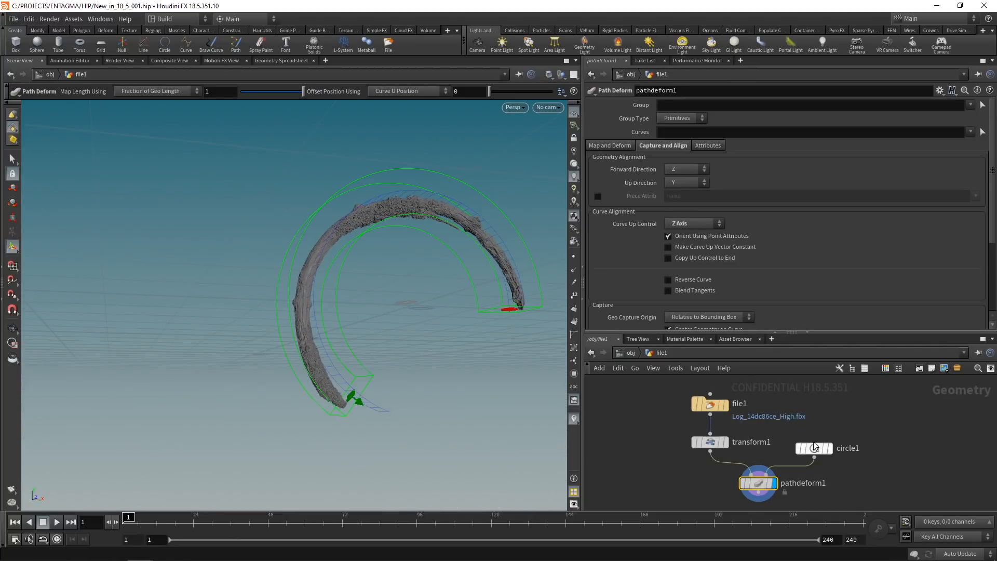
mouse_move(831, 454)
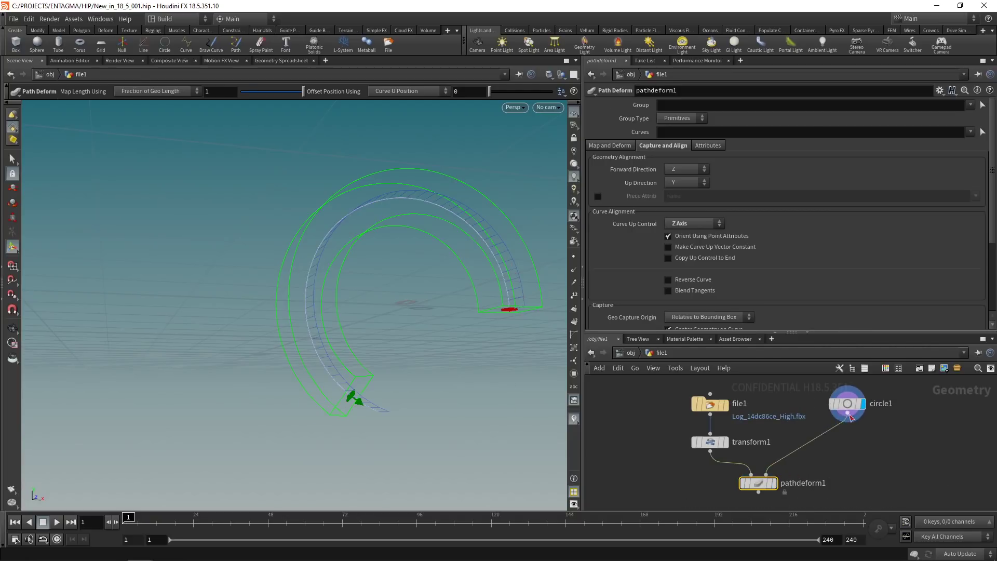
Step: Set circle1's ending arc angle to 720 degrees
left_click(846, 403)
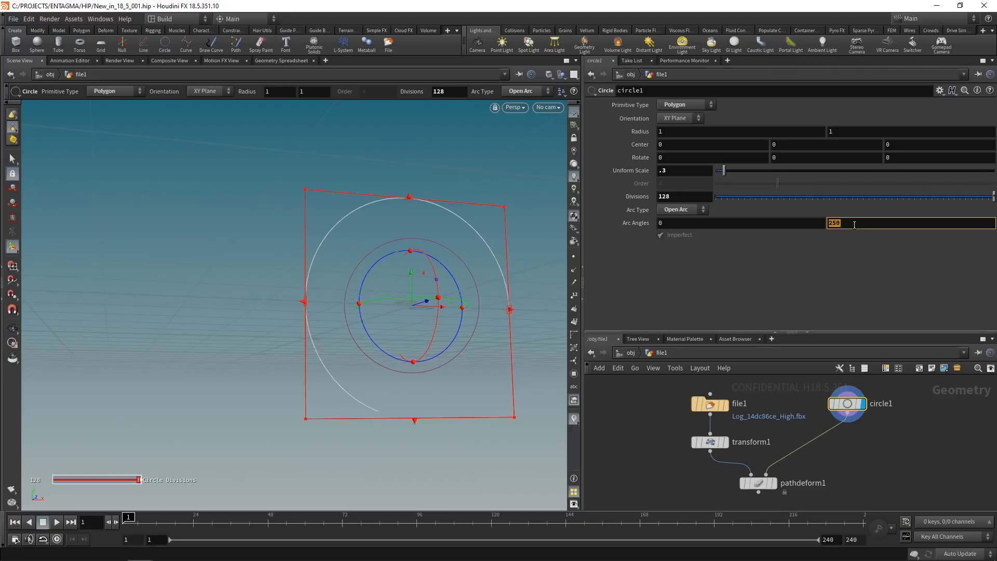
type("720")
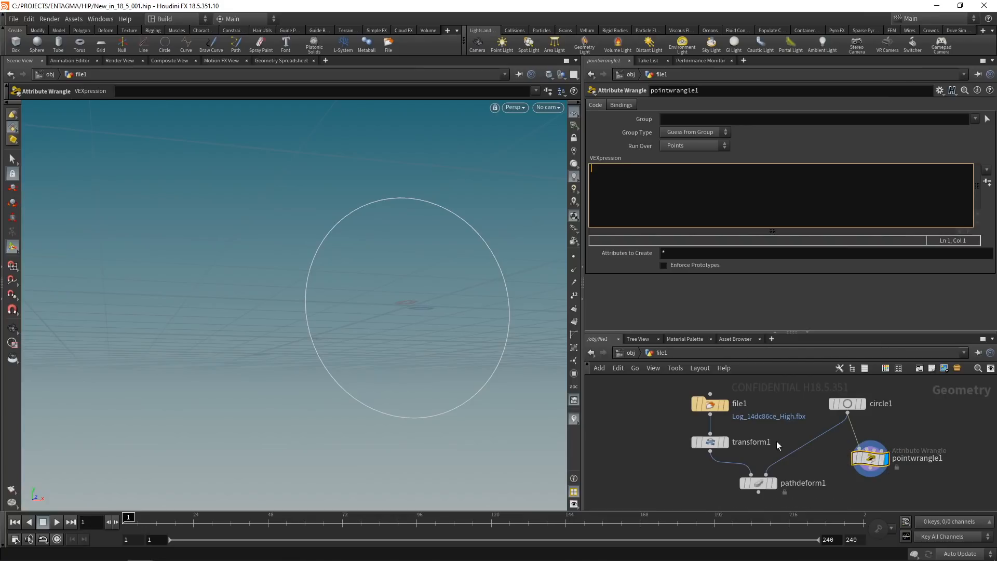
mouse_move(425, 208)
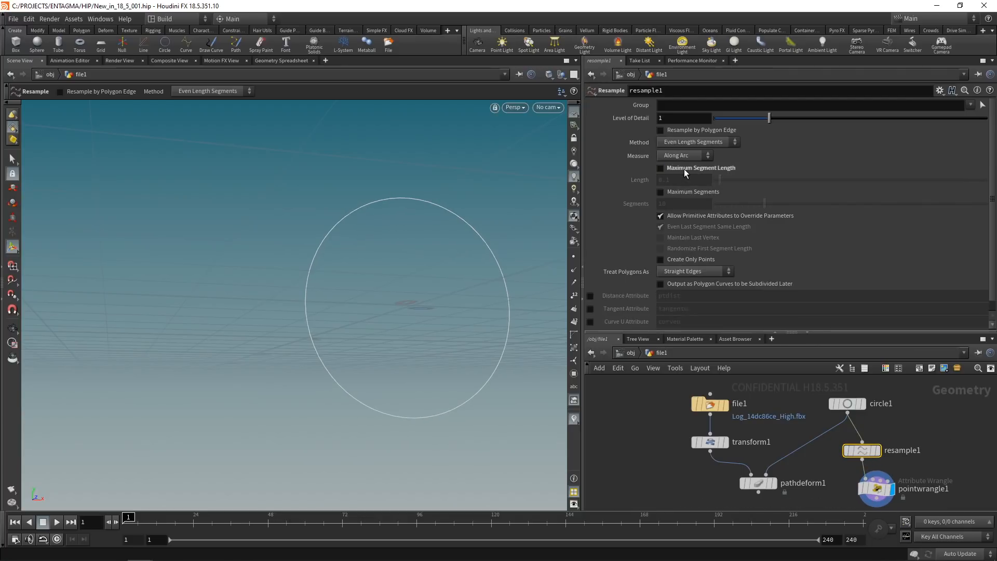
Step: Enable the Resample node's Curve U Attribute output and select the point wrangle for editing
left_click(590, 322)
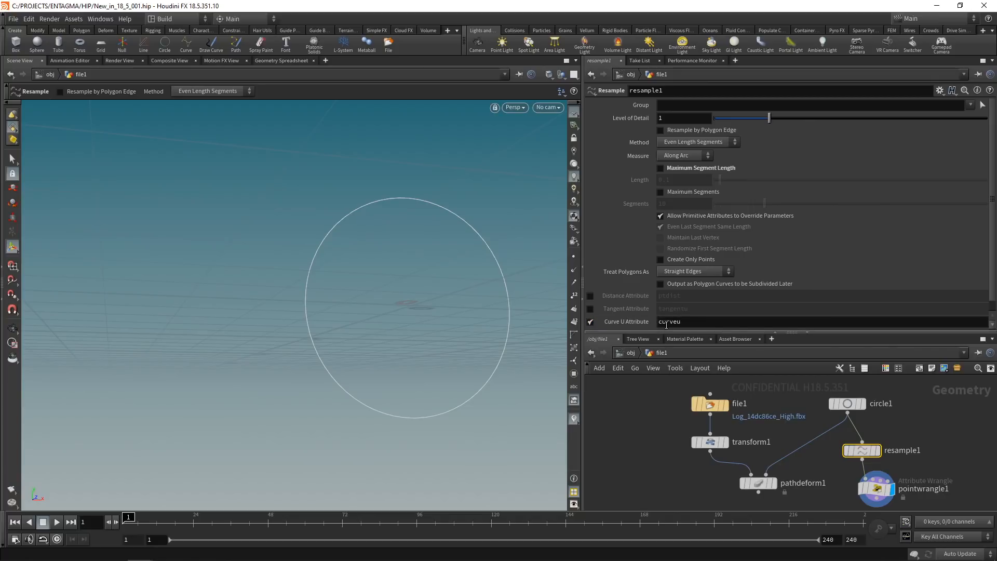
double_click(669, 322)
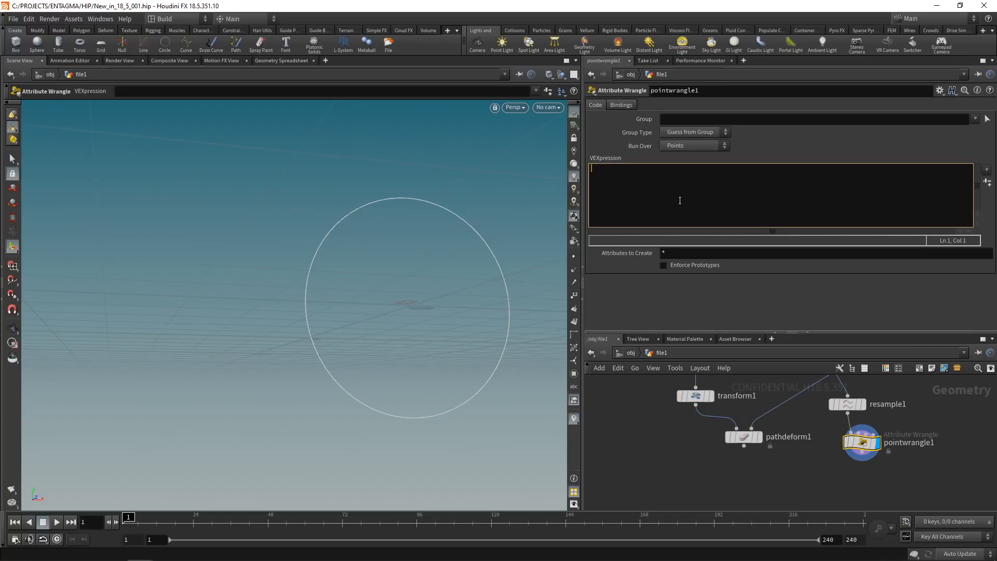
Step: Write v@P *= fit01(f@curveu, 0.05, 0.2); in pointwrangle1 to spiral the circle inward
type("ve")
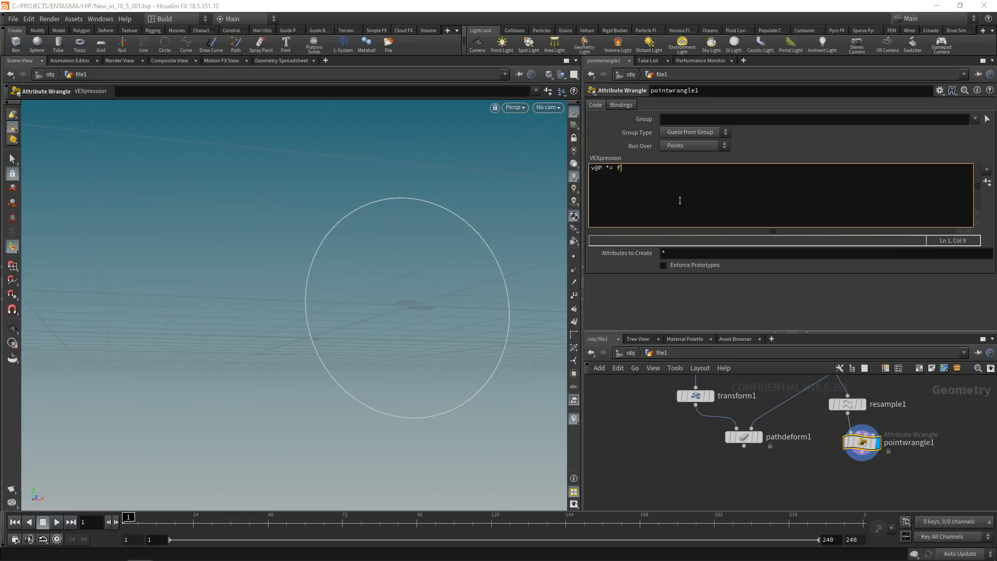
type("@curveu;")
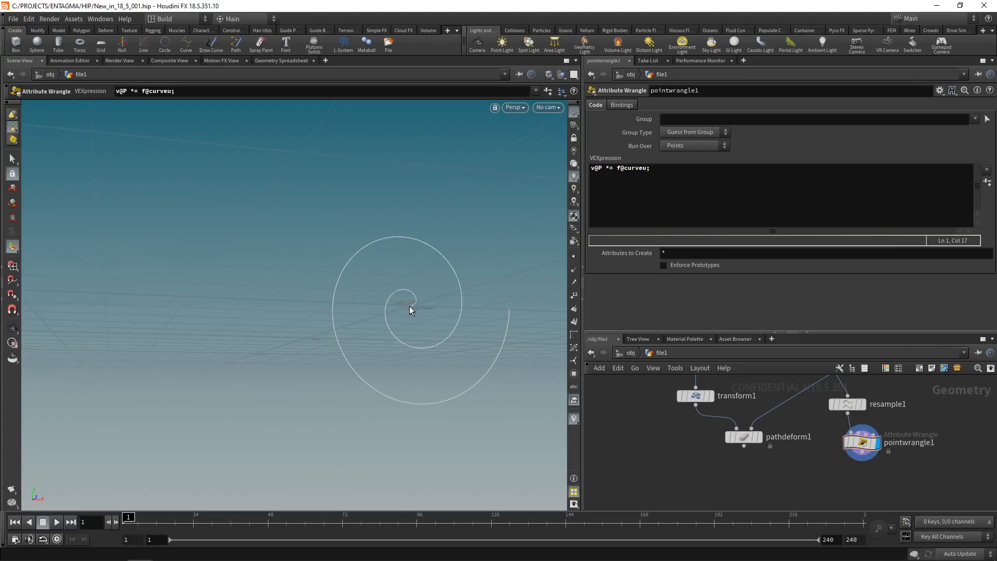
mouse_move(434, 314)
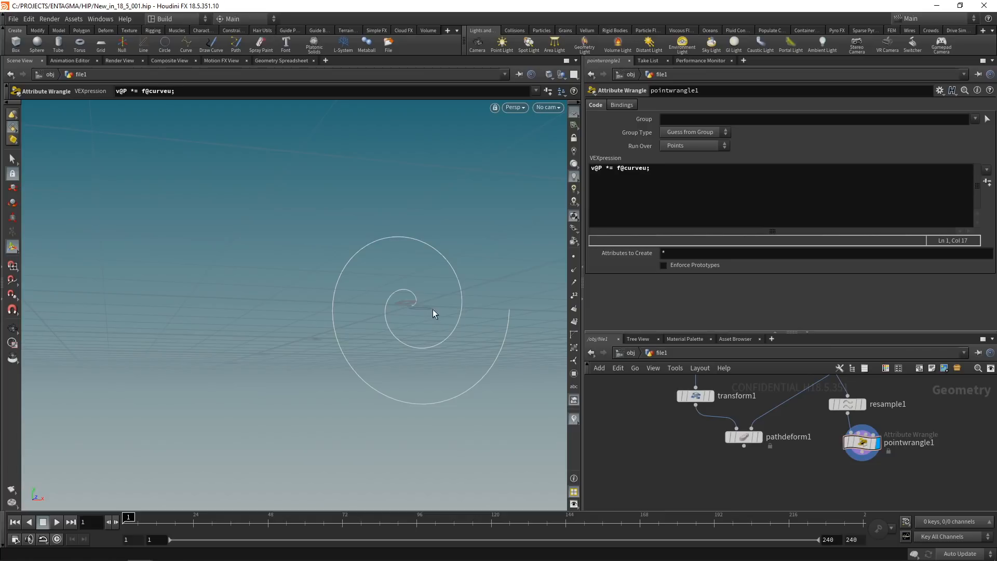
left_click(623, 169)
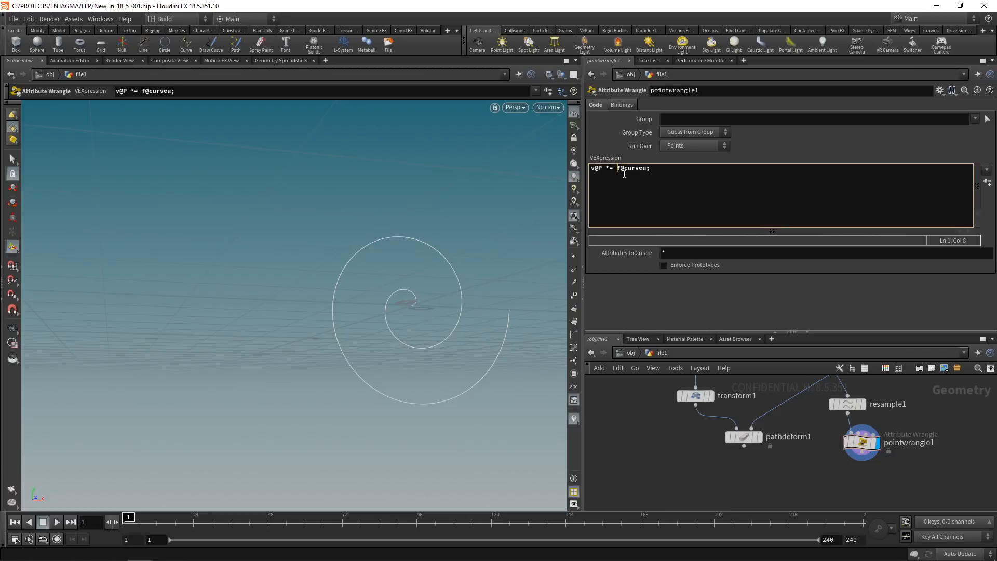
type("fit01(")
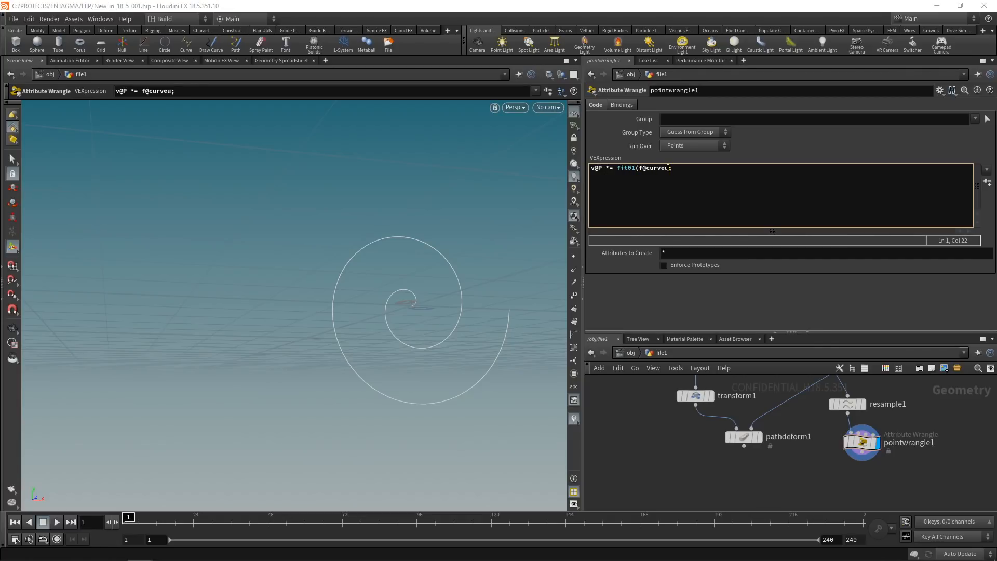
type(",")
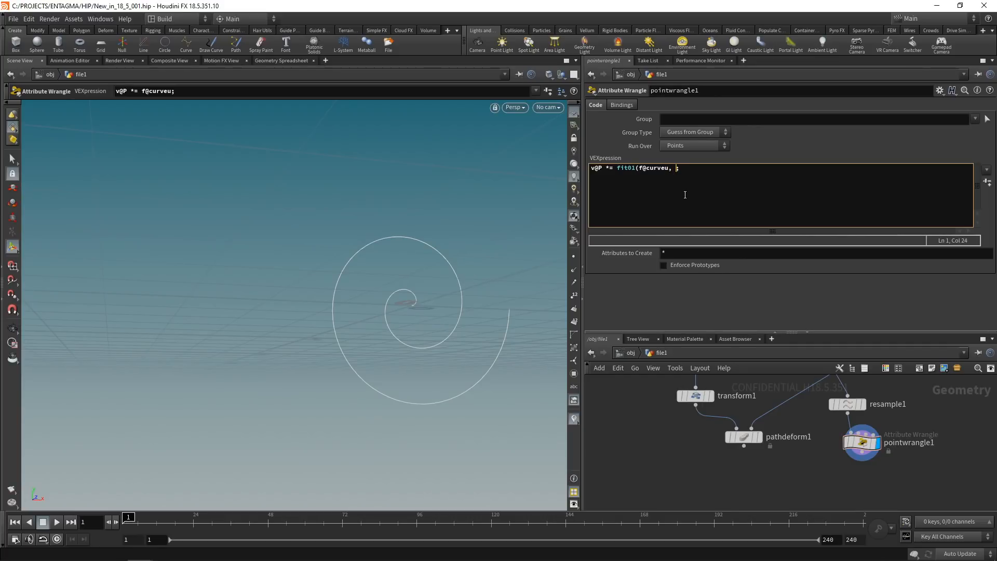
type("0.05,")
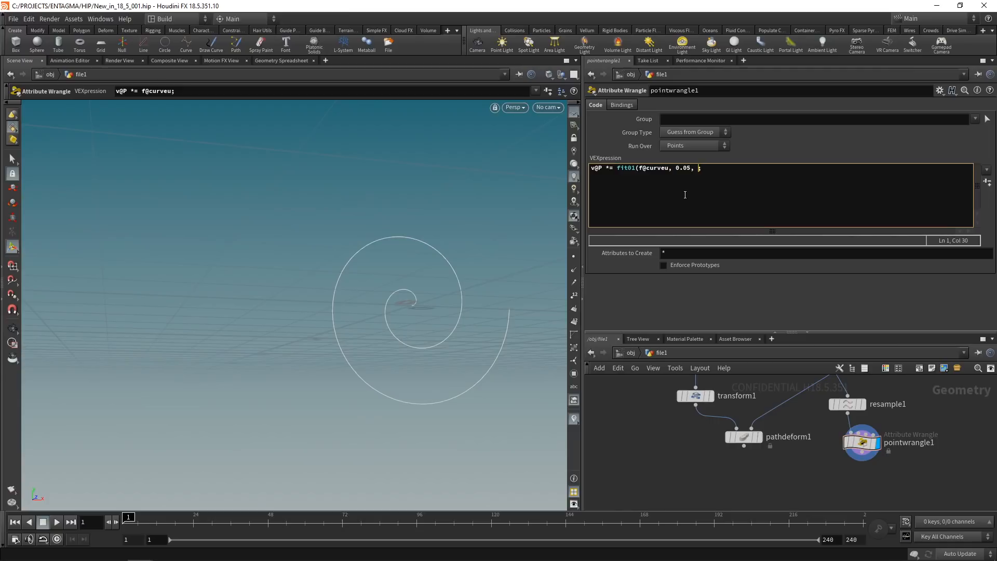
type("0.2);")
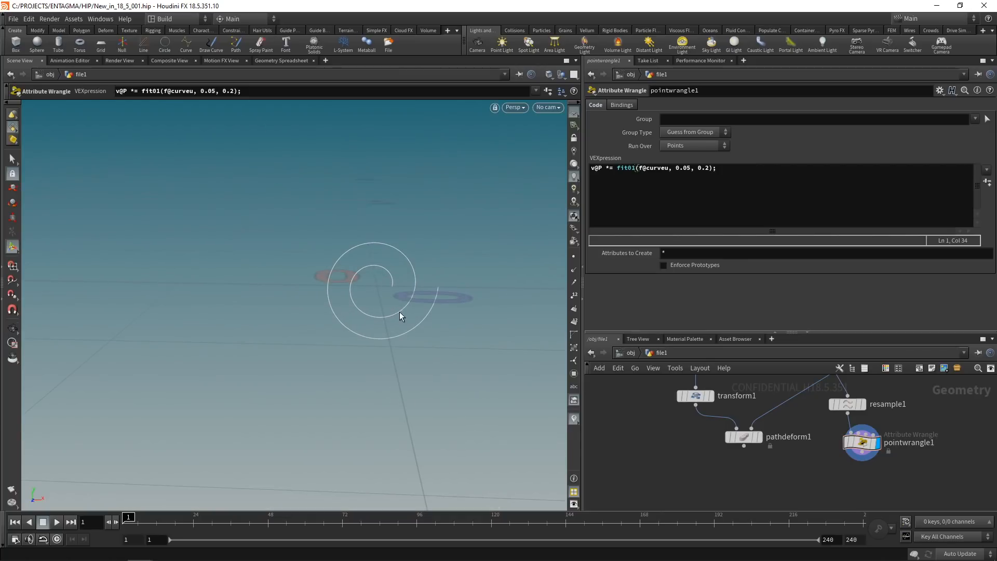
left_click(743, 436)
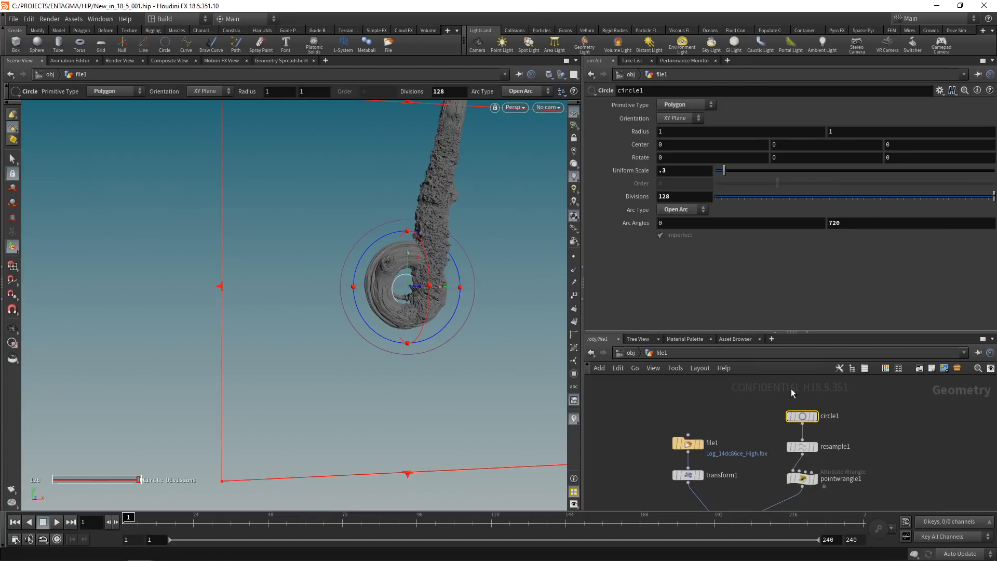
Step: Display pathdeform1 and set its Curve Up Control to the X axis so the log lies flat
left_click(684, 171)
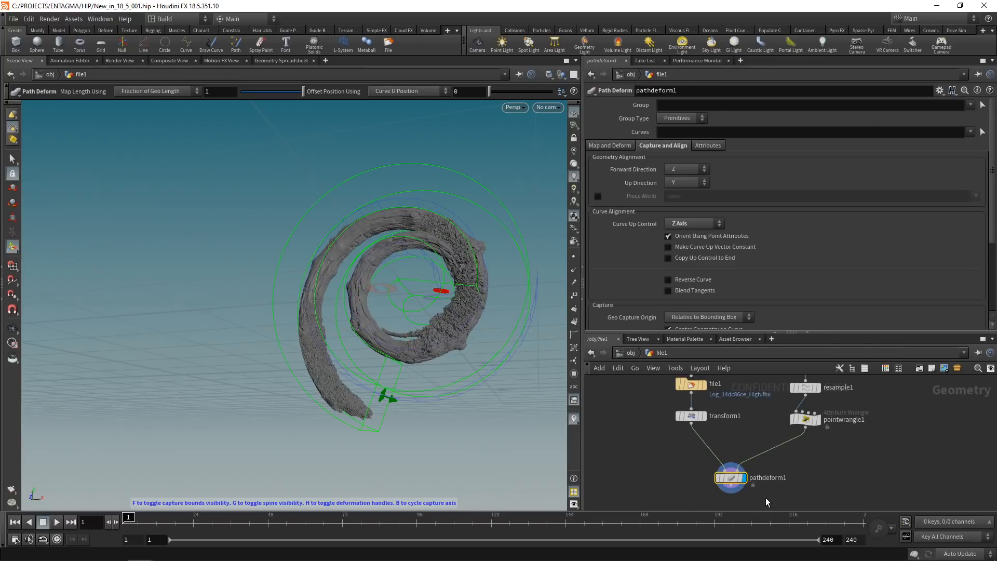
left_click(693, 223)
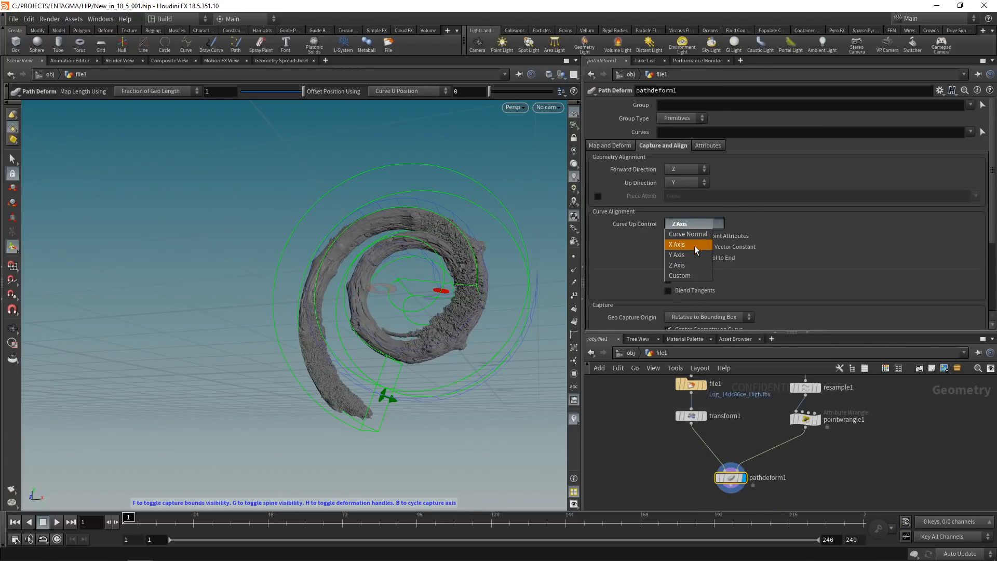
left_click(677, 244)
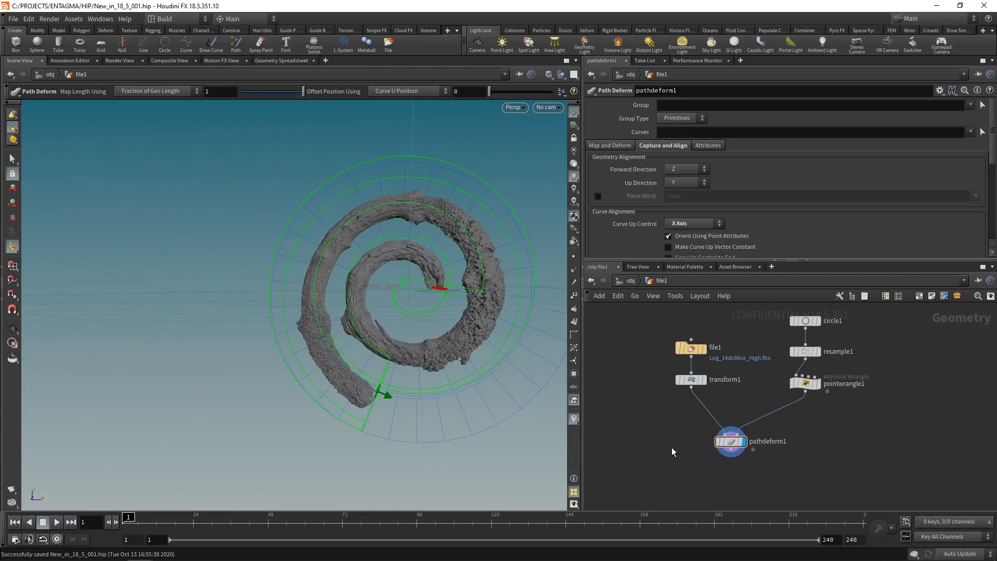
mouse_move(447, 359)
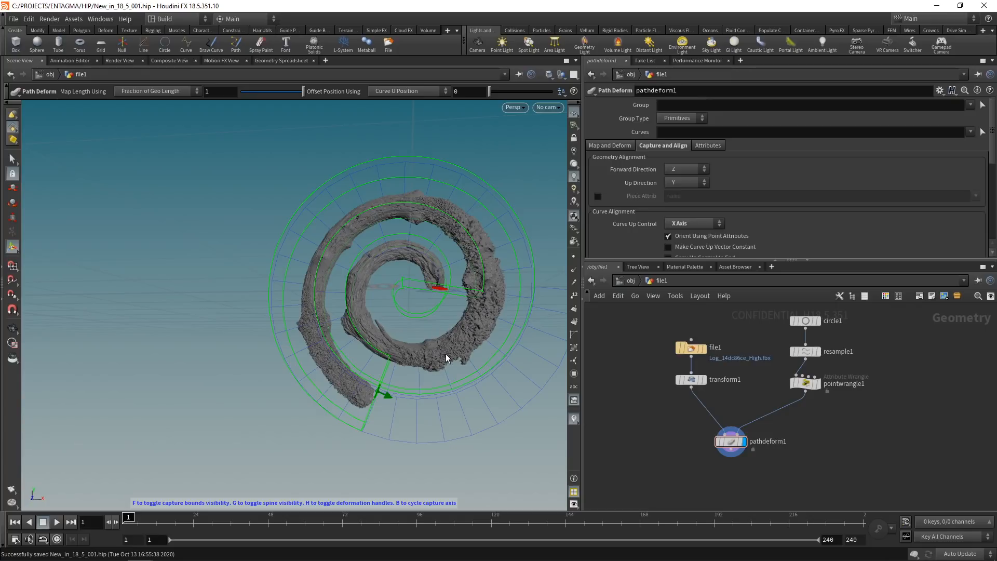
mouse_move(453, 355)
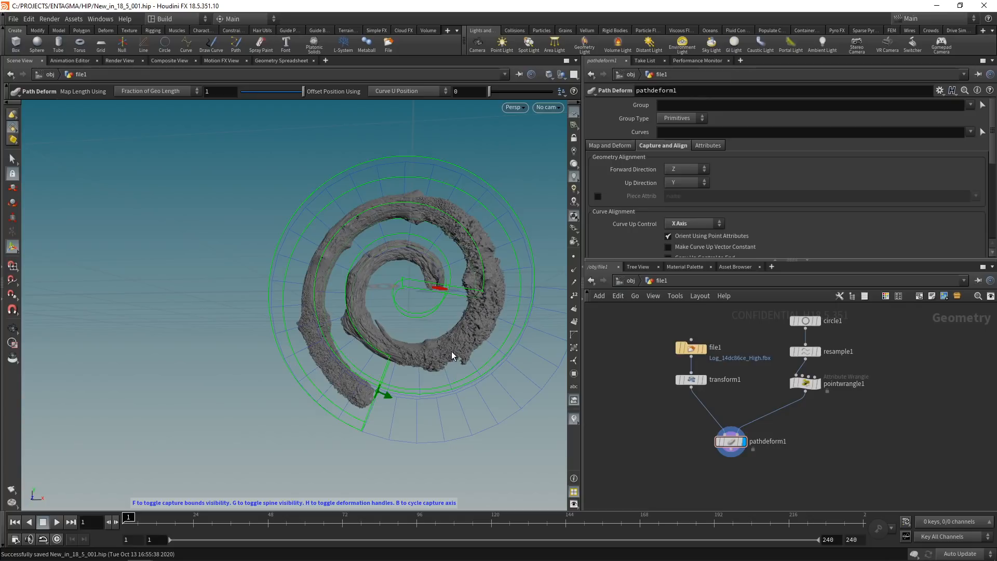
mouse_move(434, 366)
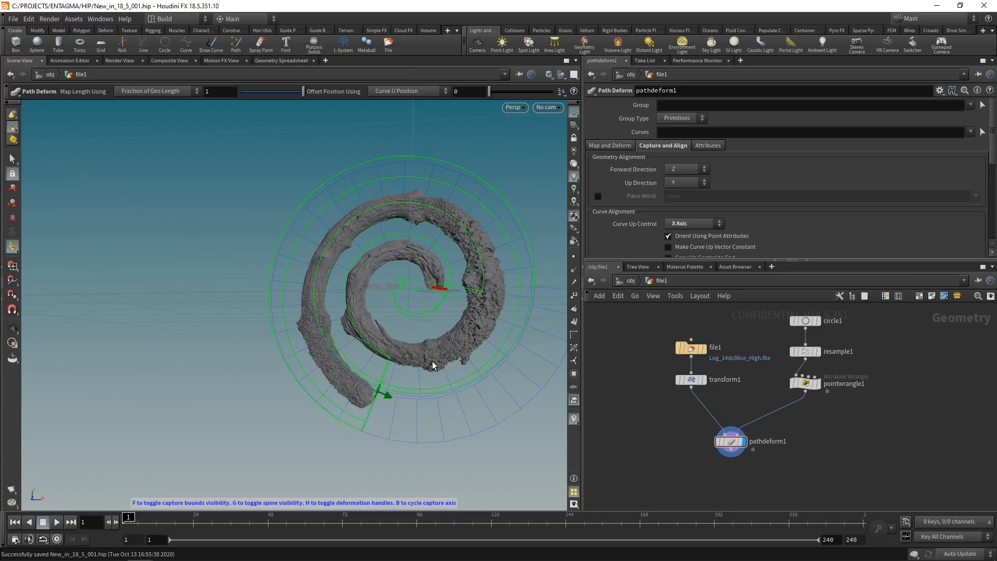
mouse_move(455, 353)
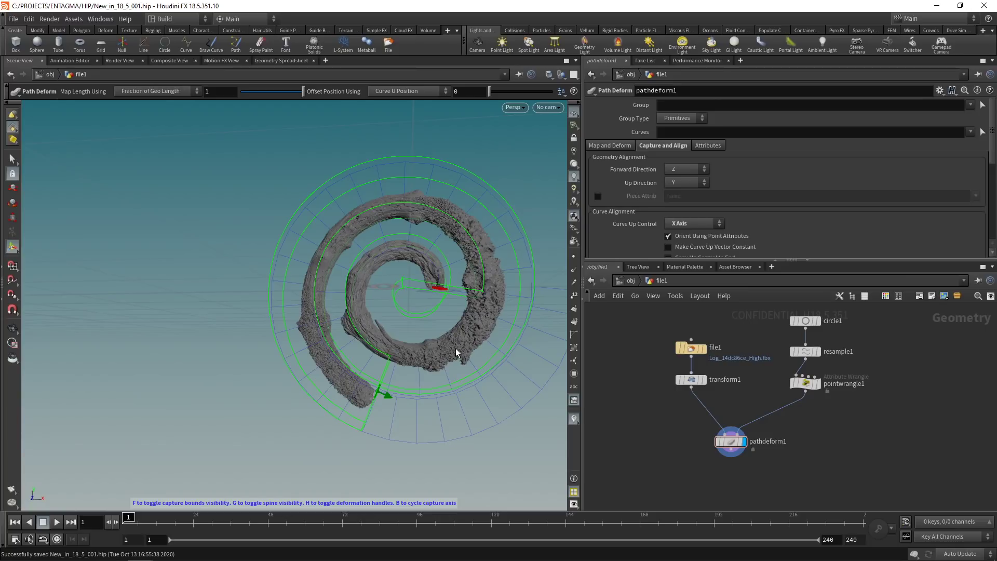
mouse_move(426, 364)
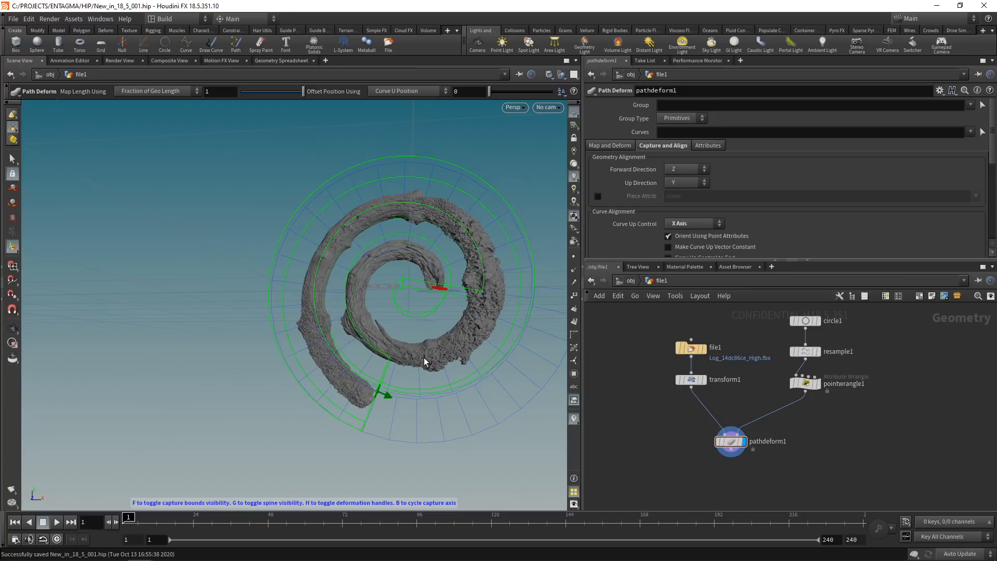
mouse_move(457, 336)
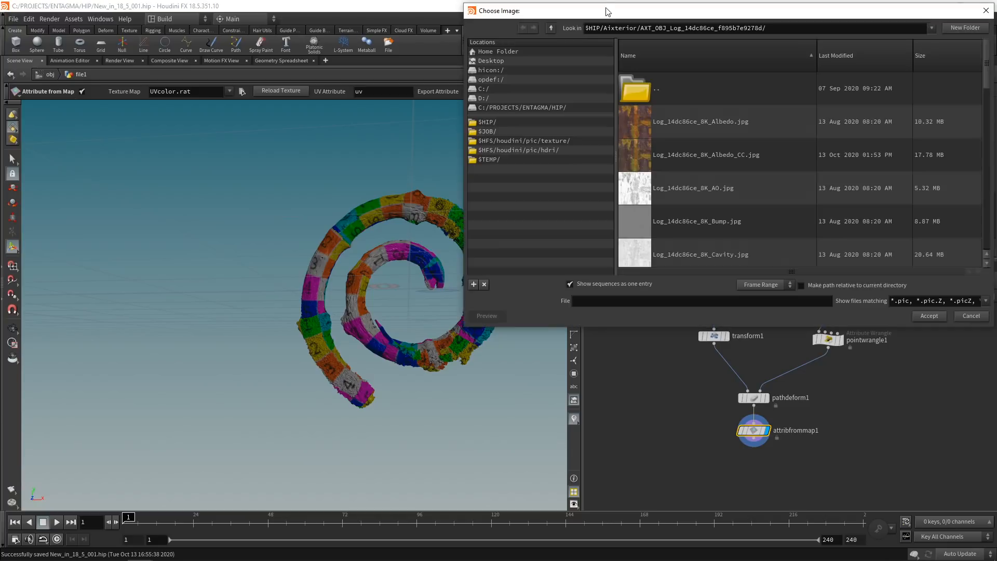
Step: Choose the log's 8K Vegetation JPG as the Attribute from Map texture file
scroll("down", 3)
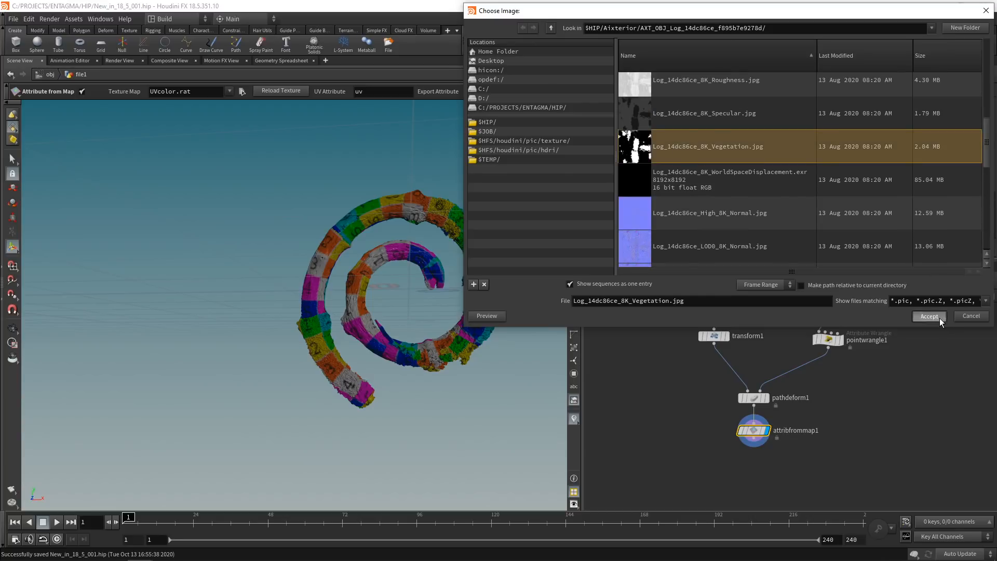
left_click(928, 316)
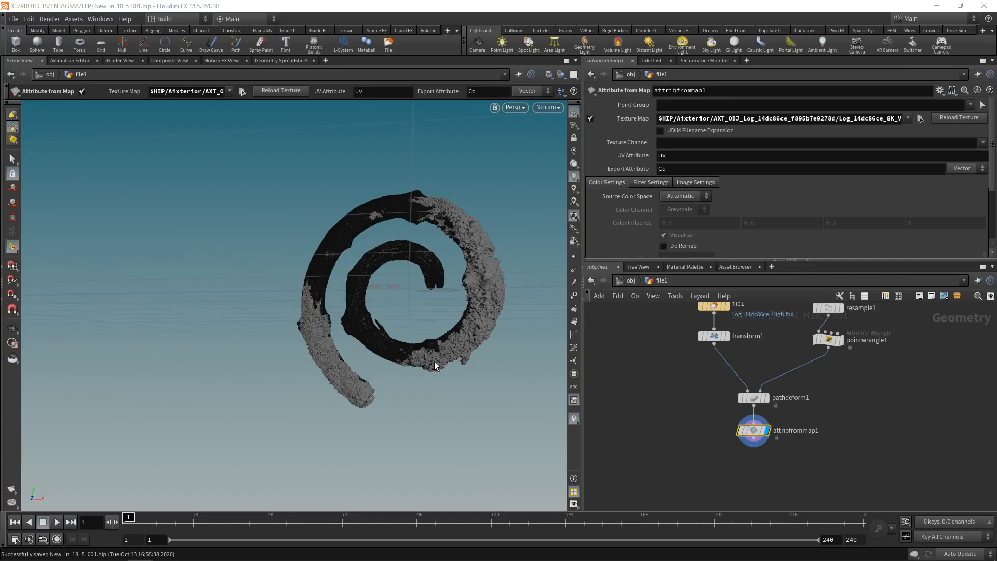
mouse_move(425, 368)
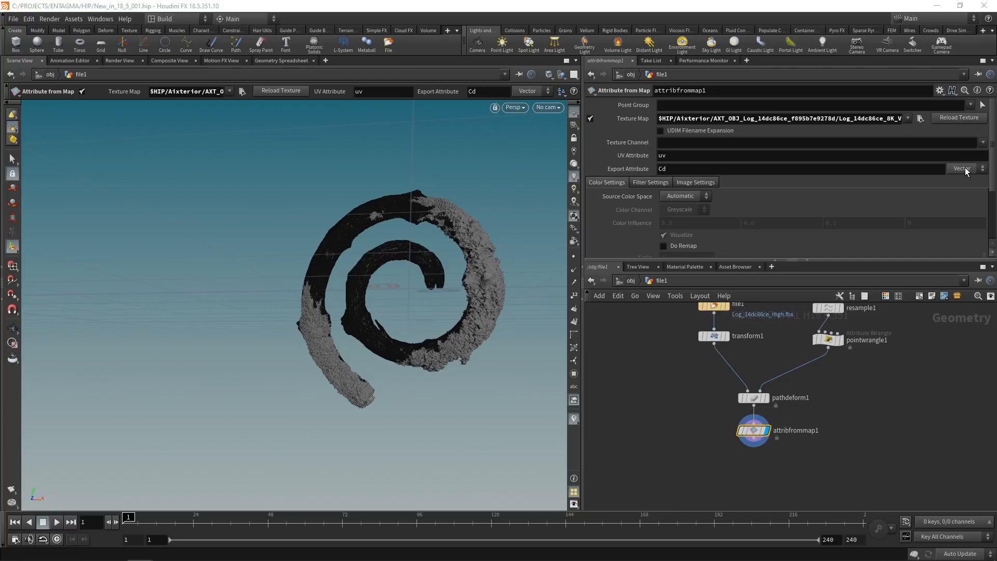
Step: Change the Attribute from Map export attribute from Cd to density
type("dens")
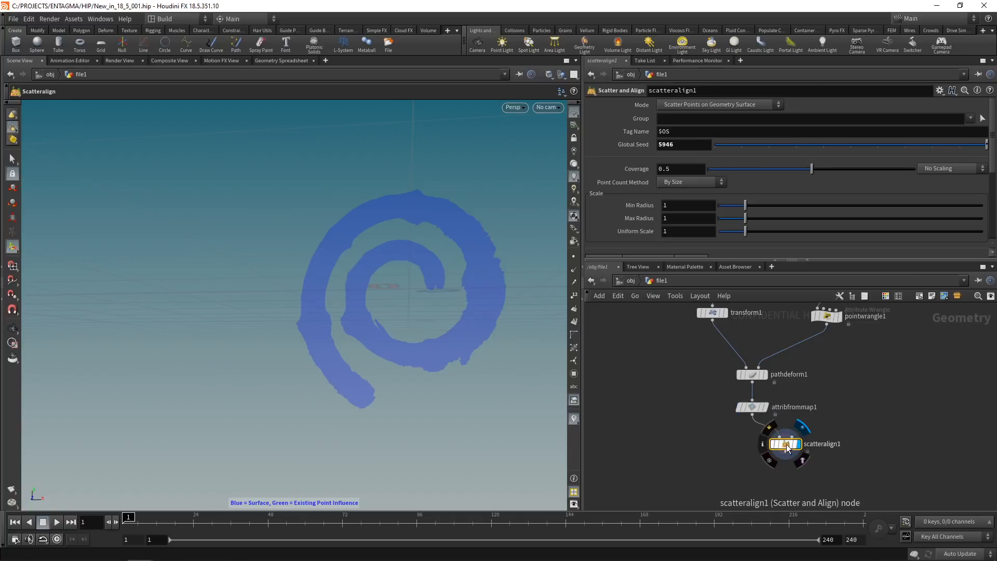
Step: Scatter a fixed Number of Points weighted by the 'density' attribute and raise Total Points
left_click(692, 182)
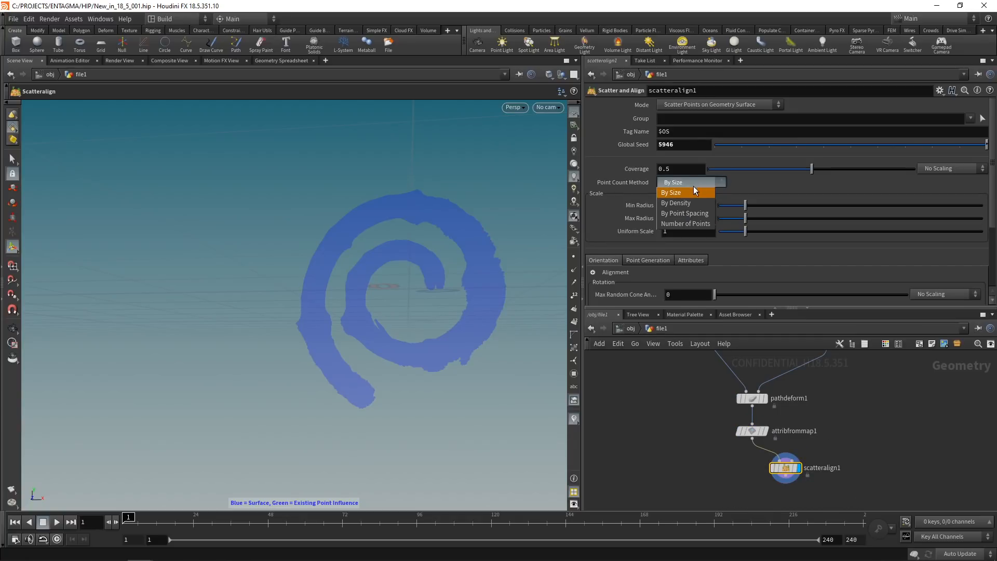
left_click(686, 223)
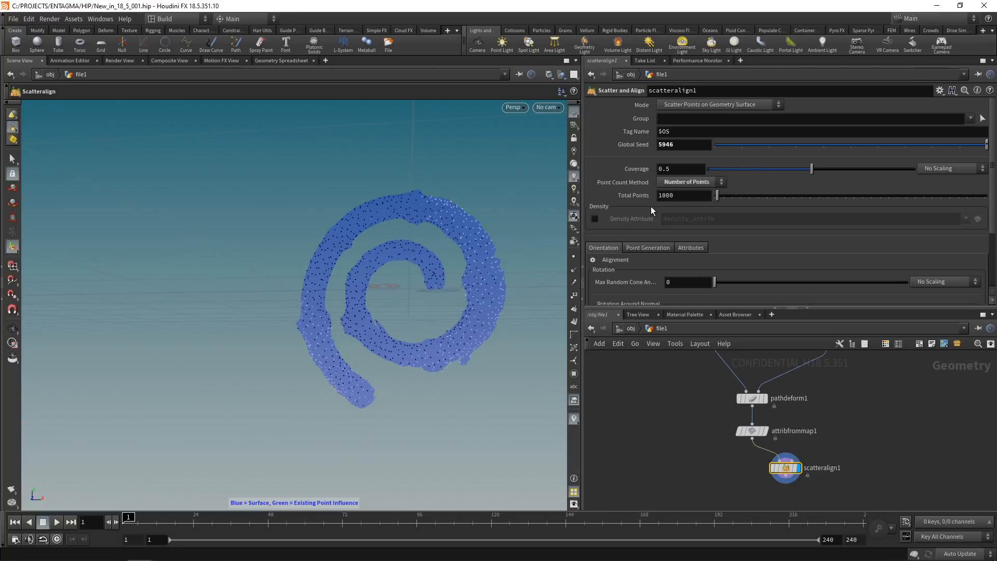
mouse_move(468, 290)
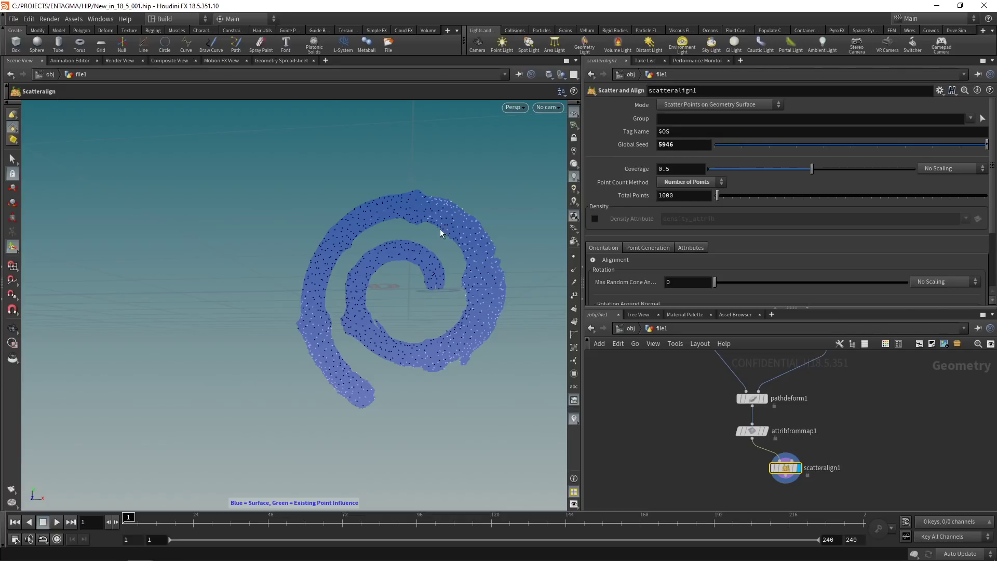
mouse_move(359, 223)
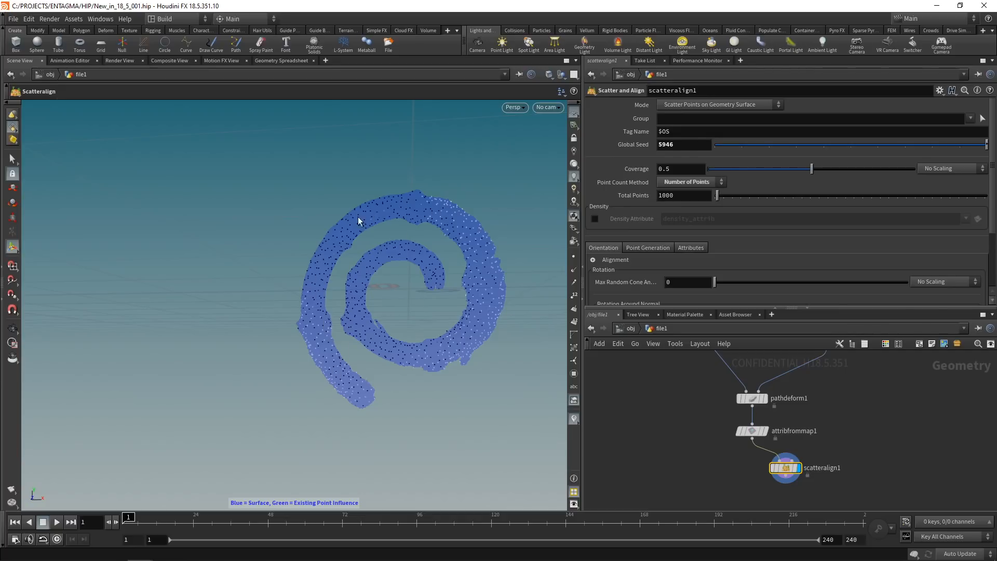
mouse_move(336, 403)
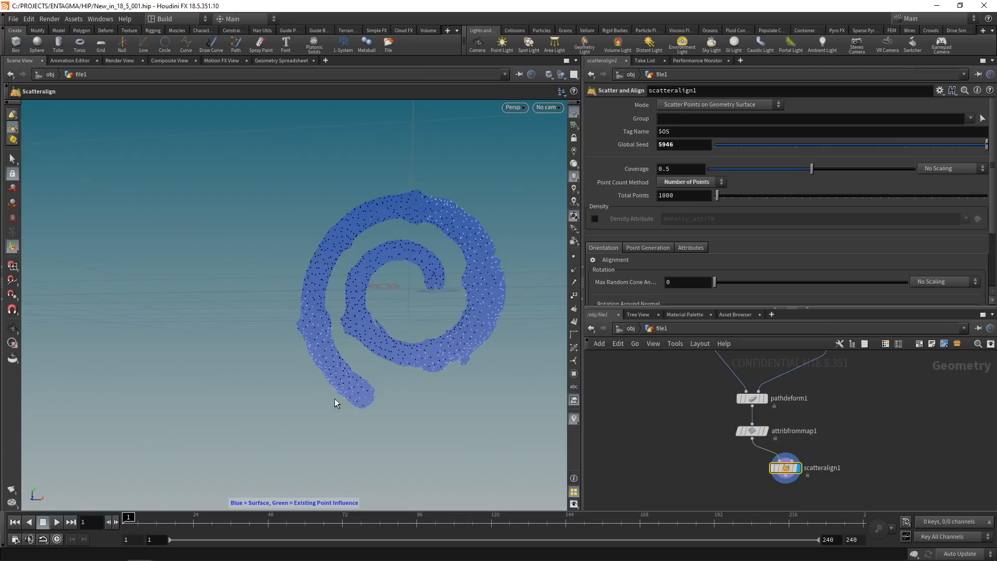
mouse_move(807, 447)
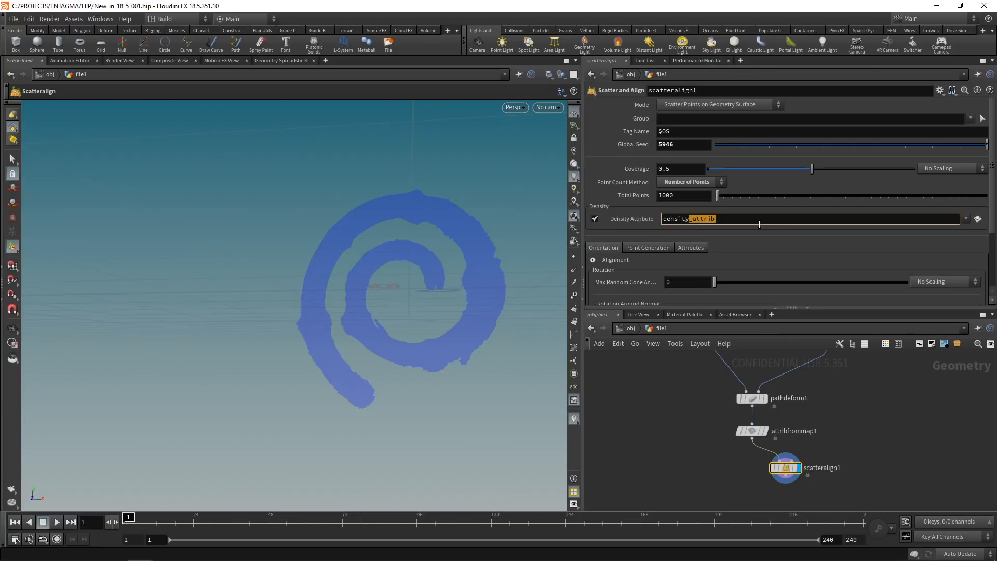
type("density")
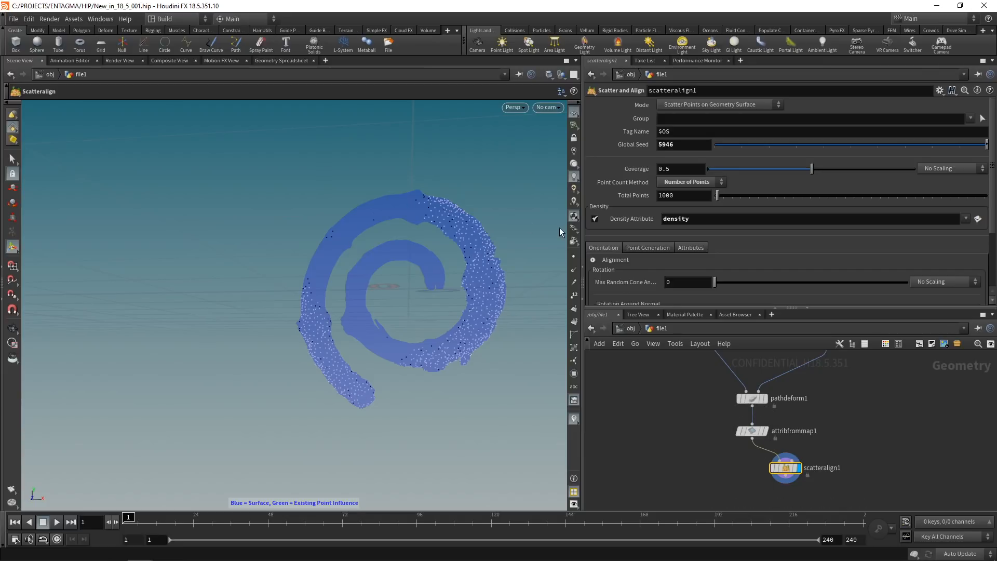
left_click(680, 196)
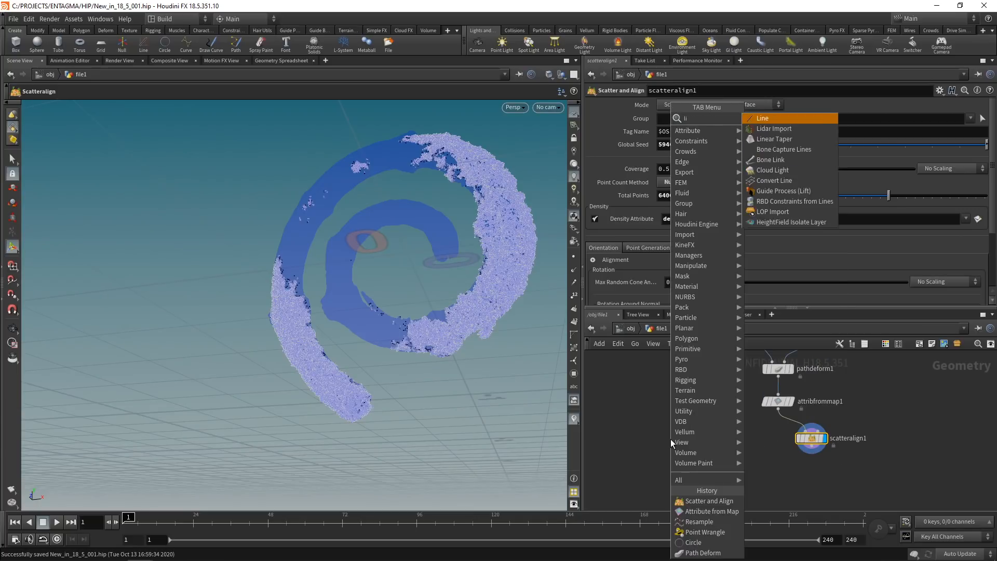
Step: Create a Line of length 0.005 with 8 points for the moss strand
left_click(762, 117)
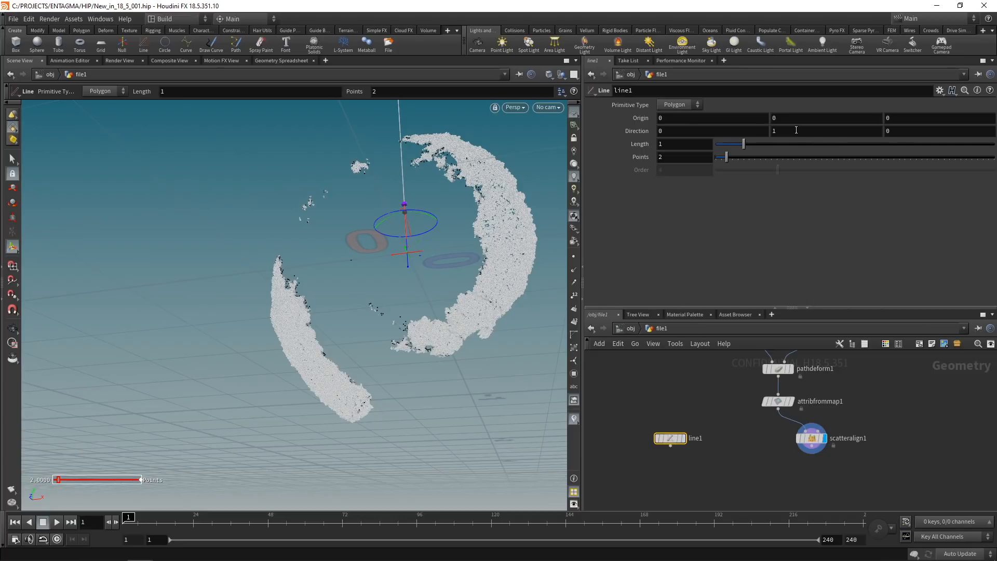
left_click(683, 143)
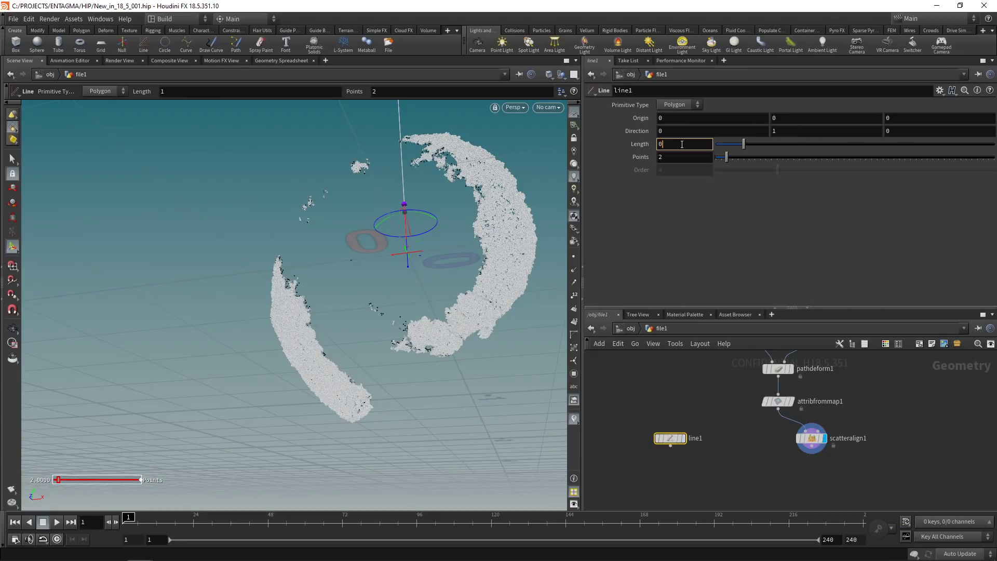
type("0.005")
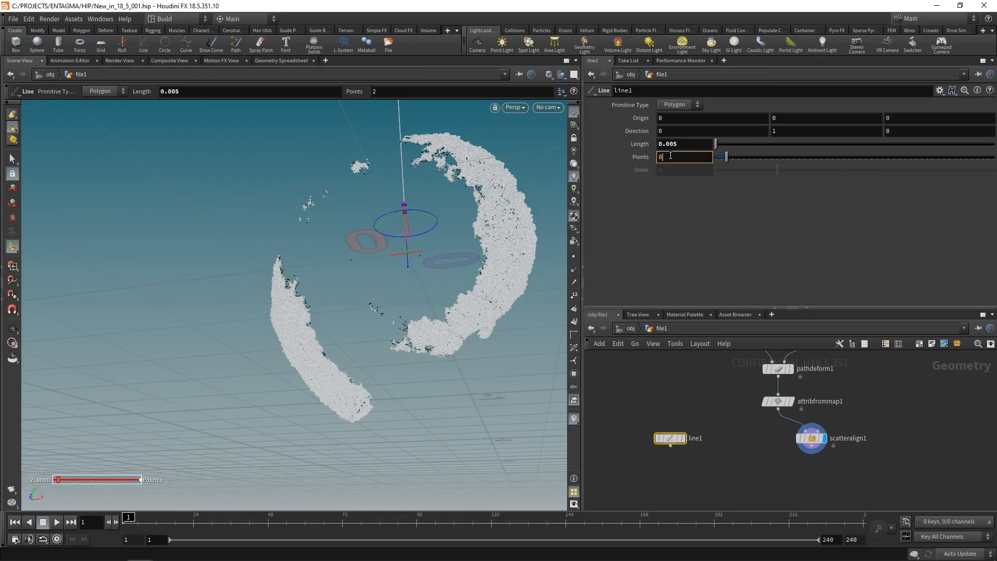
type("8")
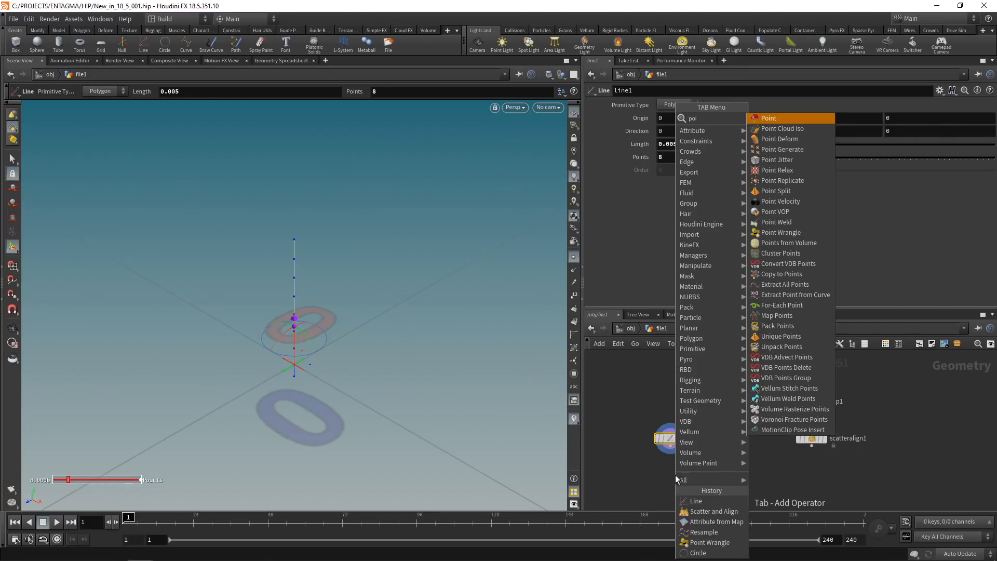
Step: Jitter the line's points with a Point Jitter at scale 0.002 and an adjusted seed
left_click(777, 160)
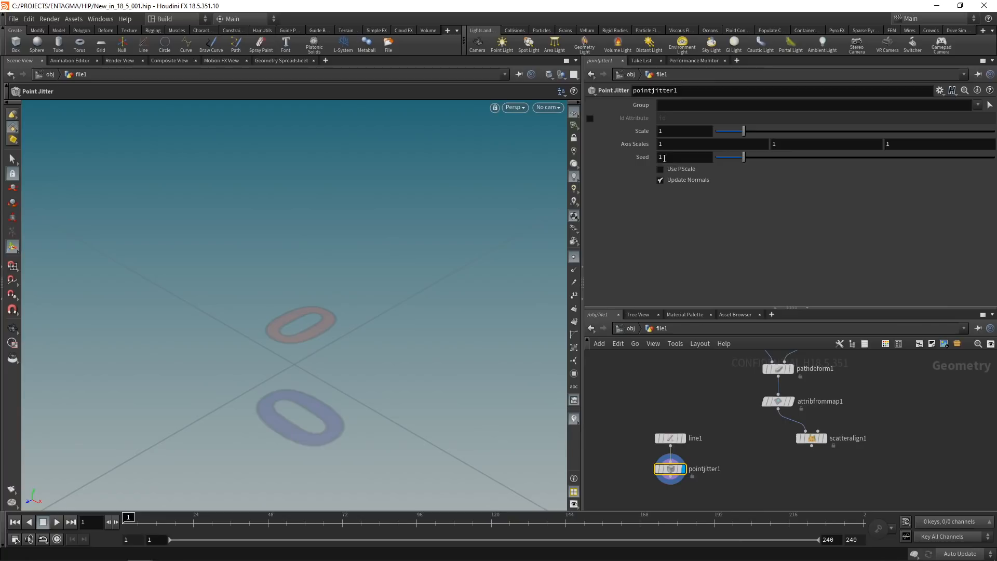
left_click(685, 130)
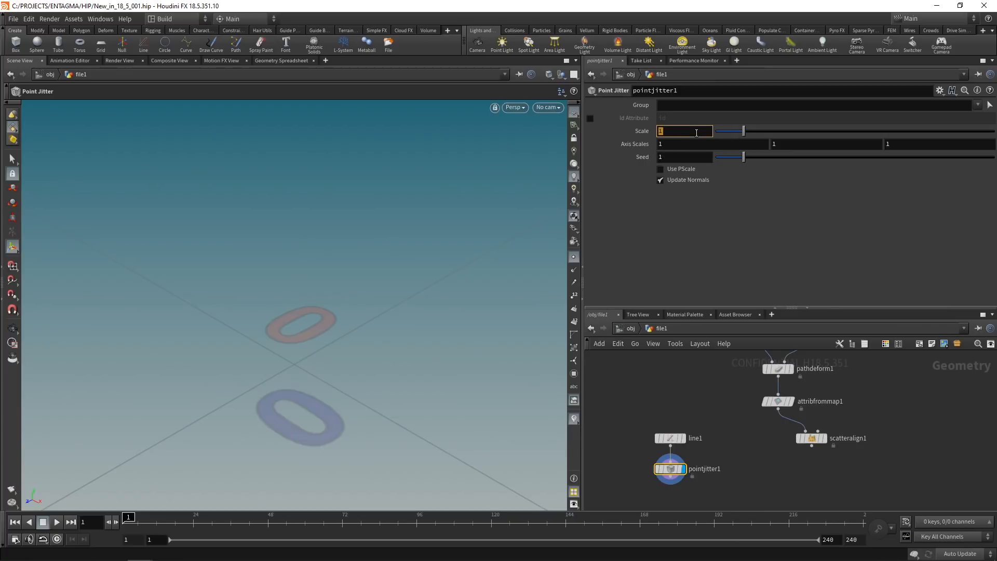
type("0.00")
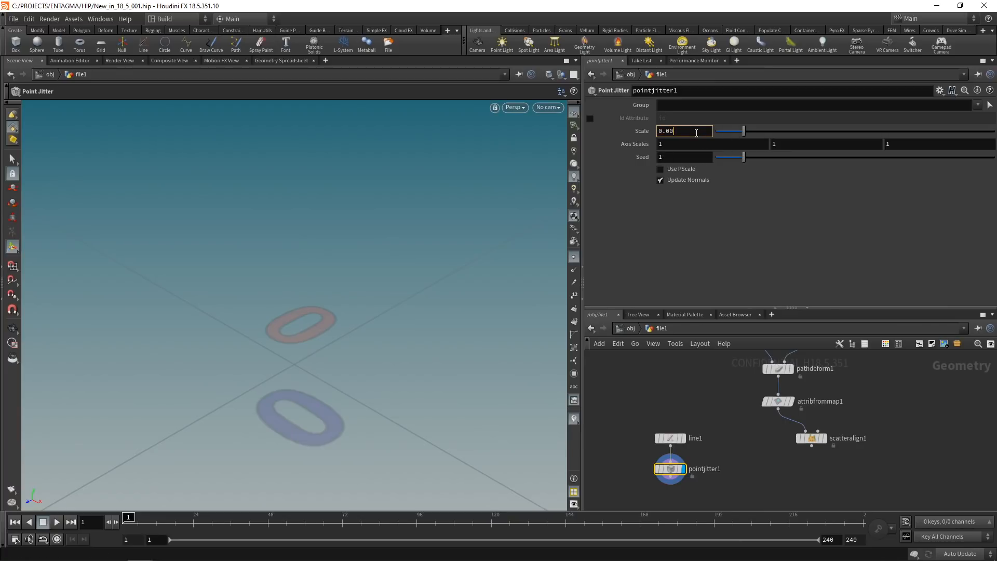
type("0.002")
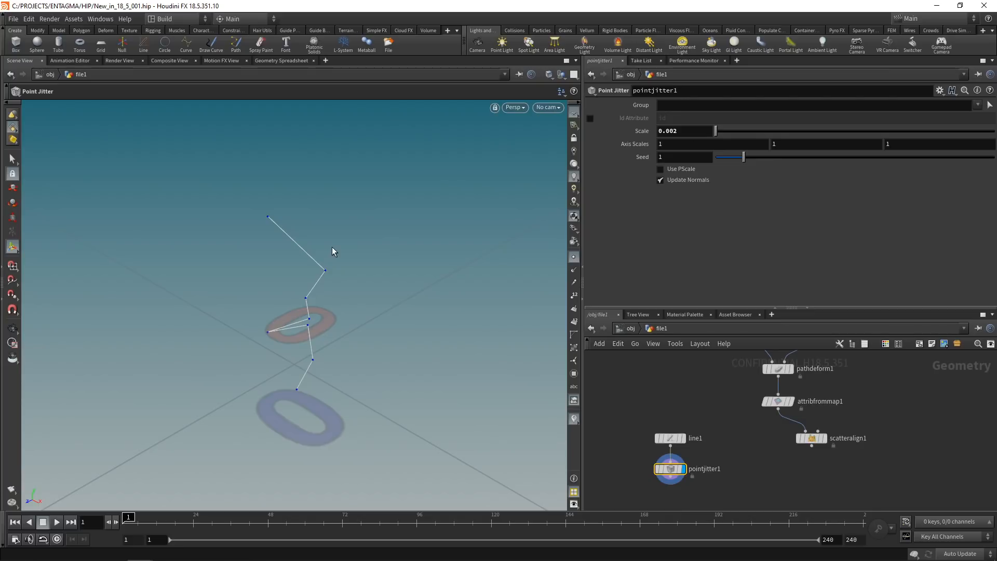
mouse_move(811, 146)
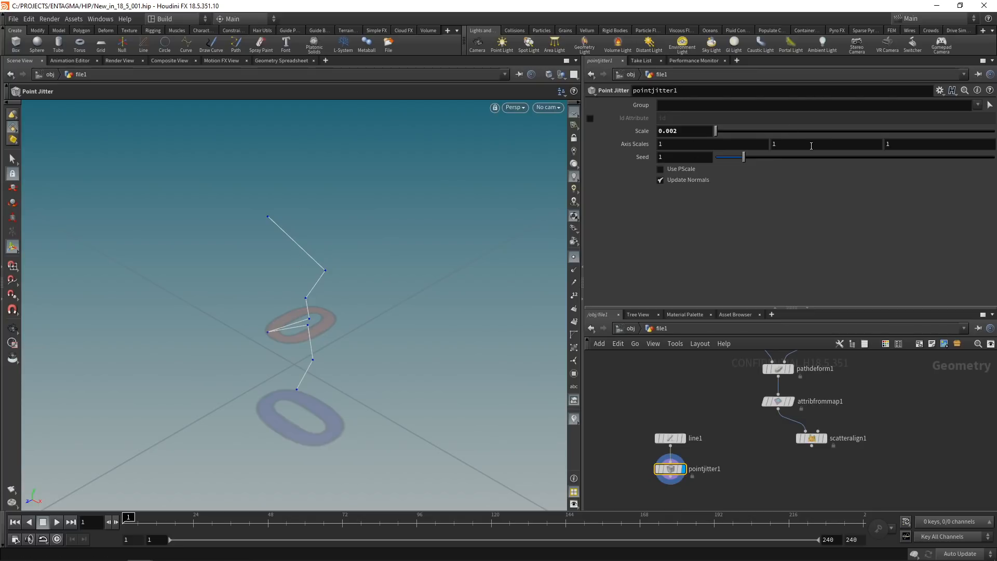
type("0")
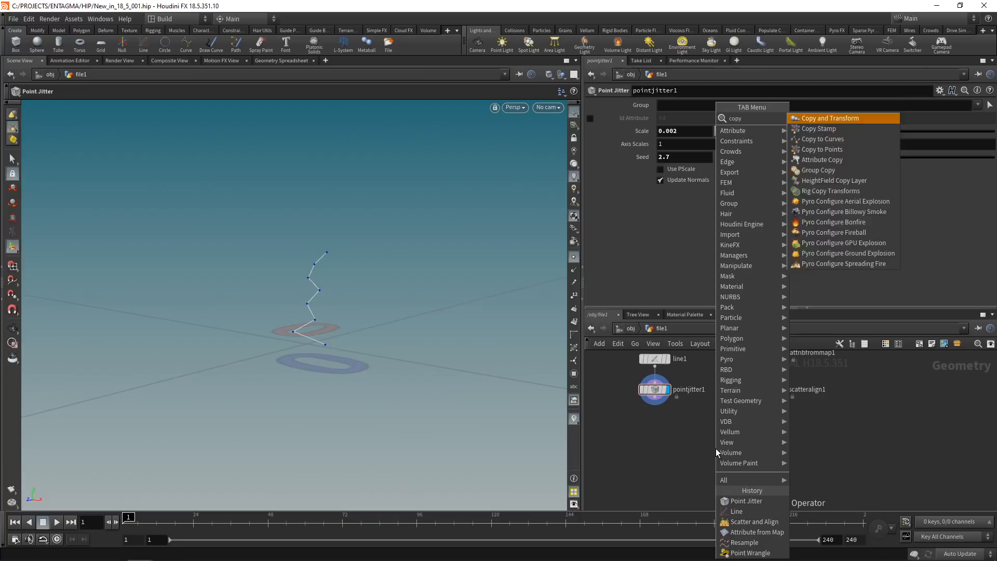
Step: Wire the jittered strand and scattered points into a Copy to Points node and review the scatter's attributes
left_click(821, 149)
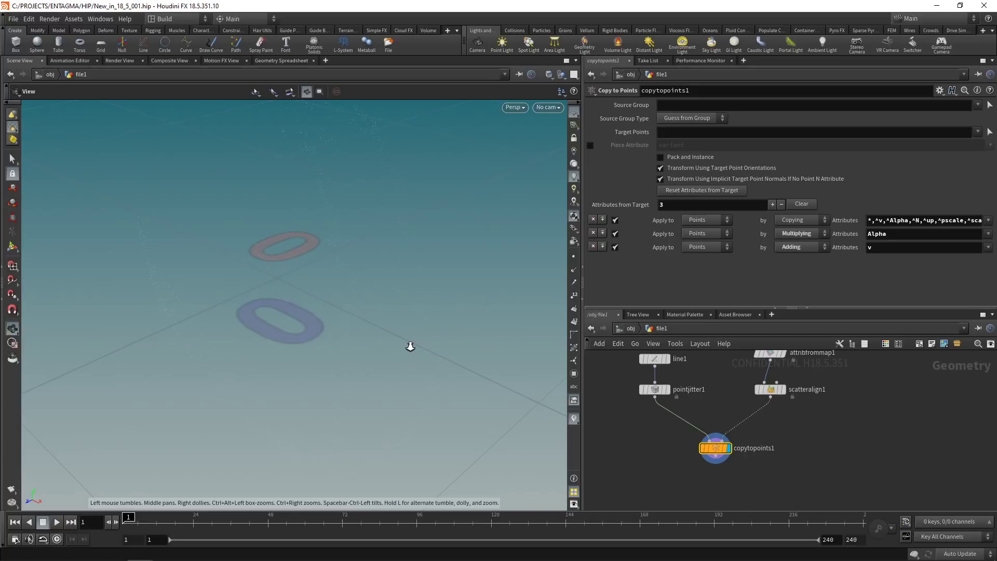
left_click(768, 389)
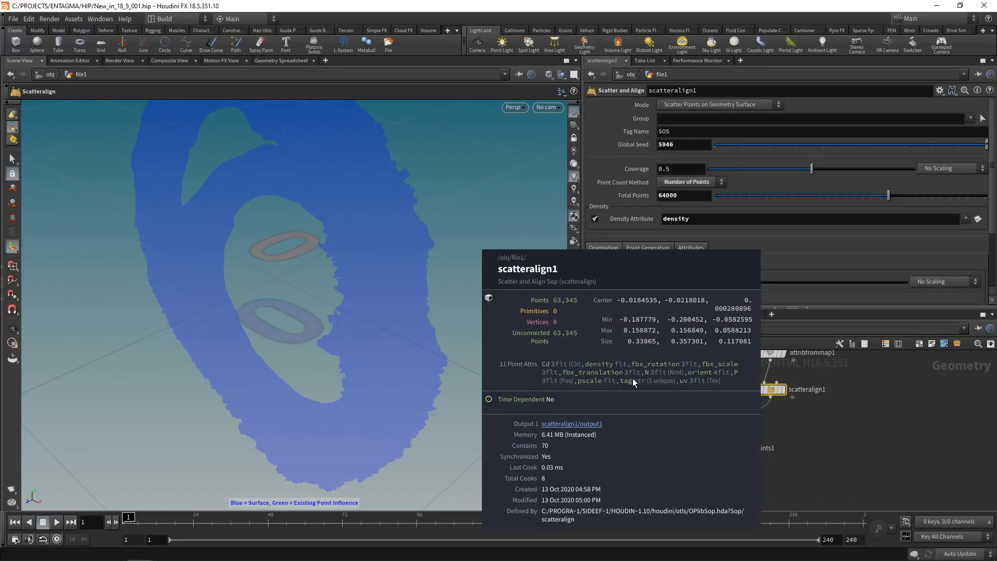
left_click(691, 247)
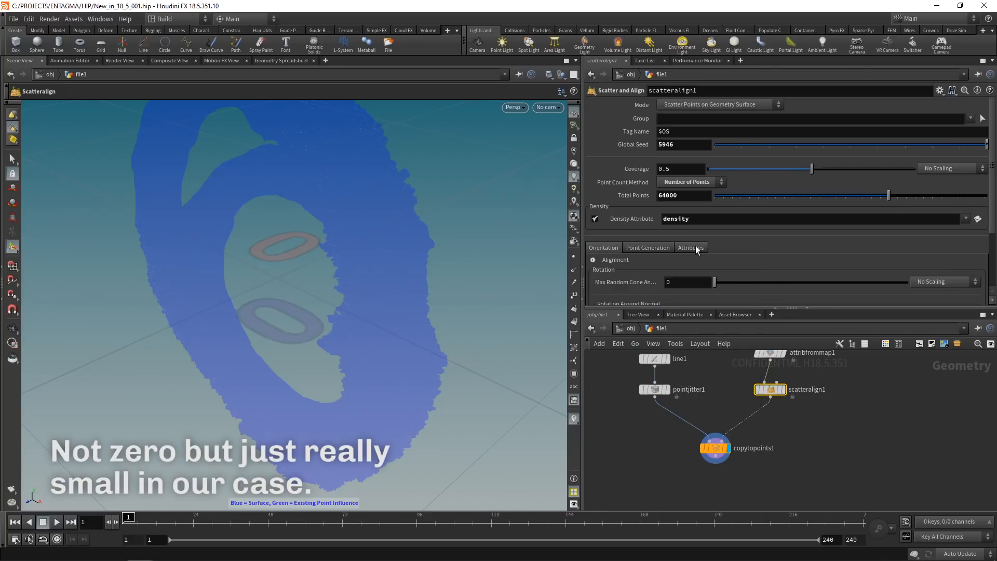
left_click(690, 248)
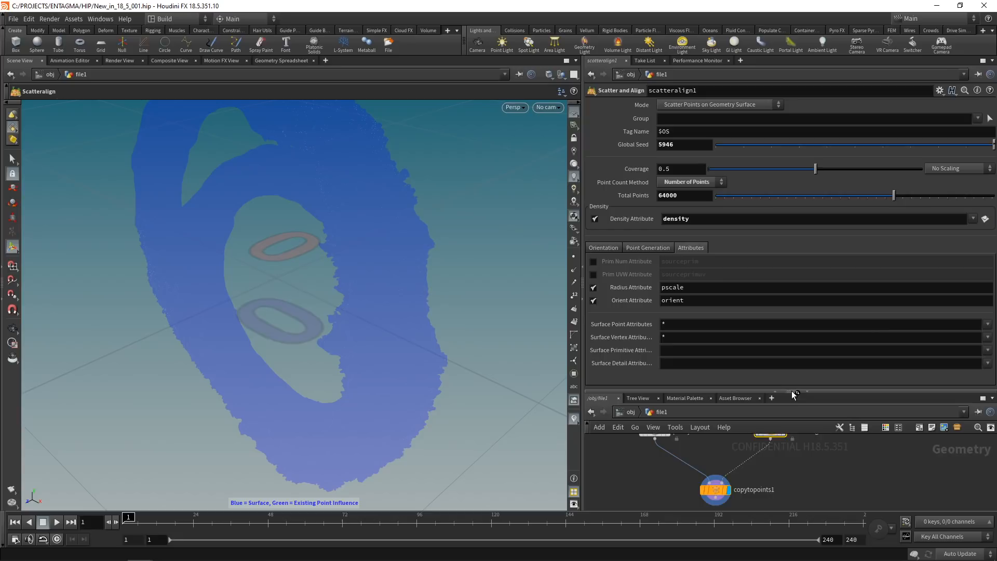
key("Tab")
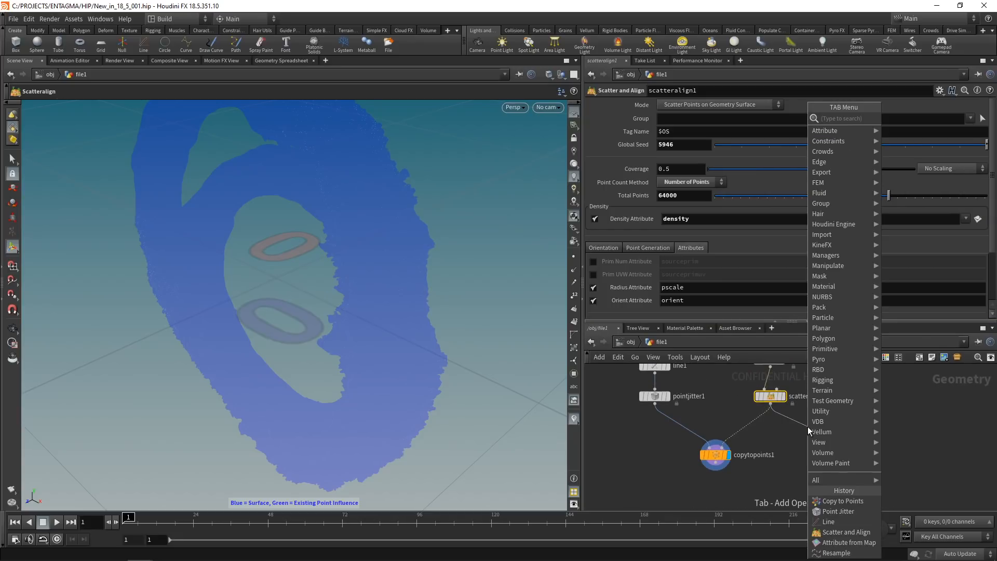
Step: Add an Attribute Randomize giving pscale a random range of 0.2 to 0.6
type("attribr")
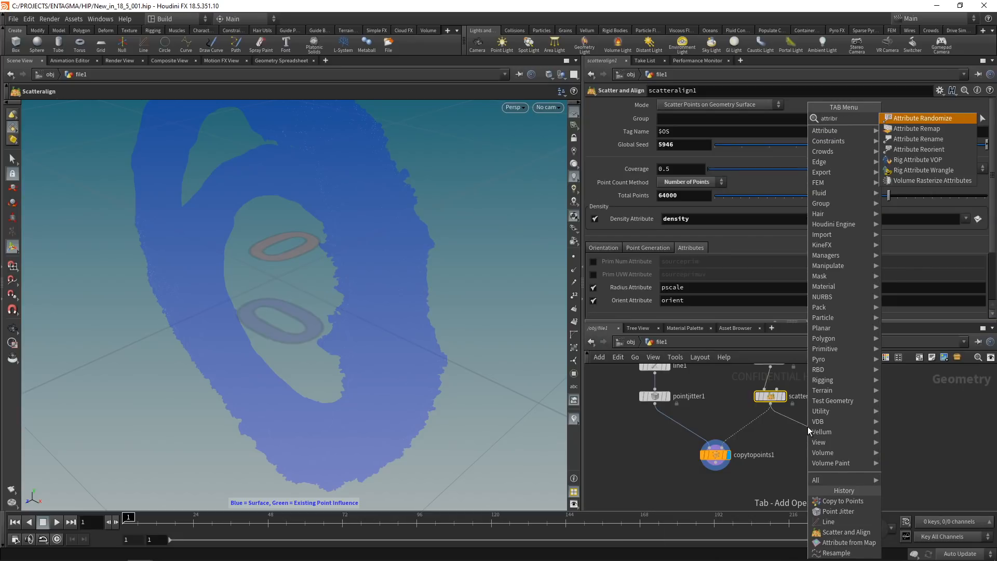
left_click(925, 118)
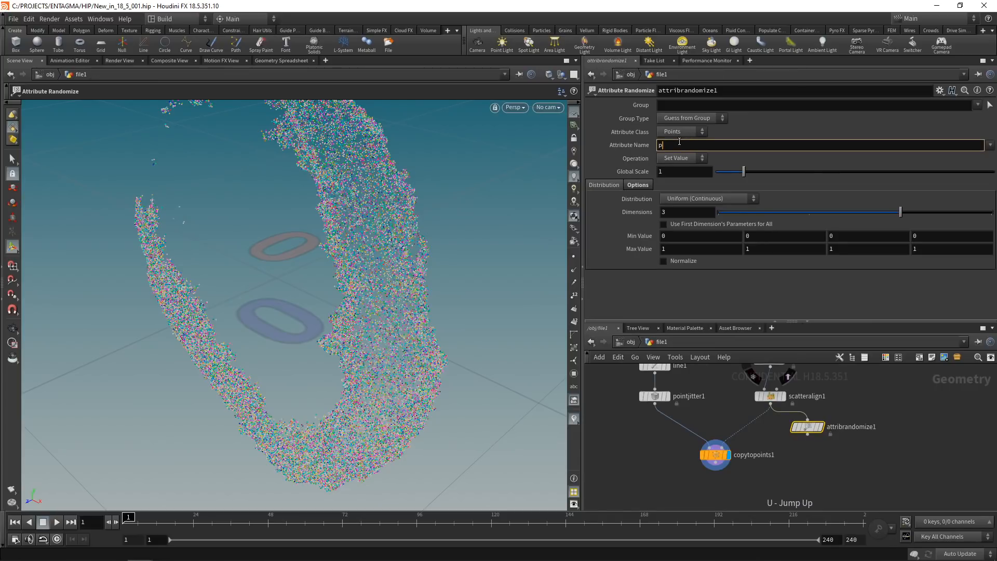
type("pscale")
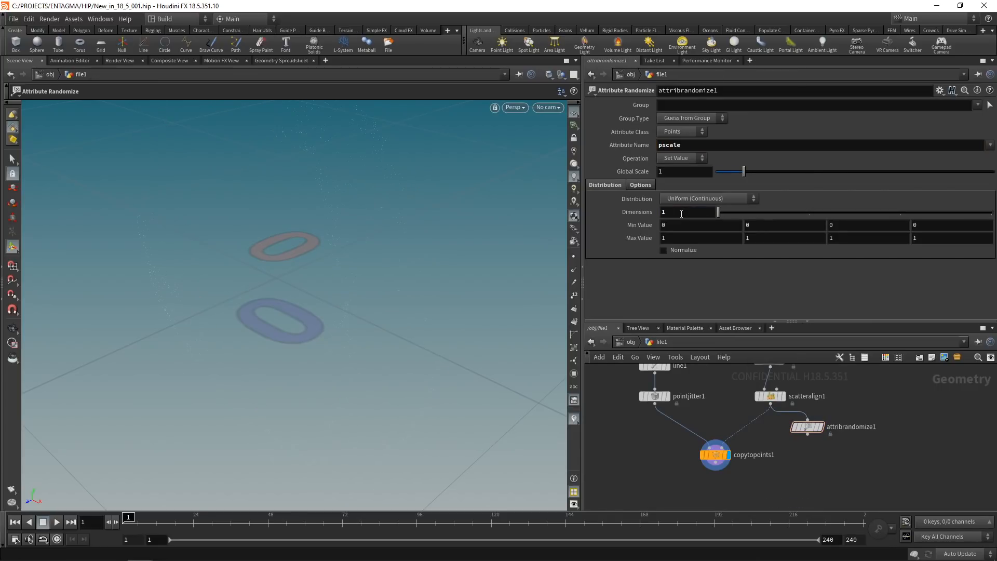
type("0.2")
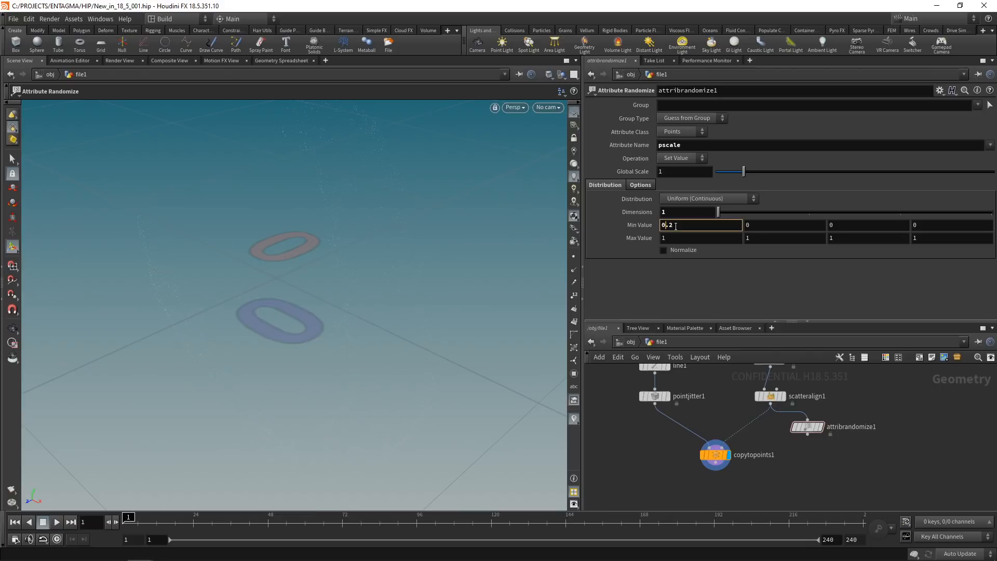
type("0.5")
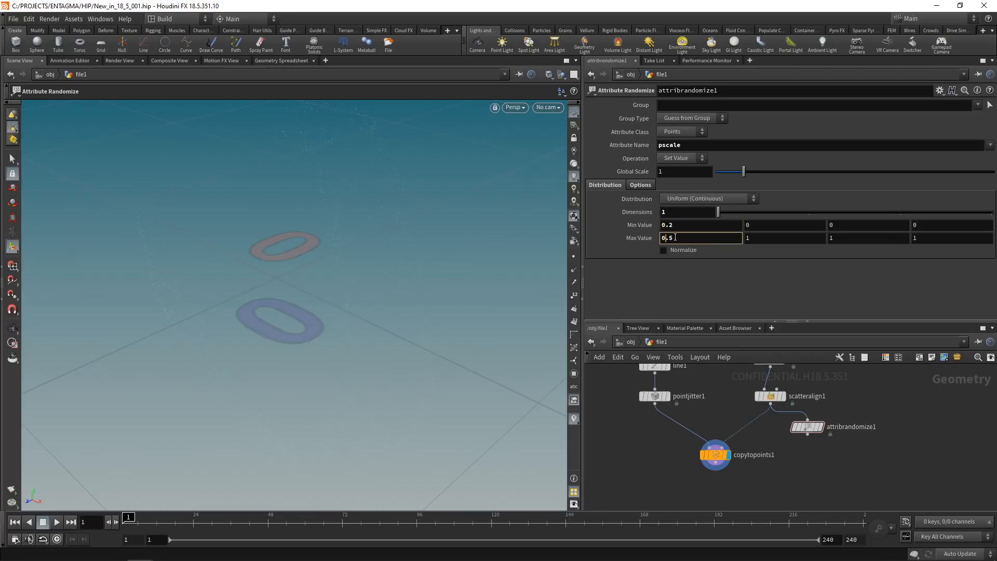
type("0.6")
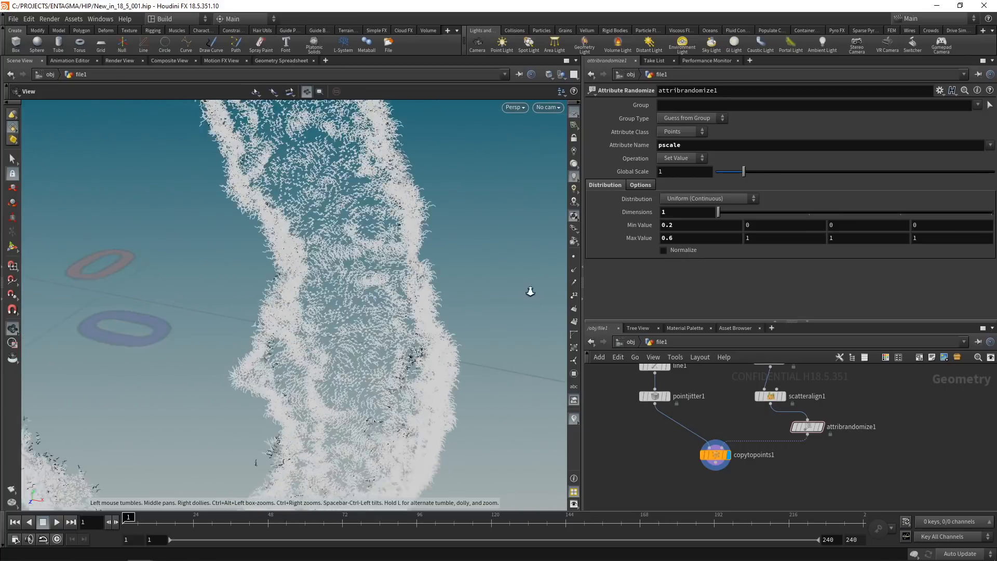
Step: Insert the randomize node between Scatter and Align and Copy to Points so strand sizes vary
left_click_drag(529, 291, 401, 341)
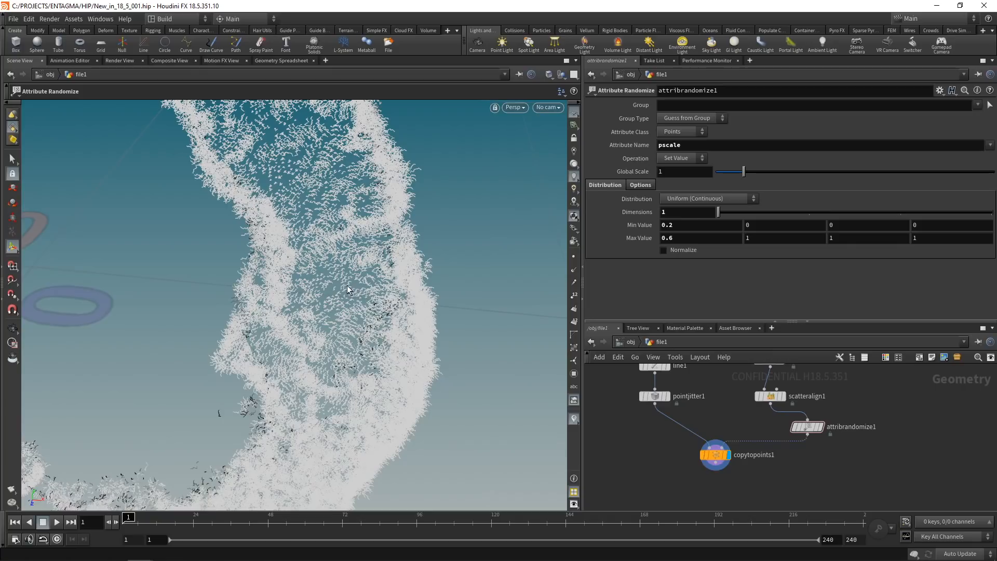
mouse_move(349, 300)
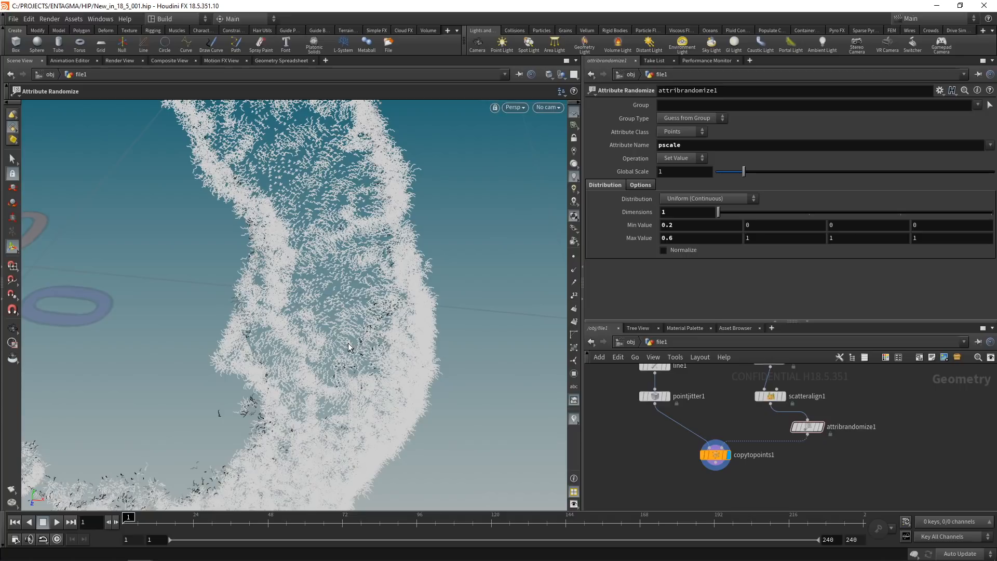
left_click_drag(834, 426, 785, 435)
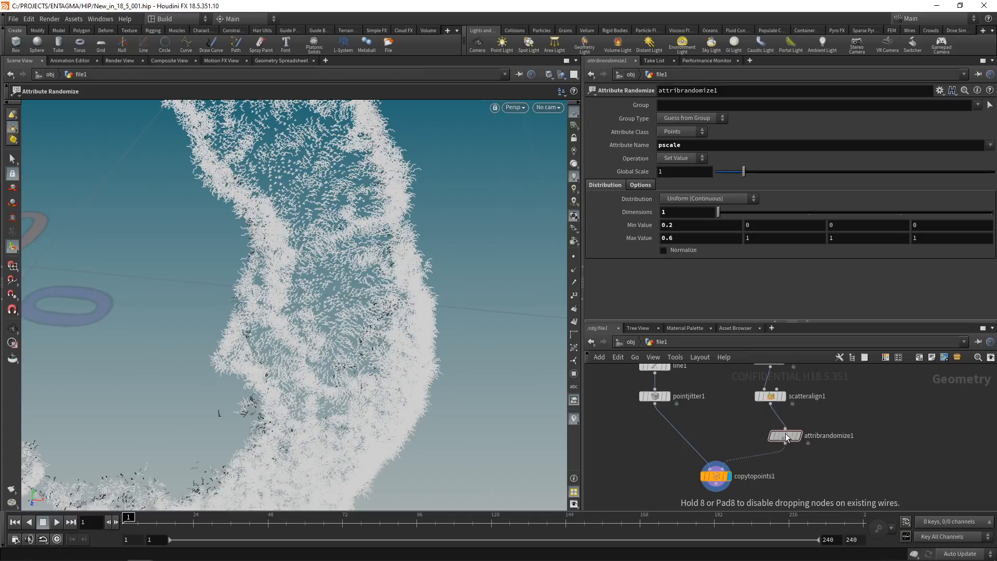
left_click(770, 395)
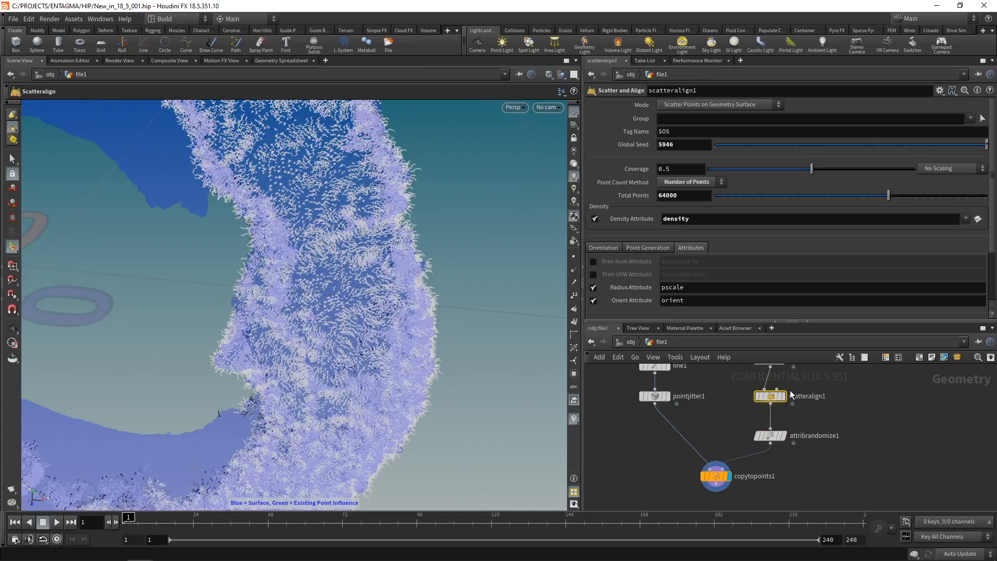
Step: In Orientation, keep Max Random Cone Angle at 0 and raise Rotation Around Normal to about 257 degrees
left_click(602, 247)
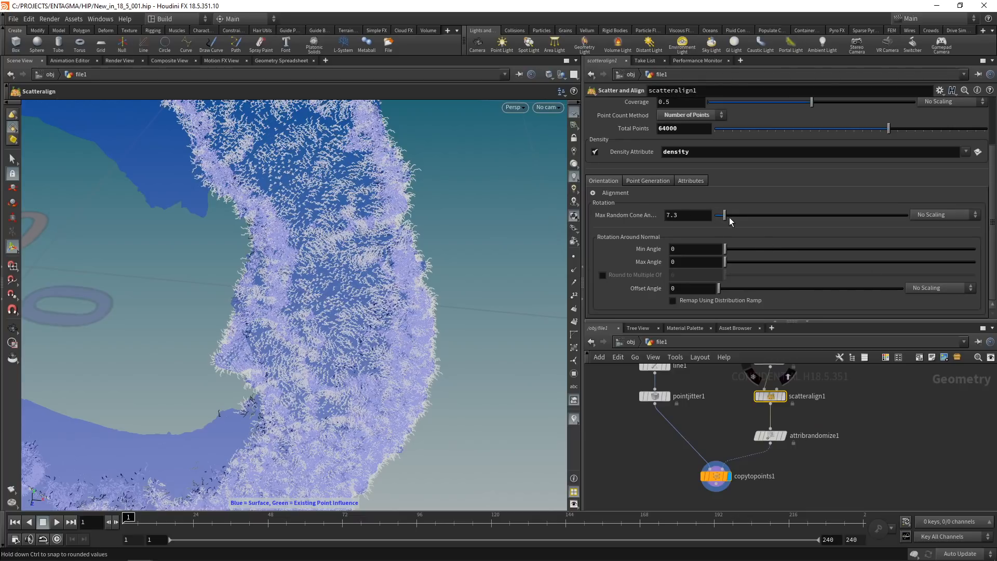
left_click_drag(721, 215, 726, 215)
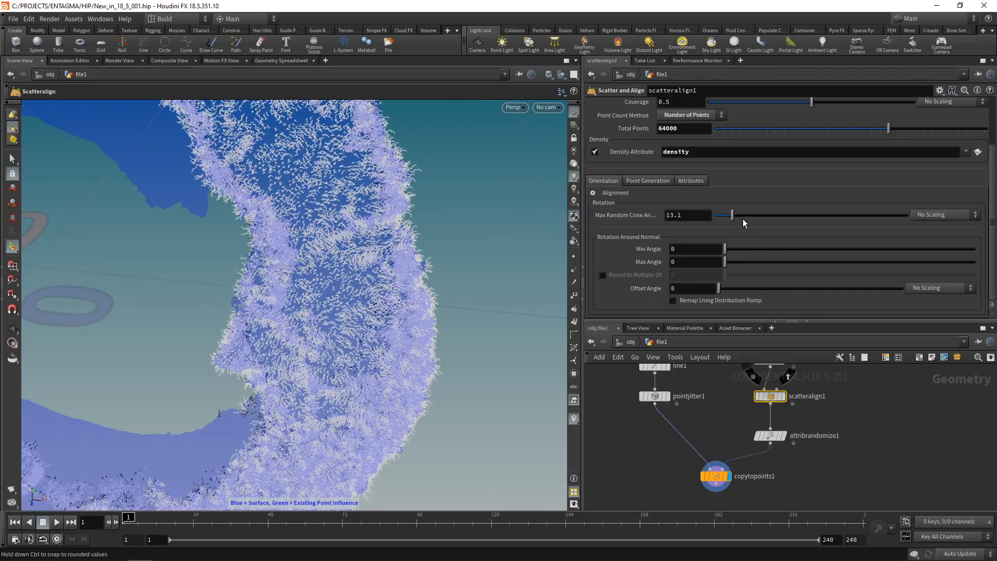
left_click_drag(724, 214, 737, 214)
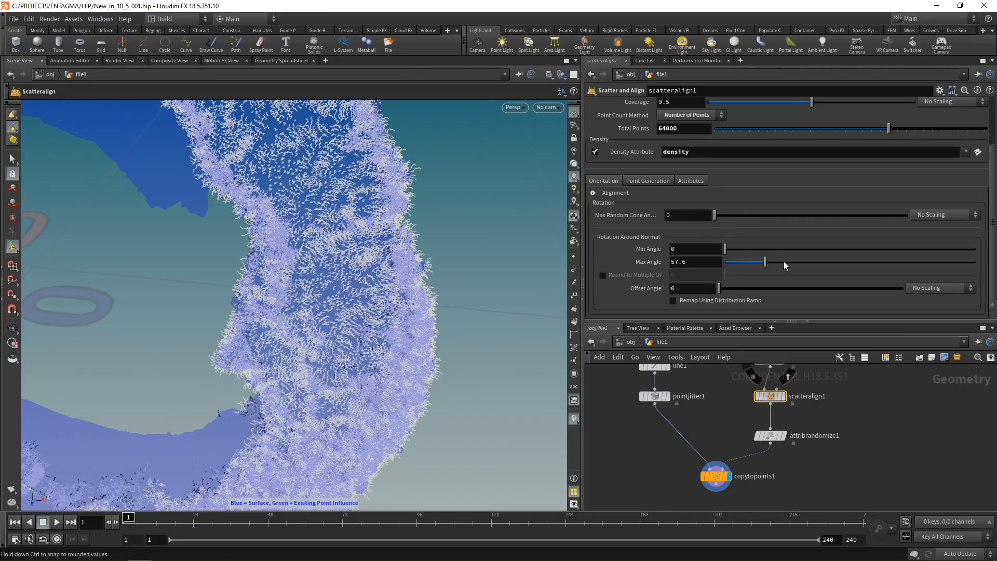
left_click_drag(763, 262, 901, 262)
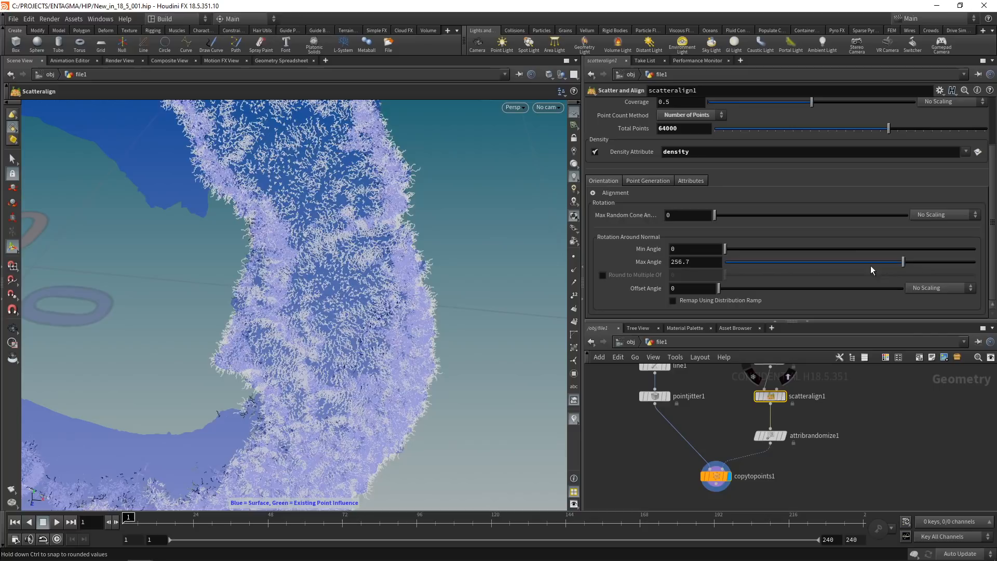
left_click_drag(902, 261, 973, 262)
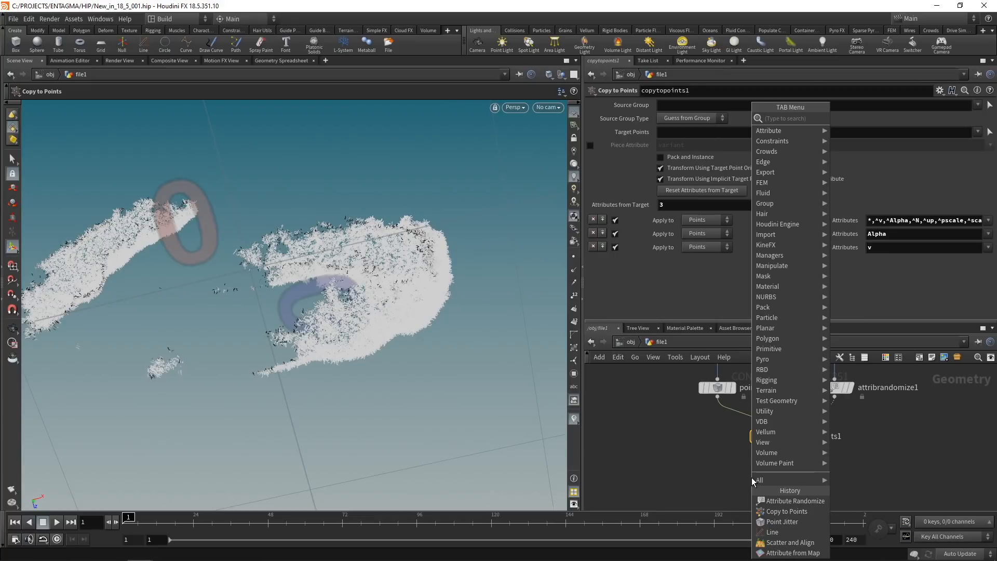
Step: Write the wrangle code f@pscale = 0.0002; f@width = f@pscale; on the copied moss
type("point")
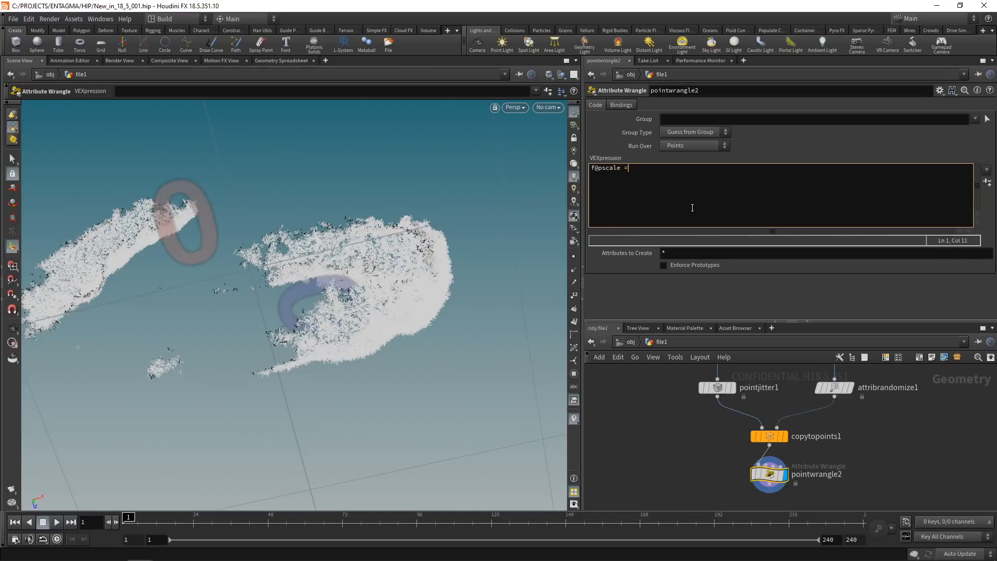
type("0.0002;")
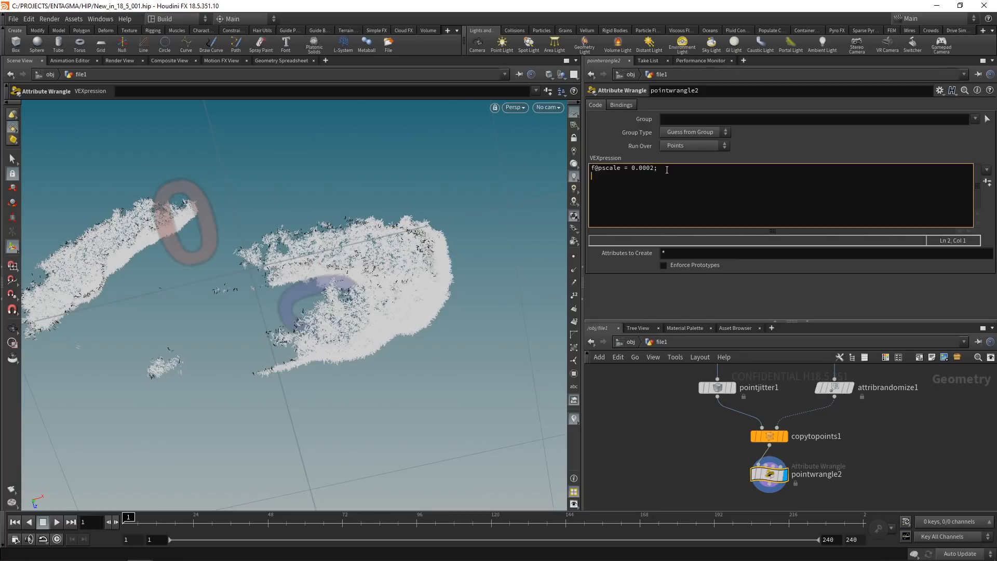
type("f@width =")
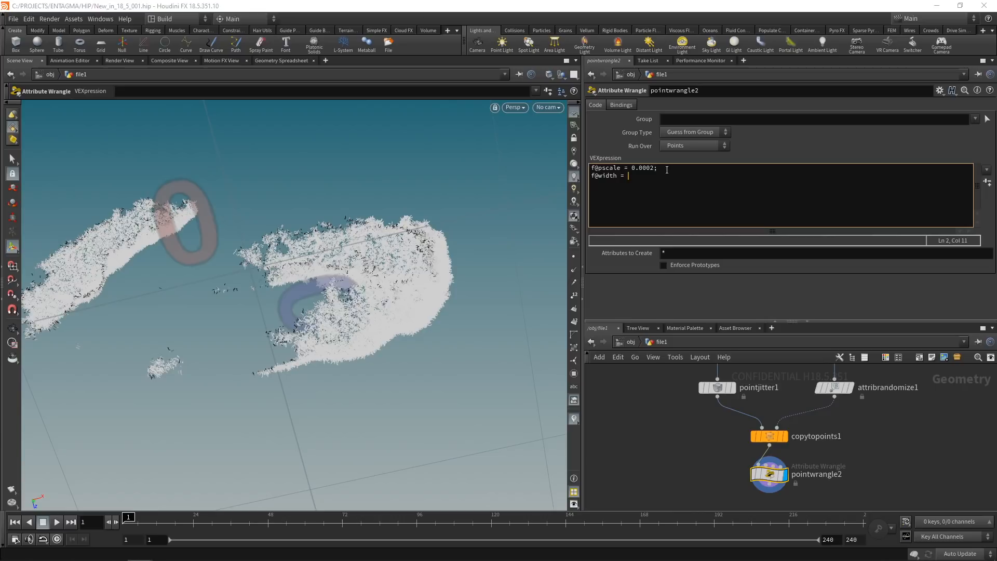
type("f@")
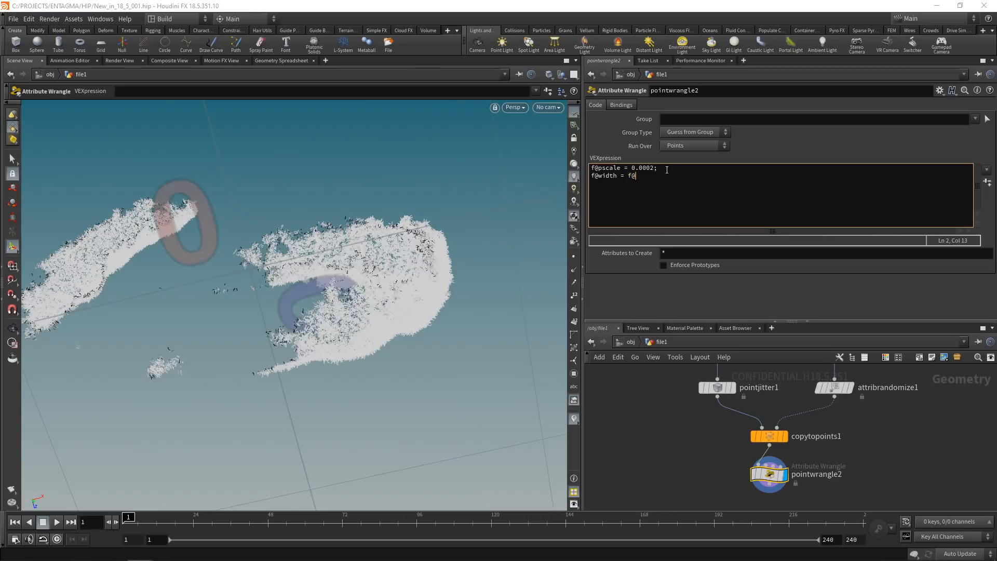
type("pscale;")
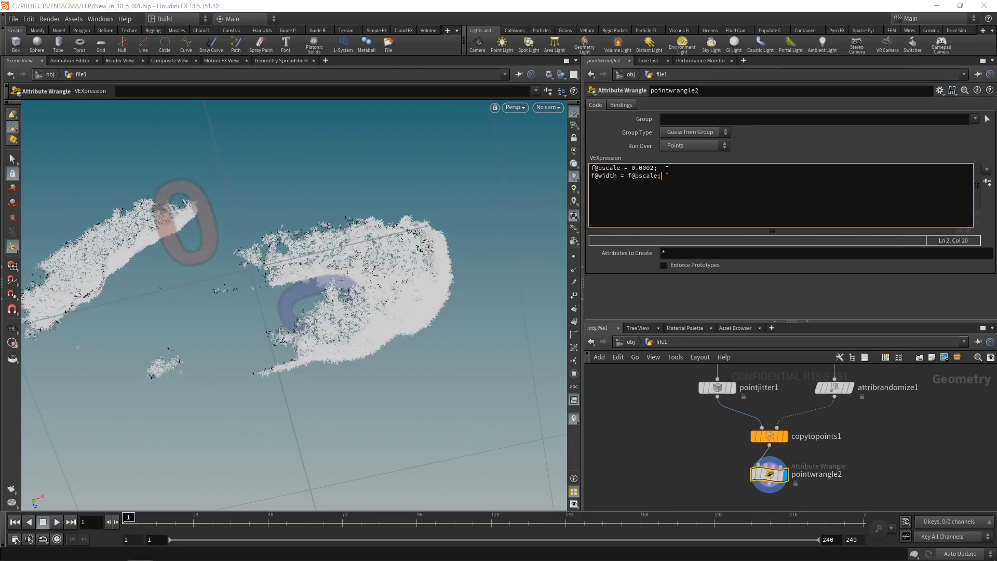
key("Tab")
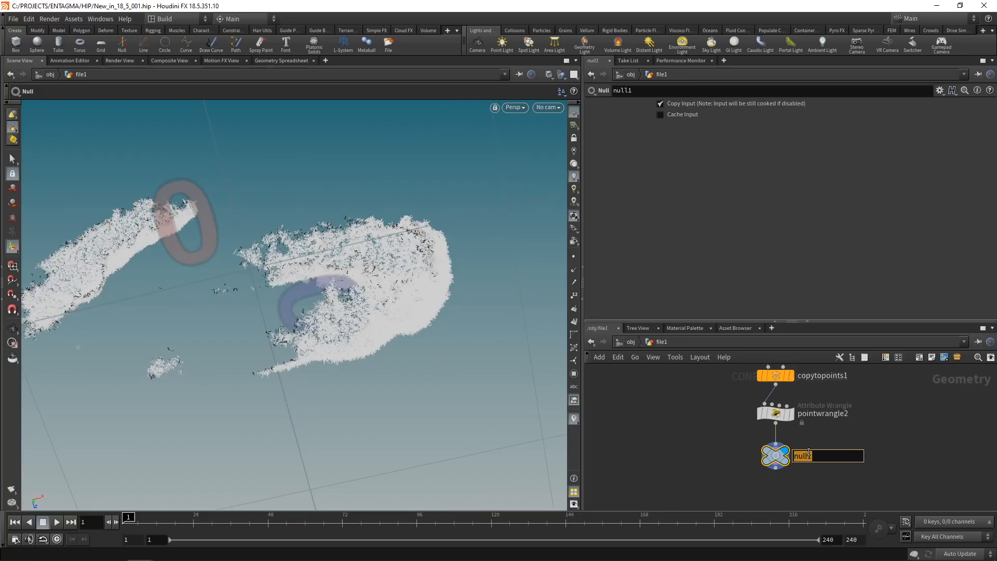
Step: Name the nulls OUT_Moss and OUT_Log, then review Path Deform and Scatter and Align settings
type("OUT_Moss")
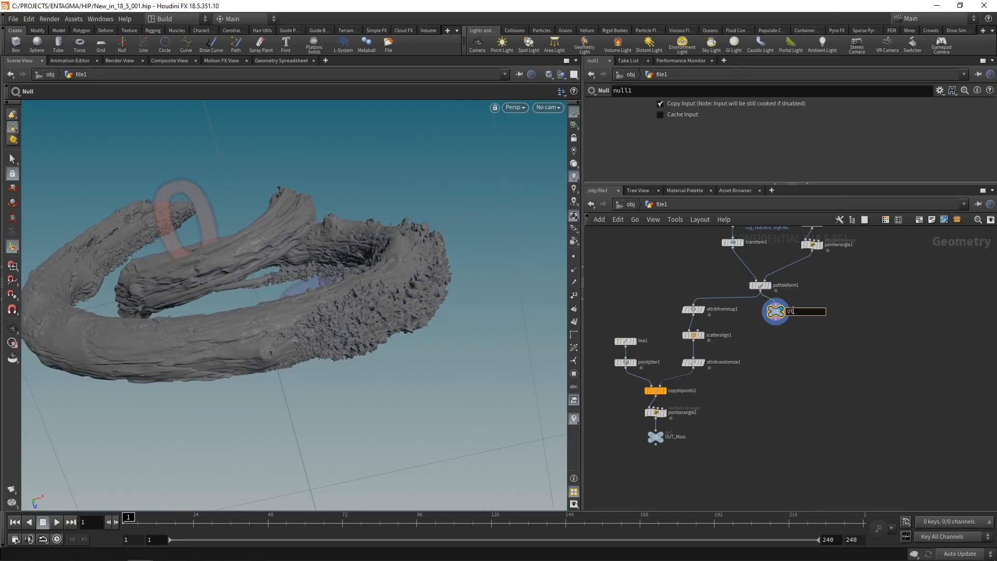
type("OUT_Log")
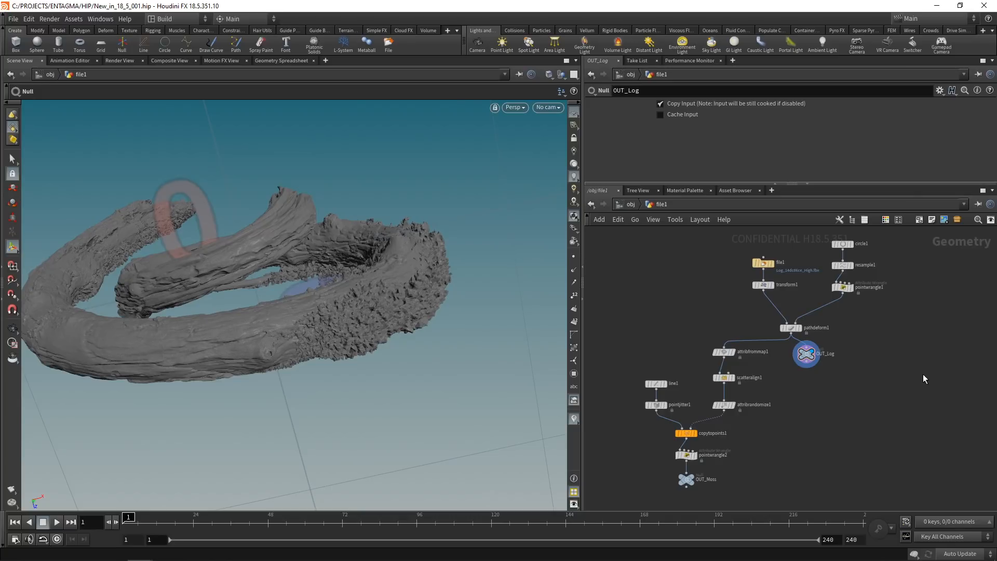
left_click(791, 327)
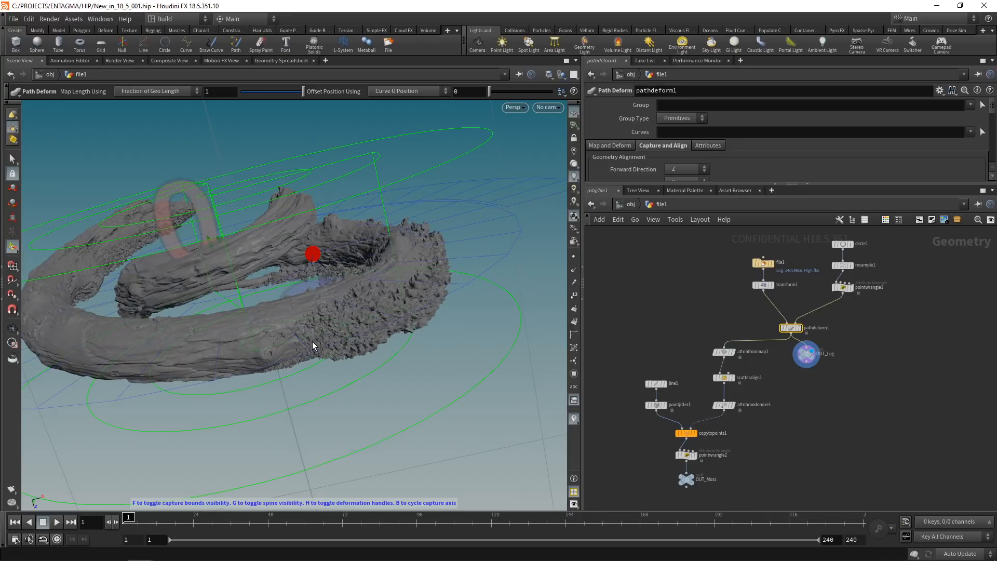
left_click(724, 378)
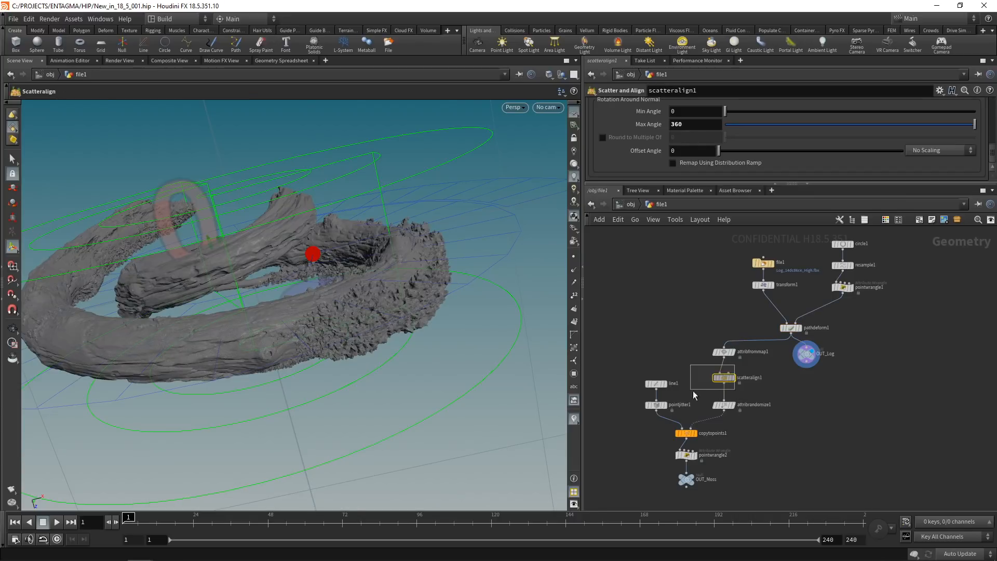